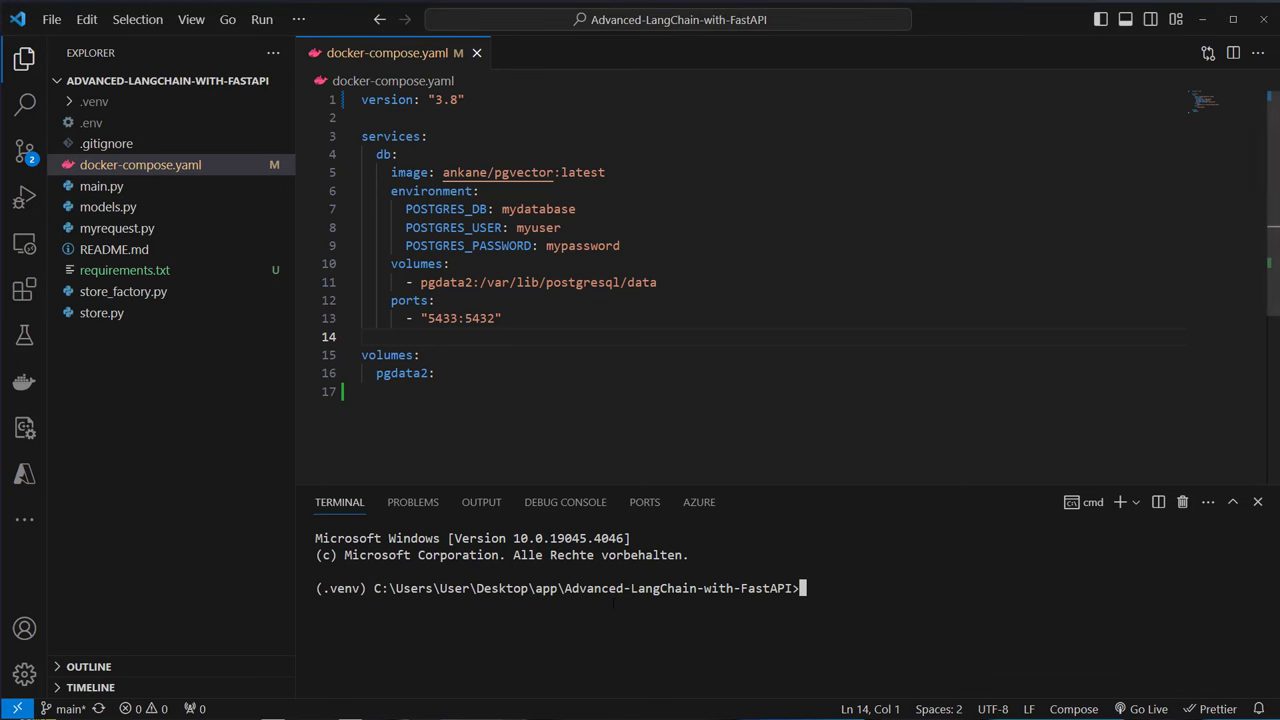
Start the pgvector database container with docker compose from the terminal
type("docker co")
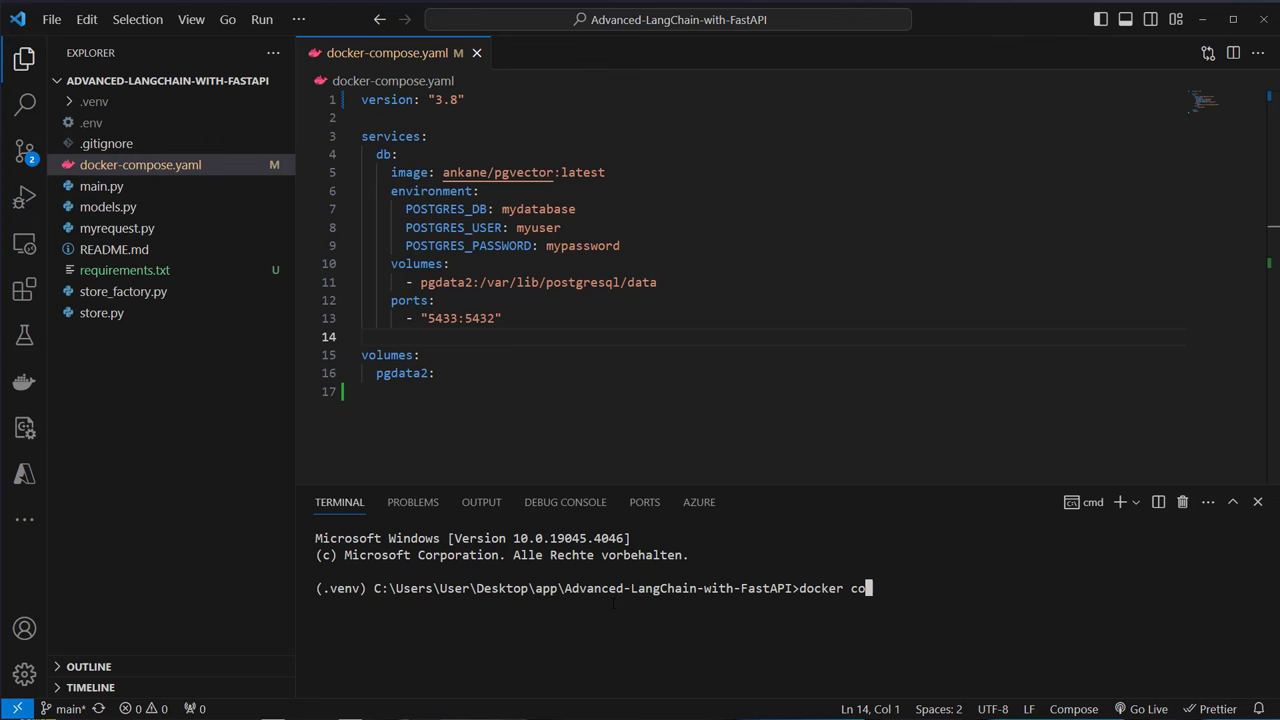
key("Return")
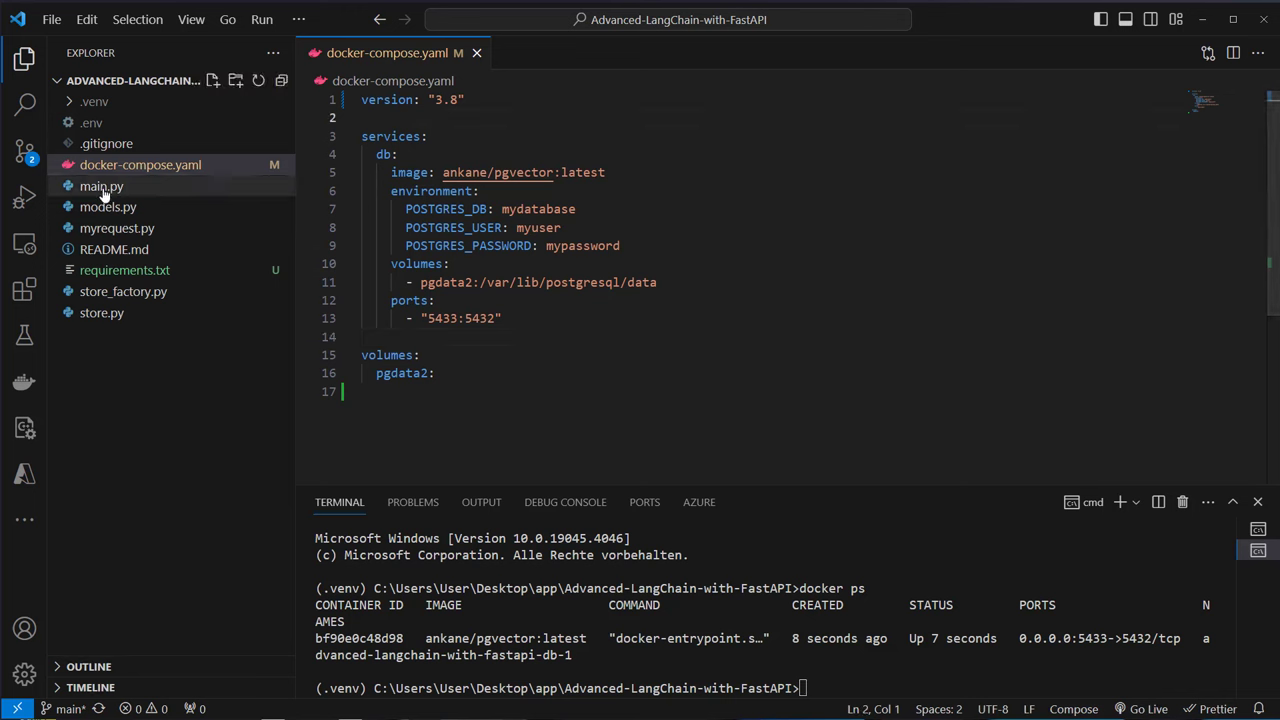
Install the project's dependencies with pip install -r requirements.txt
type("pip install -r requirements.txt")
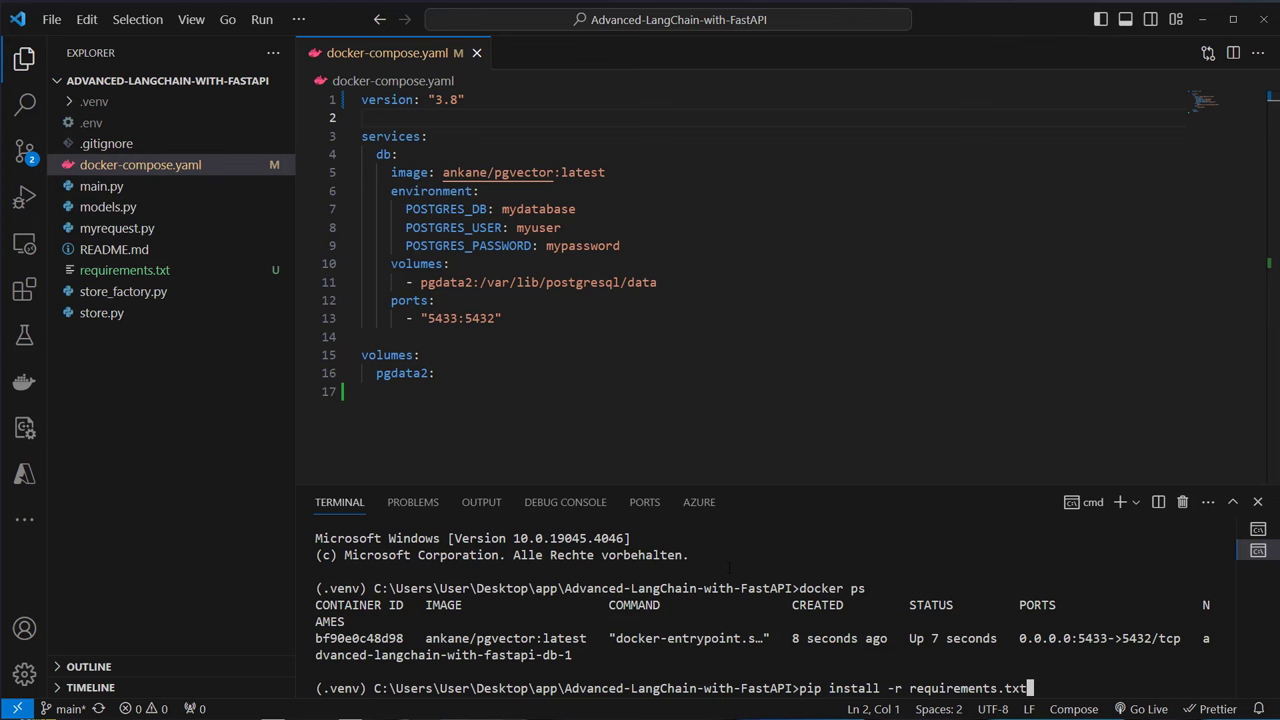
key("Return")
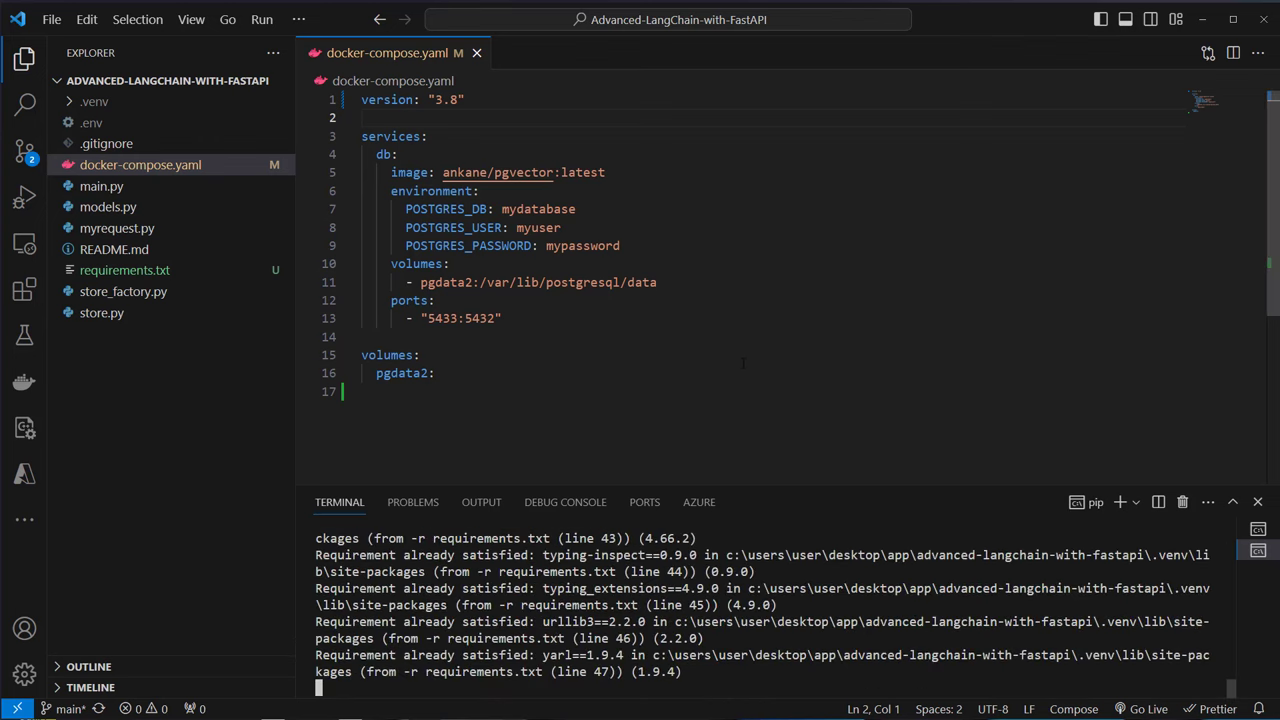
mouse_move(116, 228)
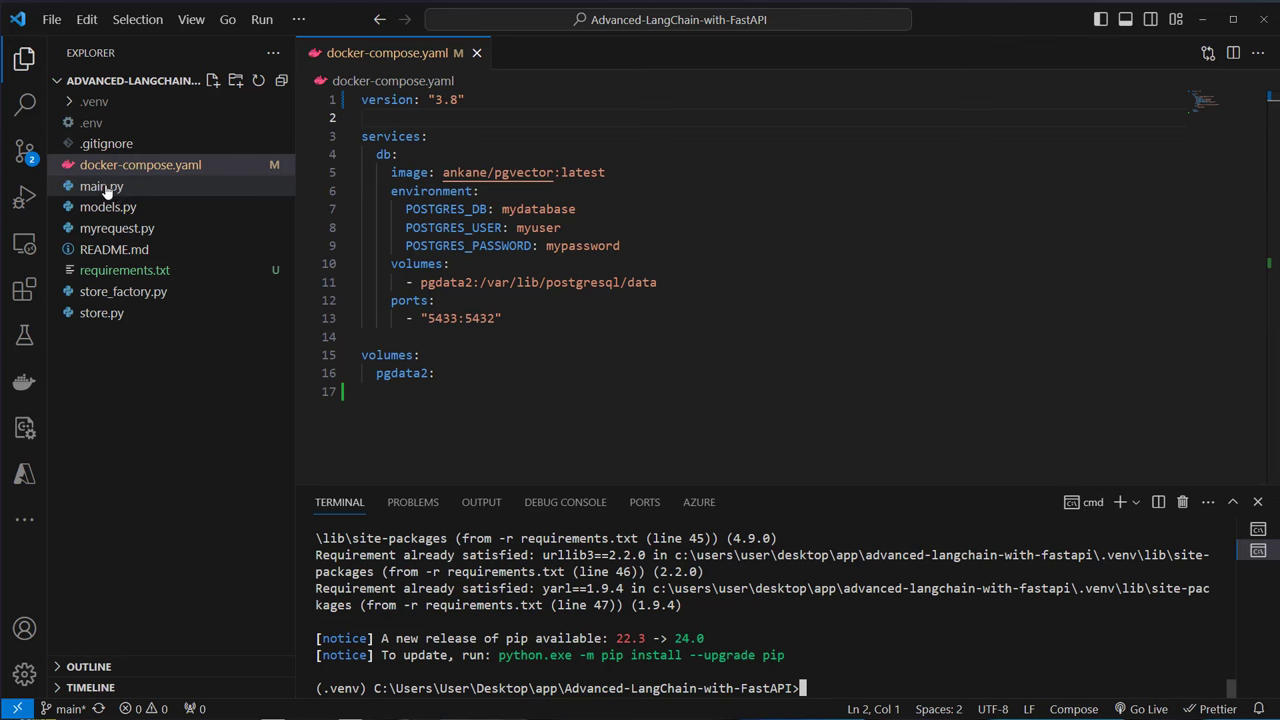
mouse_move(122, 188)
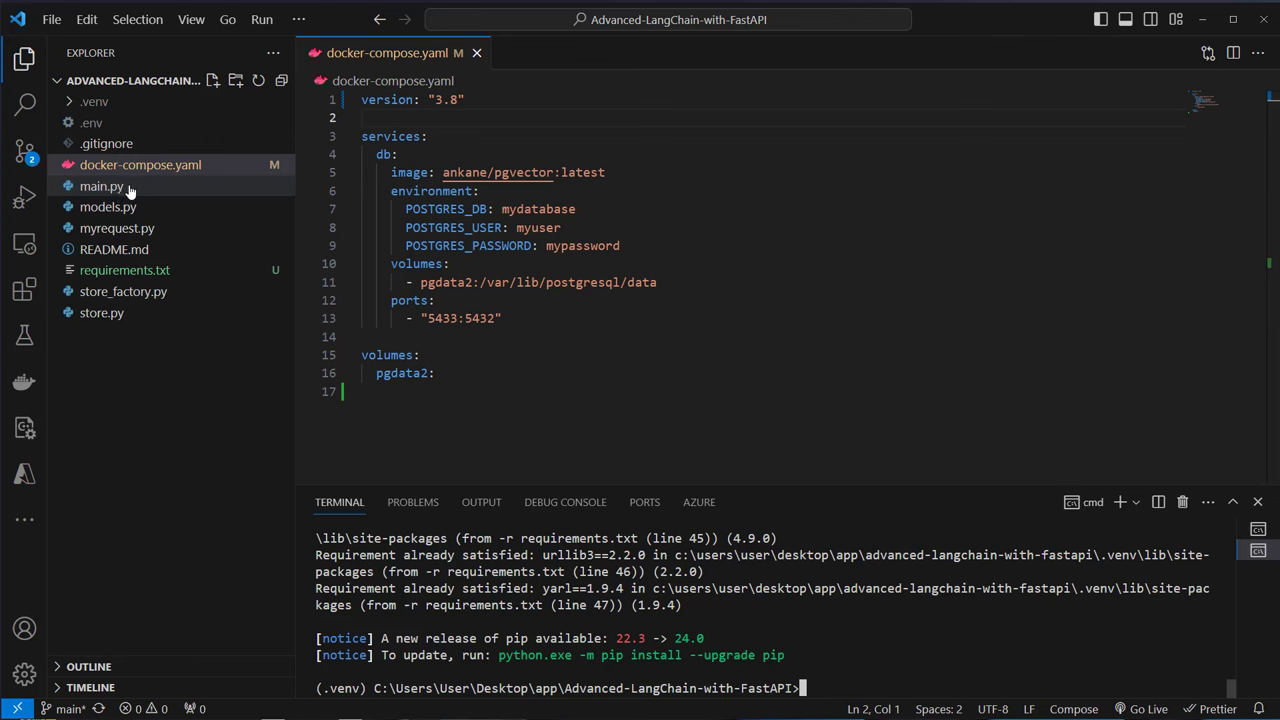
Review main.py's environment variables, highlighting POSTGRES_DB and OPENAI_API_KEY
left_click(100, 186)
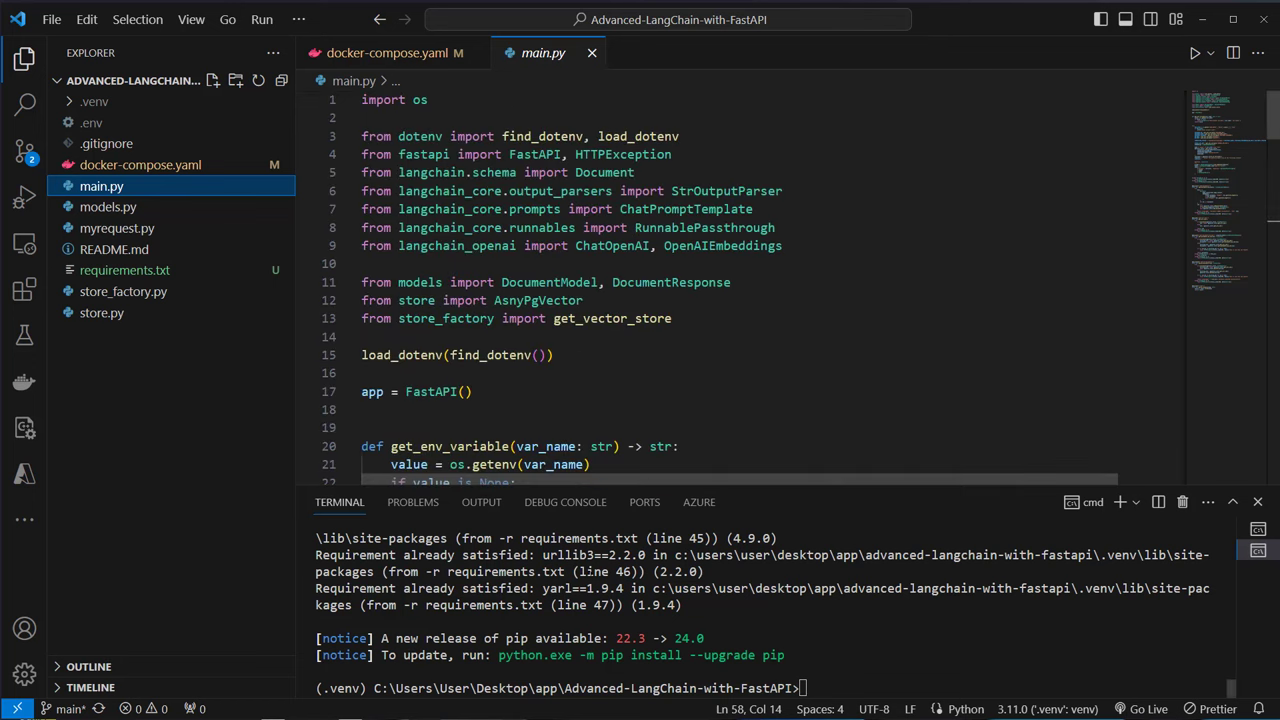
left_click_drag(648, 490, 648, 520)
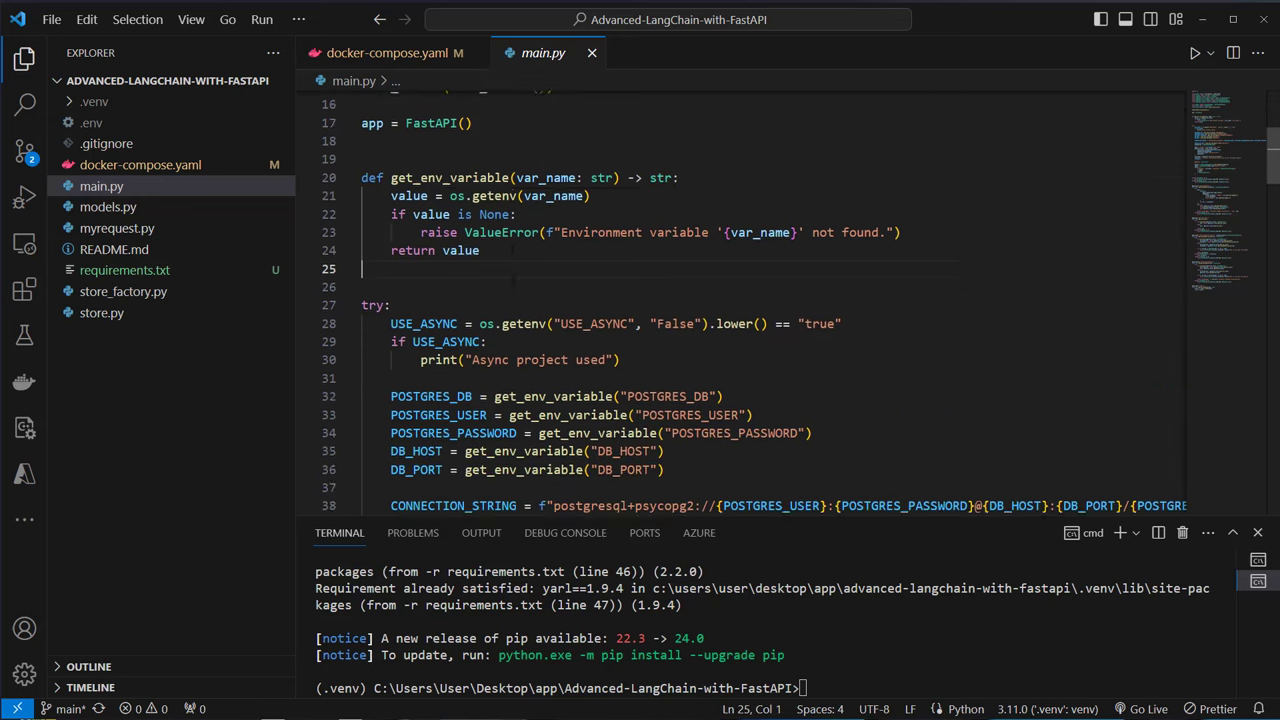
double_click(452, 370)
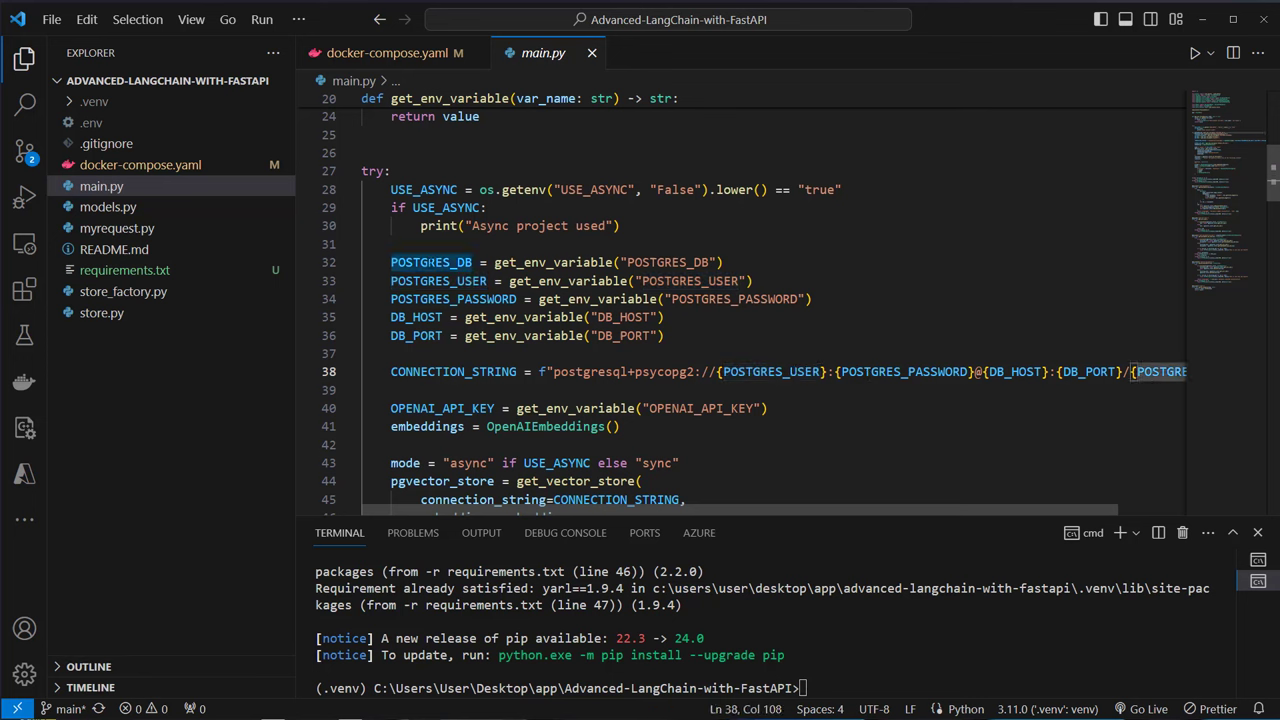
double_click(430, 262)
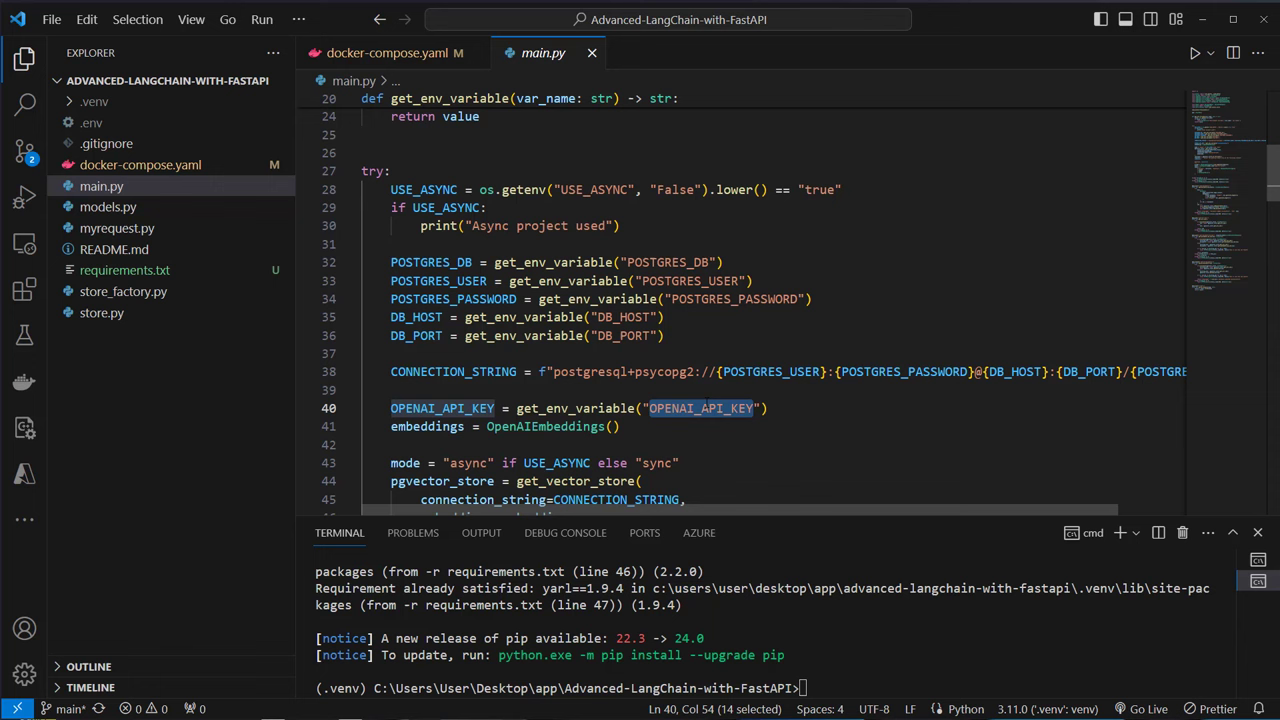
Read through the get_vector_store call and chain definition down to the add-documents endpoint
scroll("down", 3)
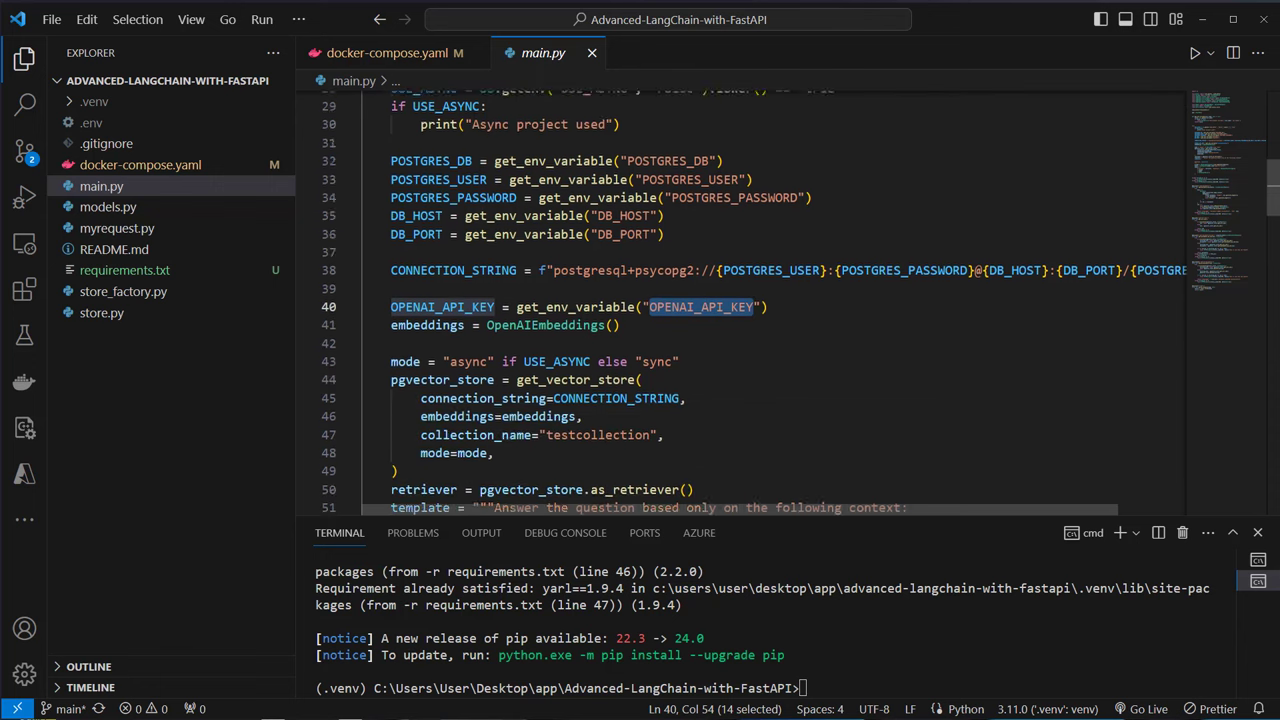
scroll("down", 3)
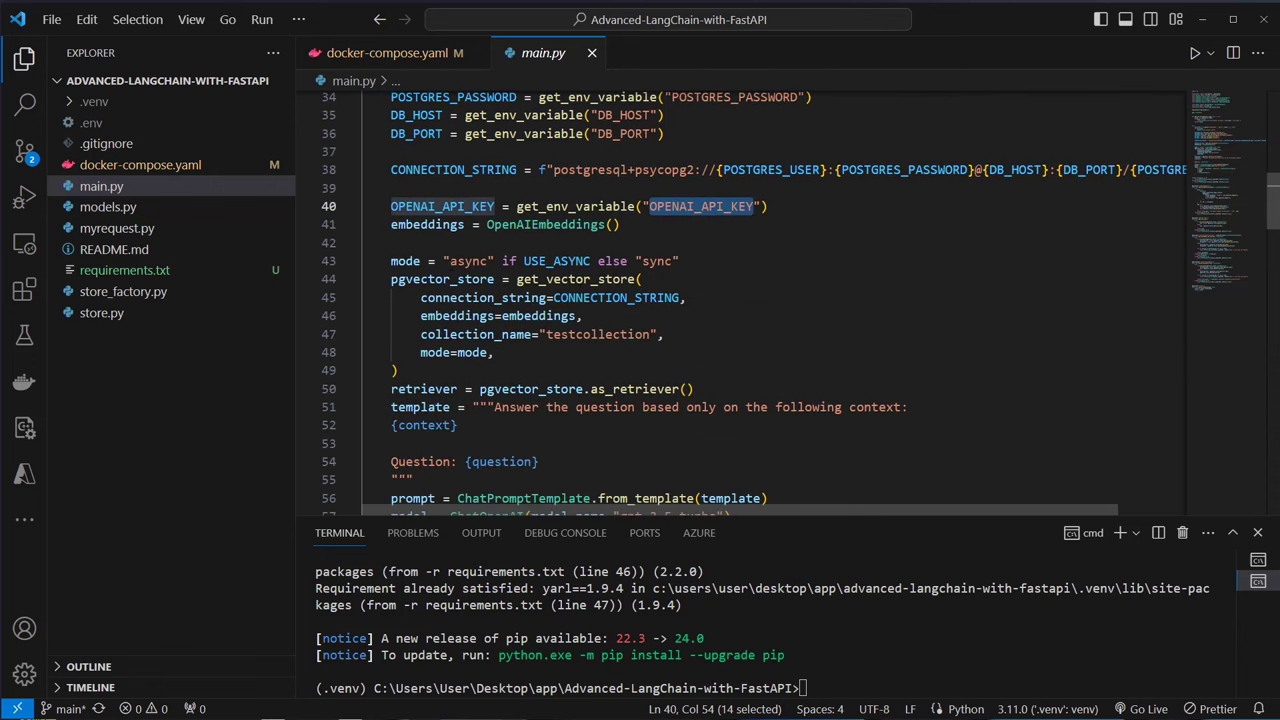
double_click(468, 260)
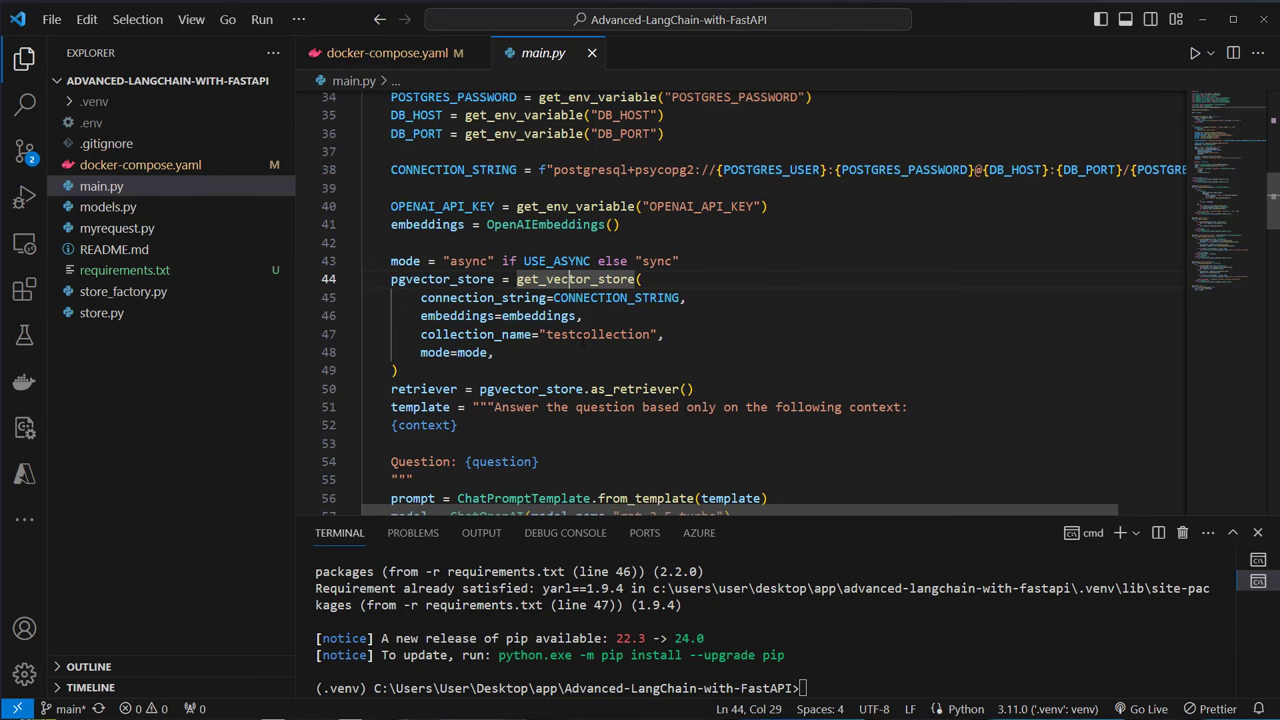
scroll("down", 3)
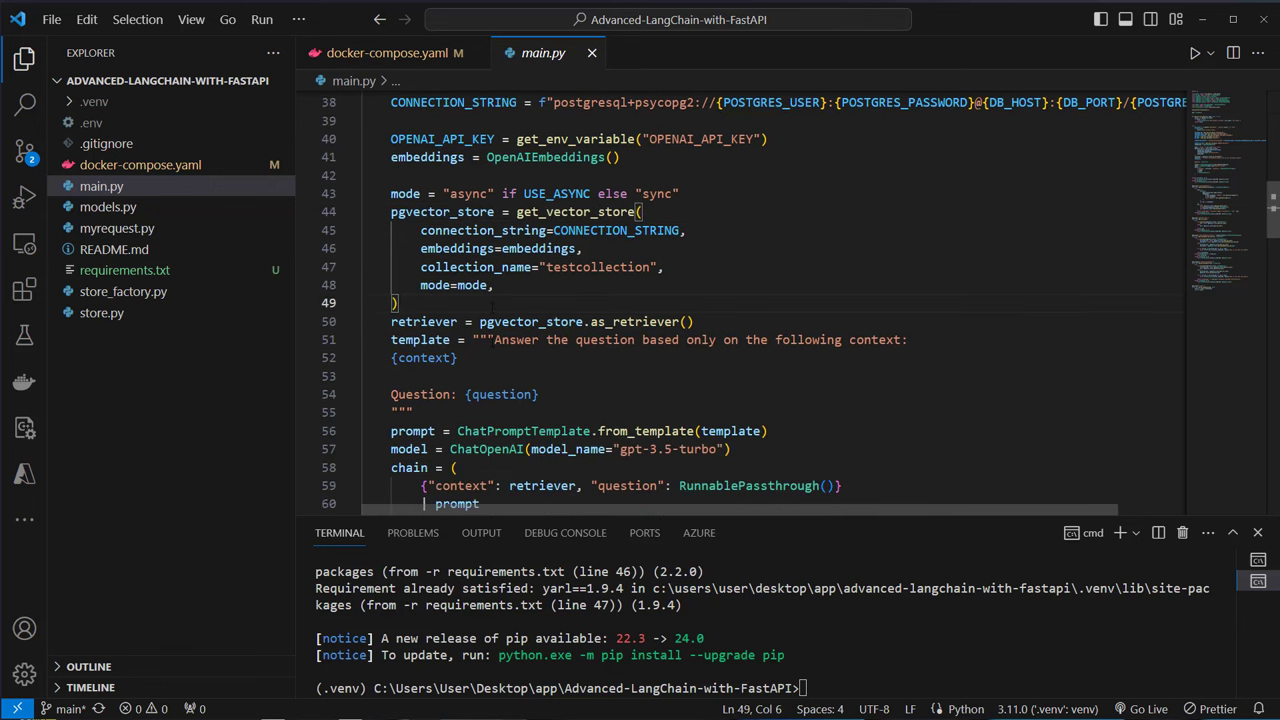
scroll("down", 3)
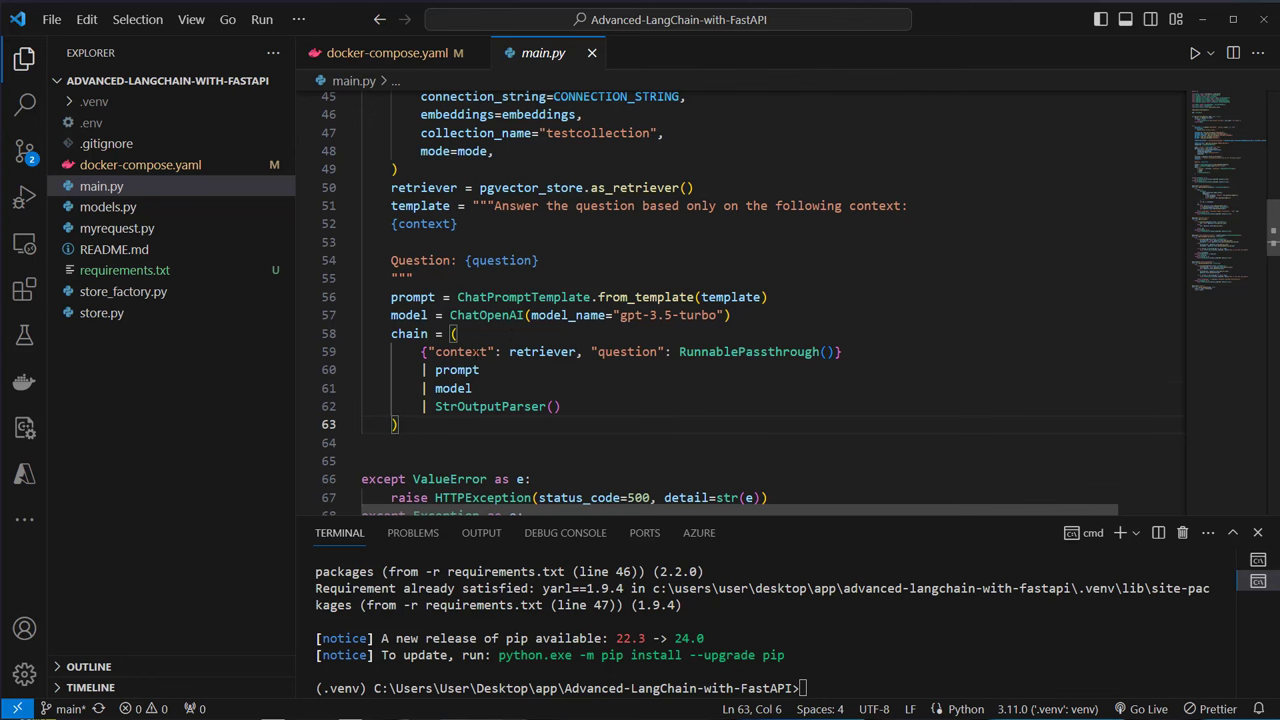
scroll("down", 3)
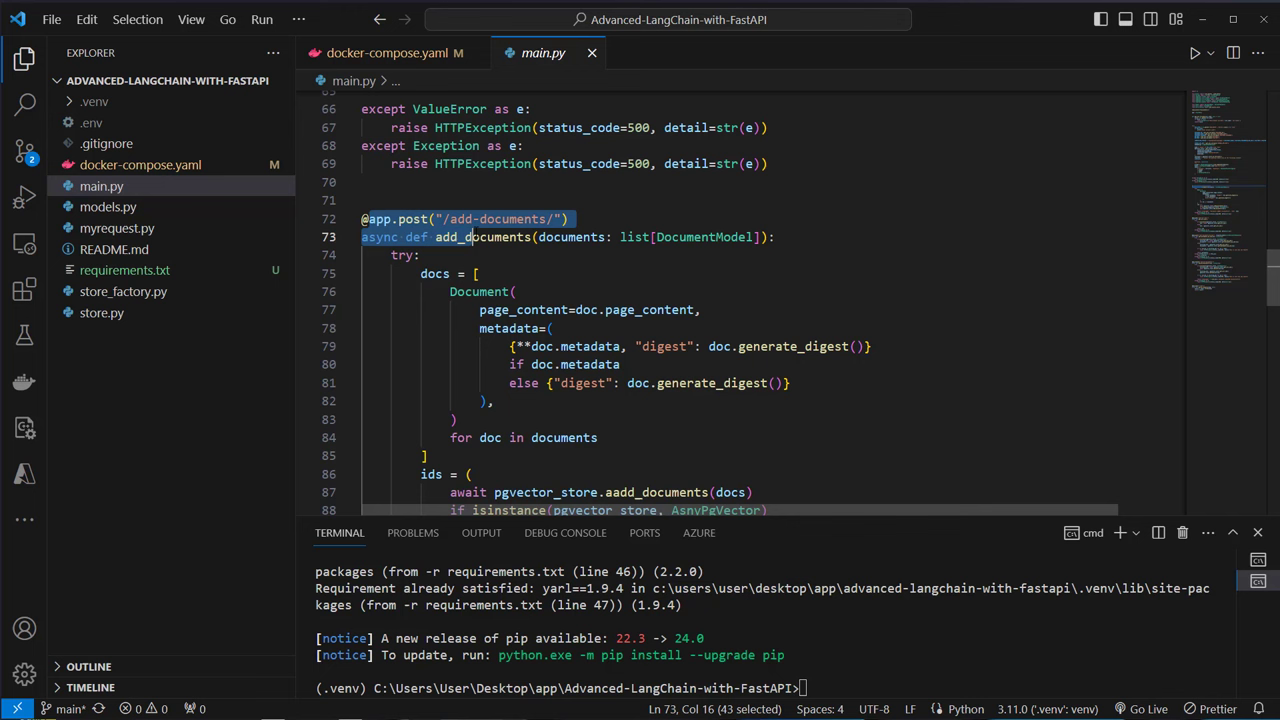
Review models.py's DocumentModel, highlighting its page_content field
left_click(470, 236)
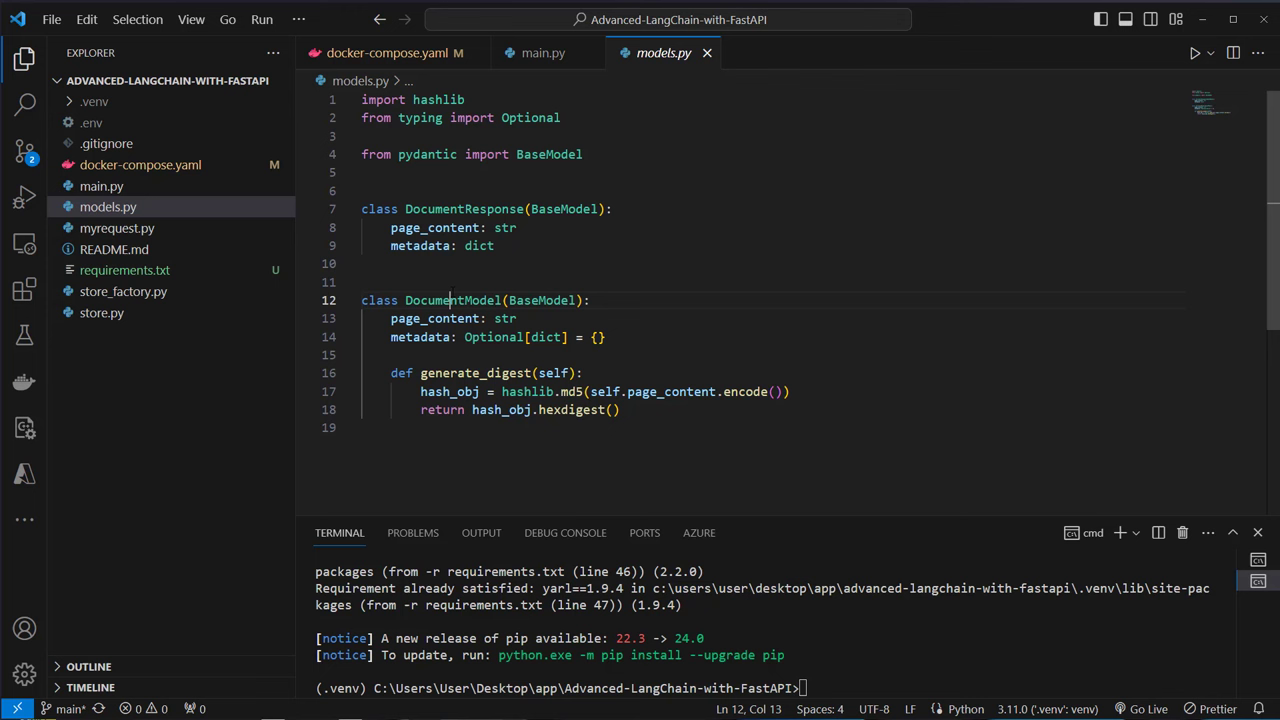
double_click(434, 318)
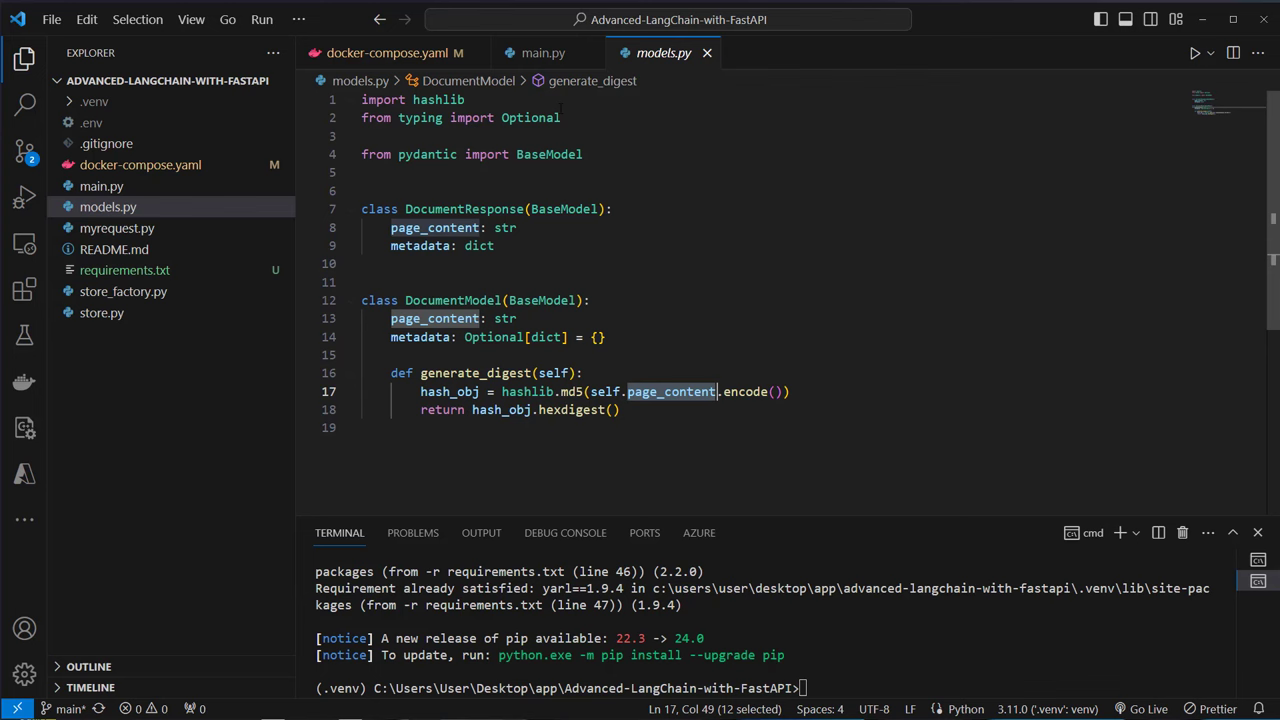
mouse_move(708, 52)
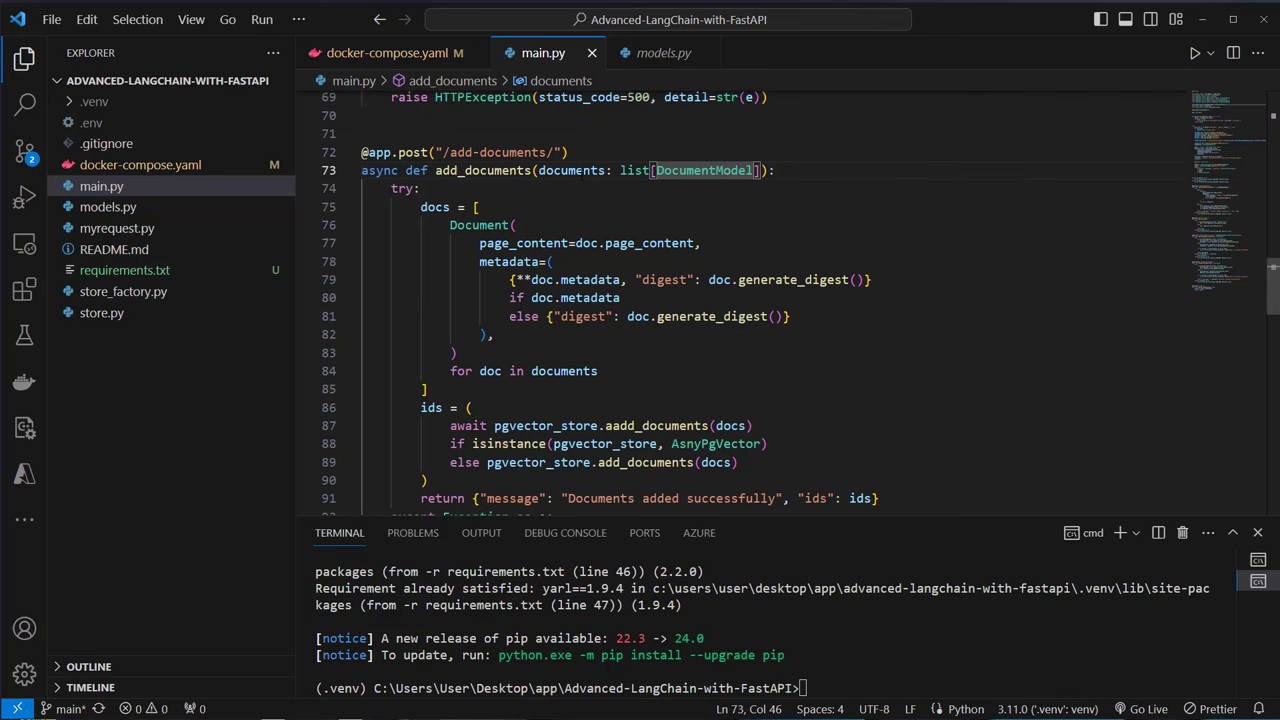
Walk through add_documents: Document construction, ids assignment, sync add_documents and async aadd_documents calls
double_click(480, 224)
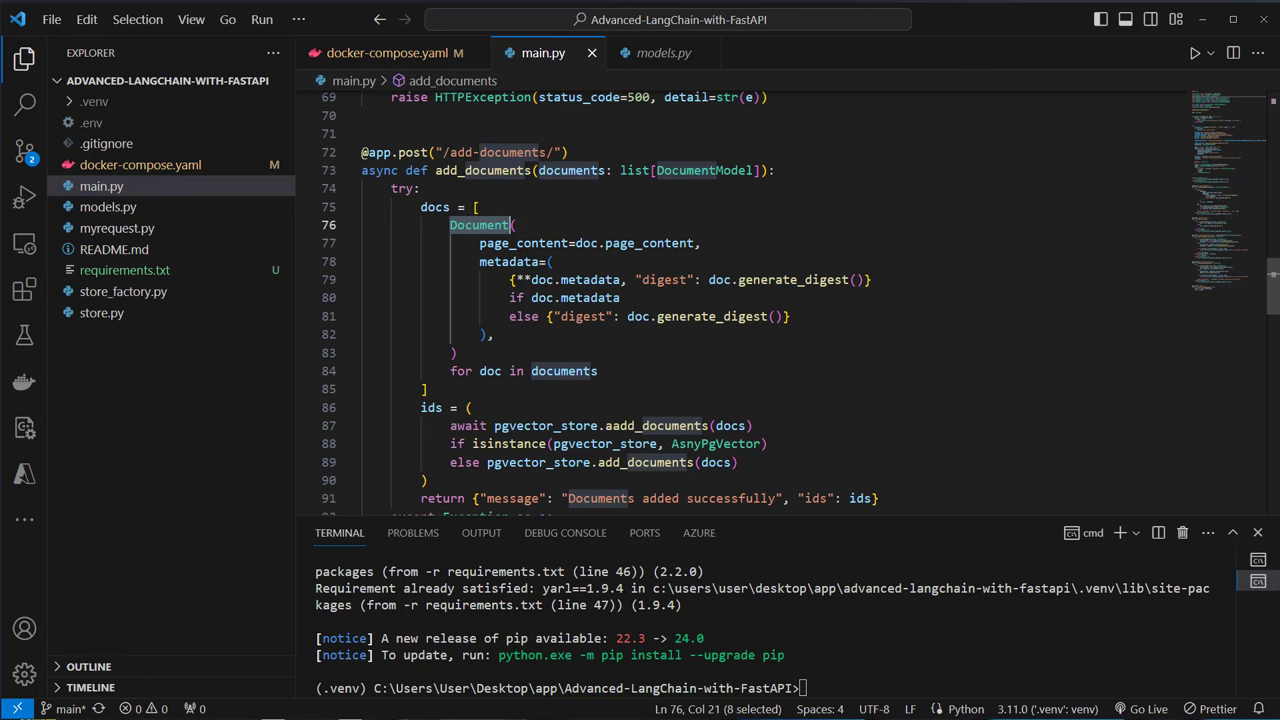
left_click(434, 206)
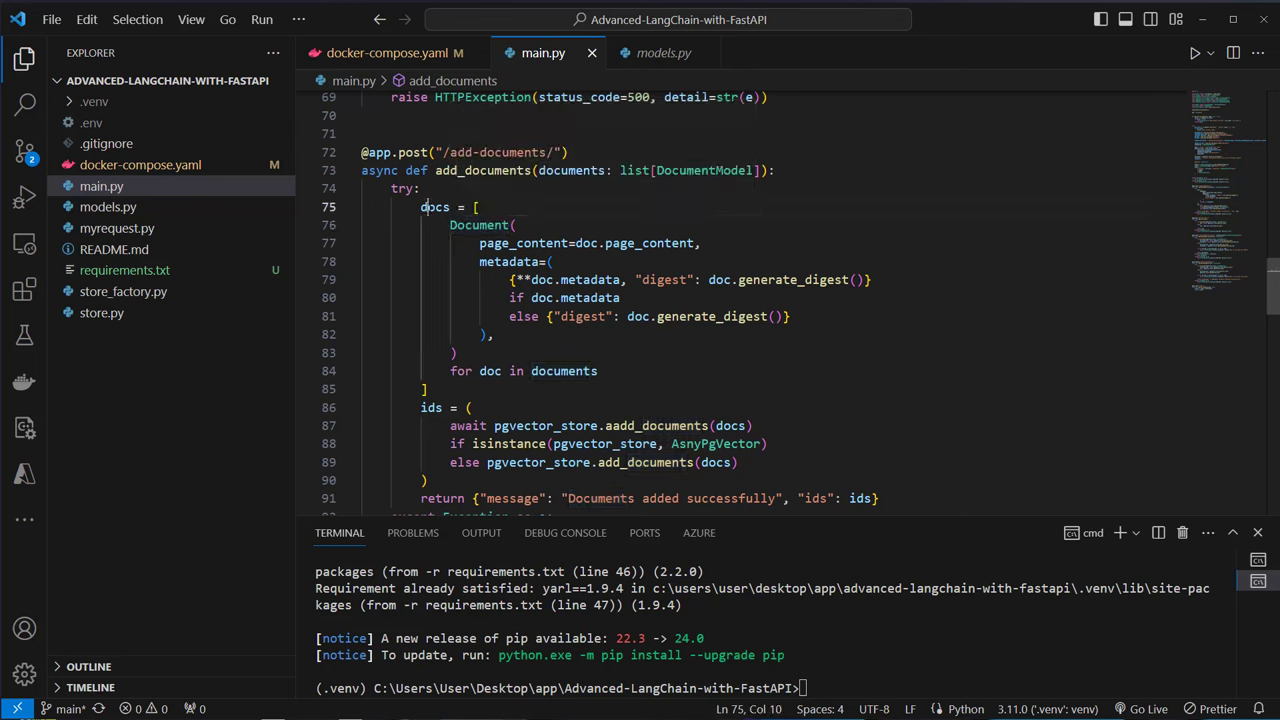
left_click(472, 408)
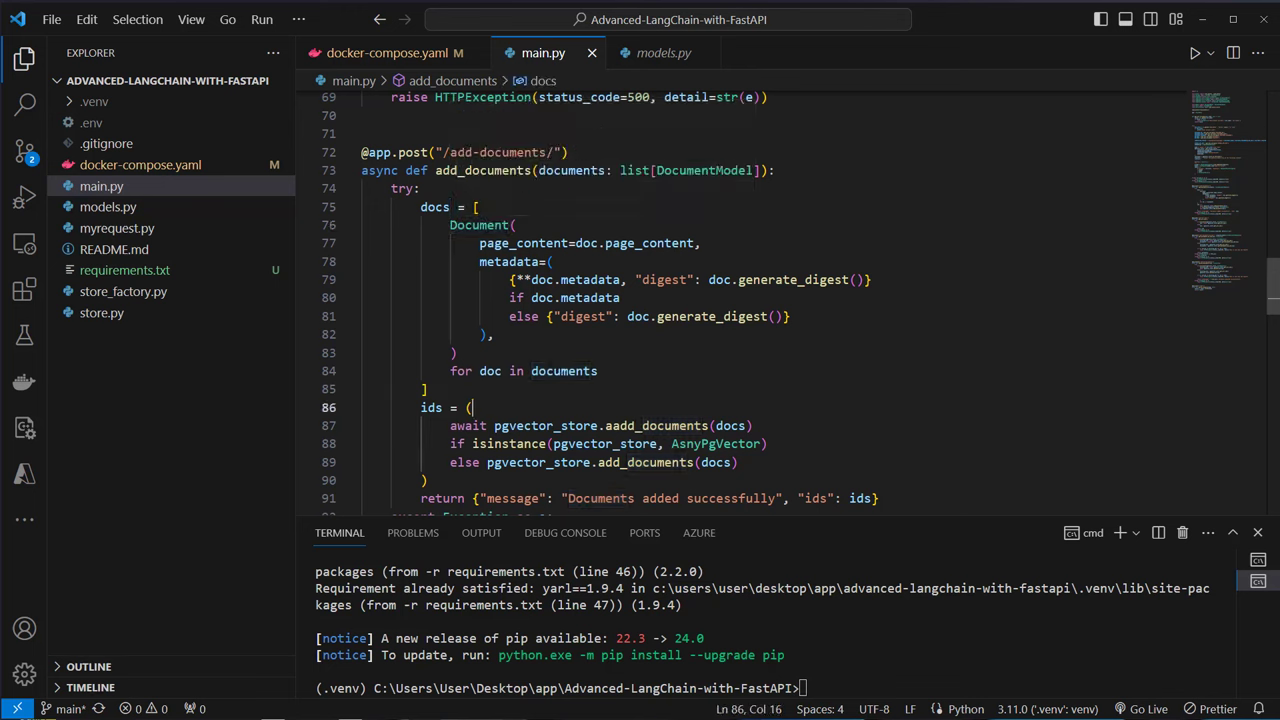
left_click(644, 462)
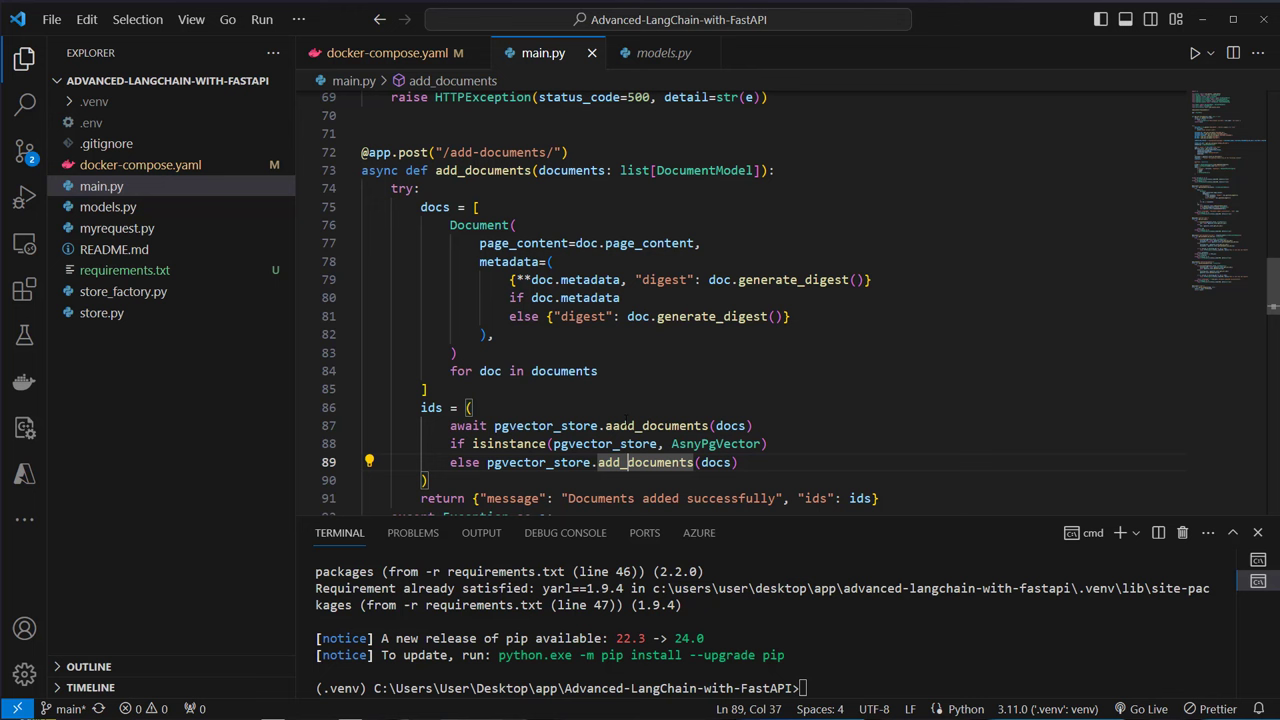
double_click(656, 424)
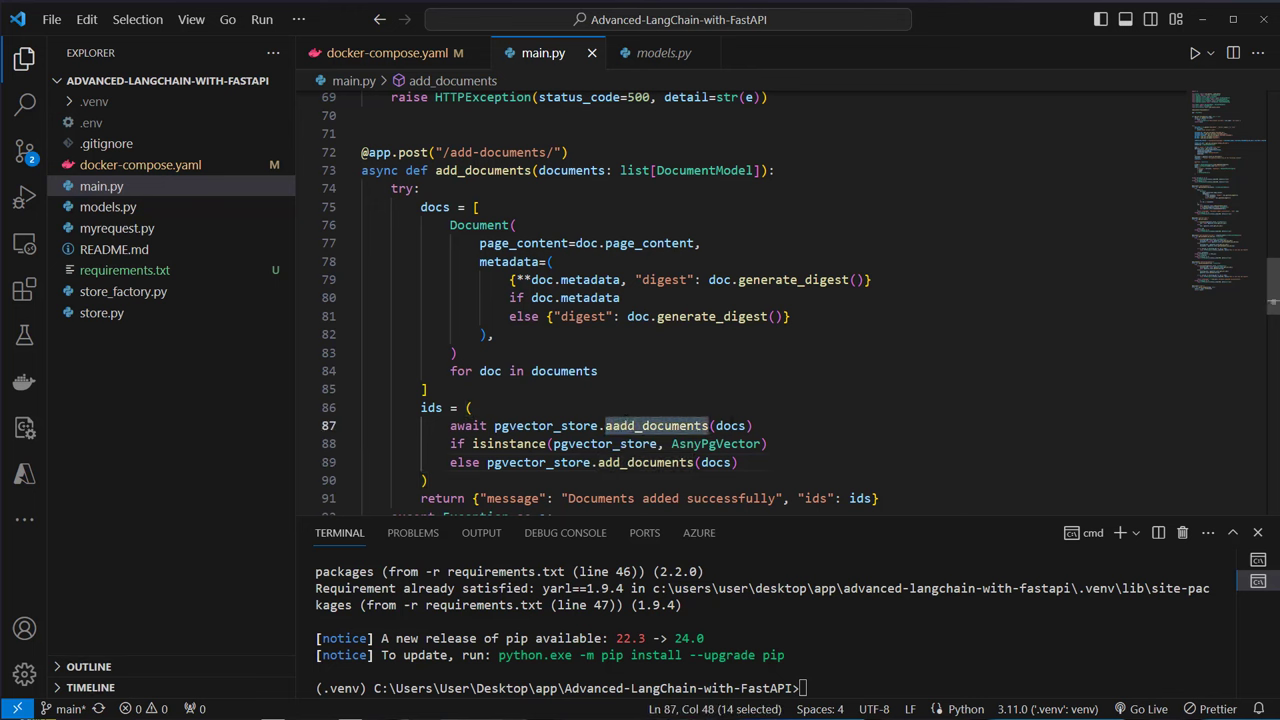
scroll("down", 3)
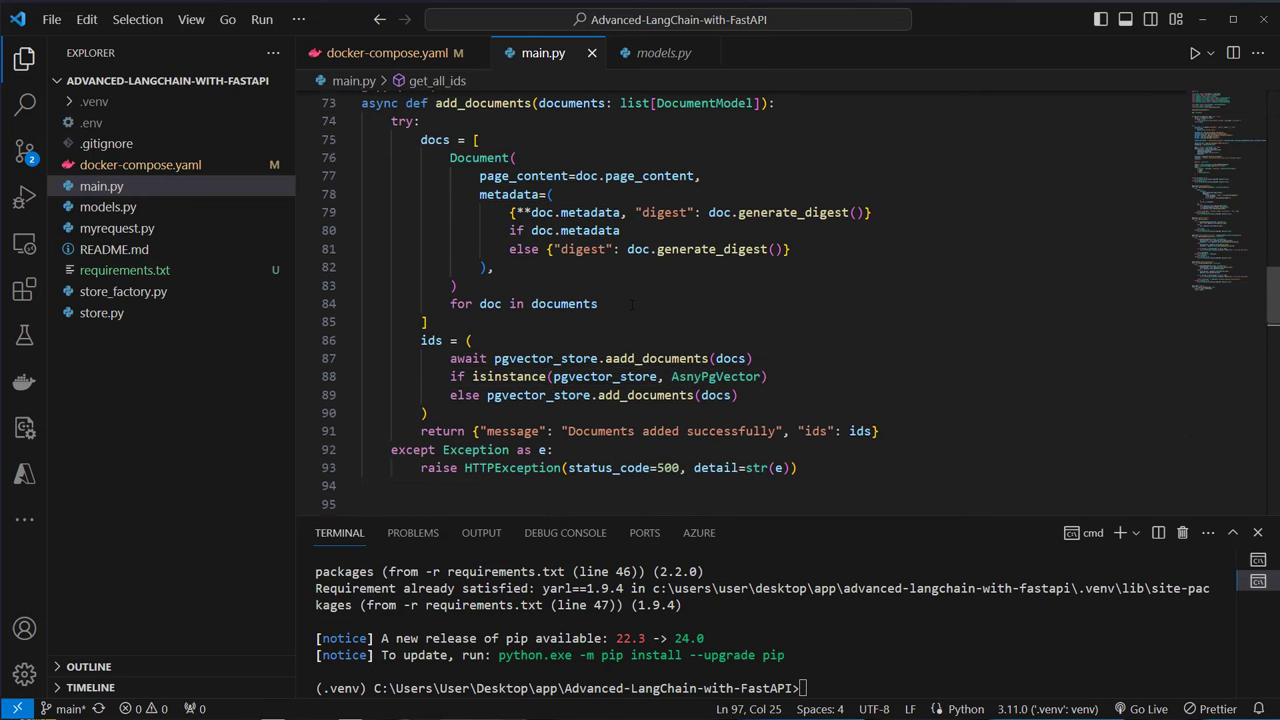
scroll("down", 3)
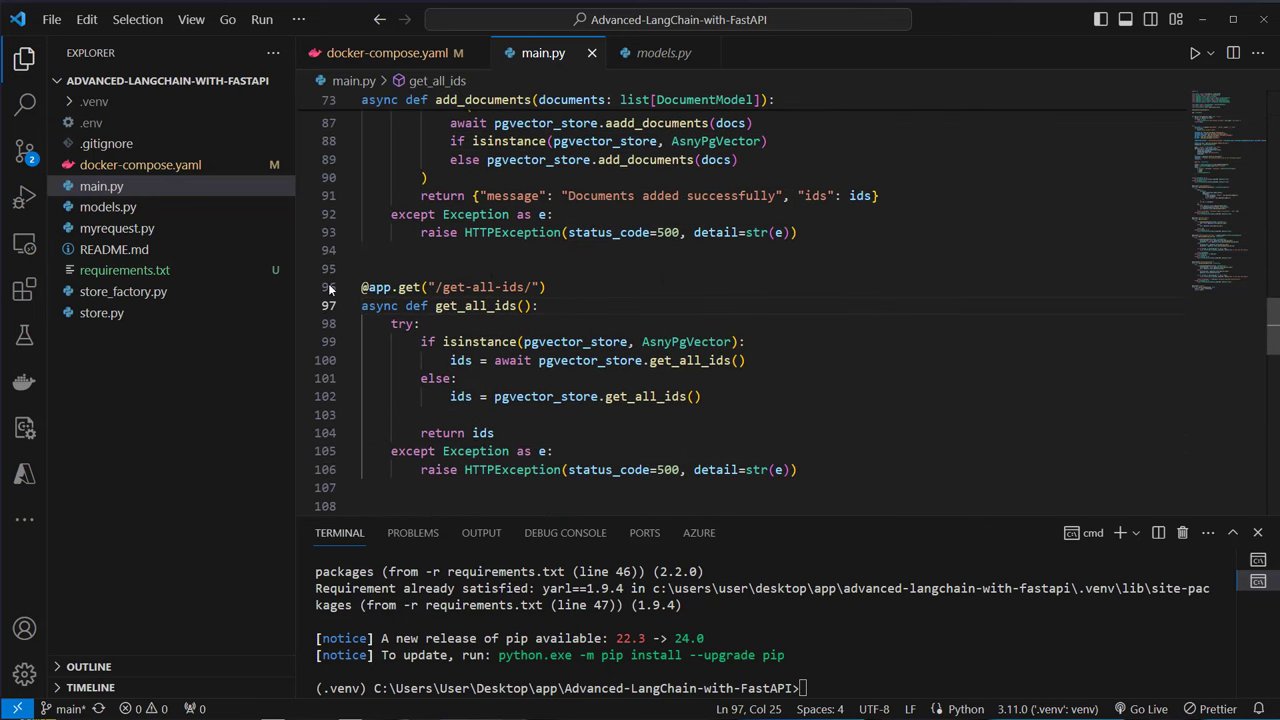
double_click(688, 360)
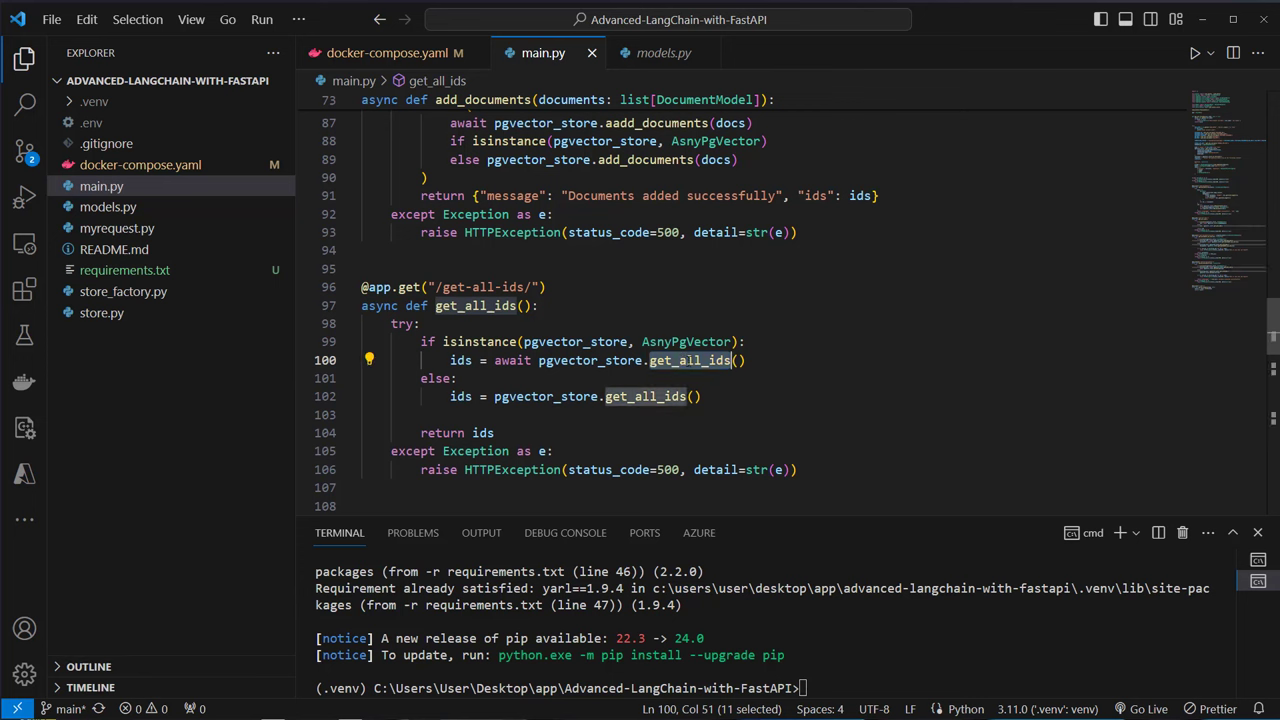
left_click(686, 340)
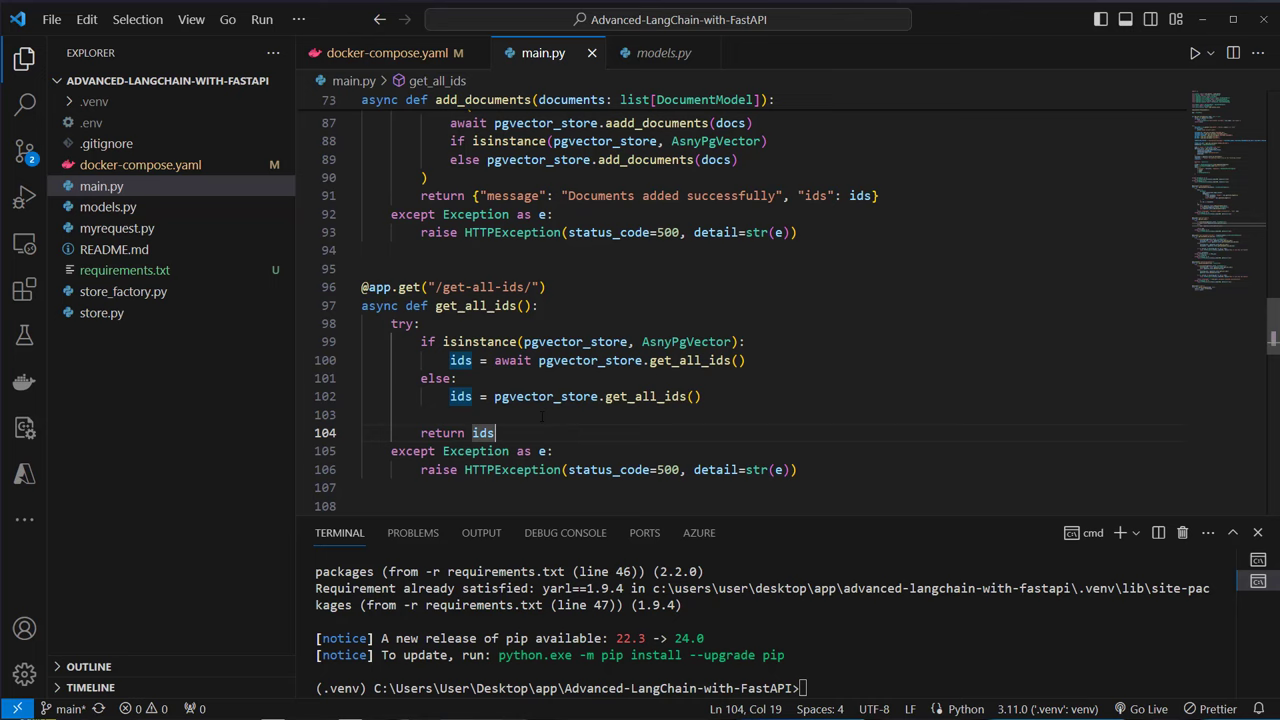
scroll("down", 3)
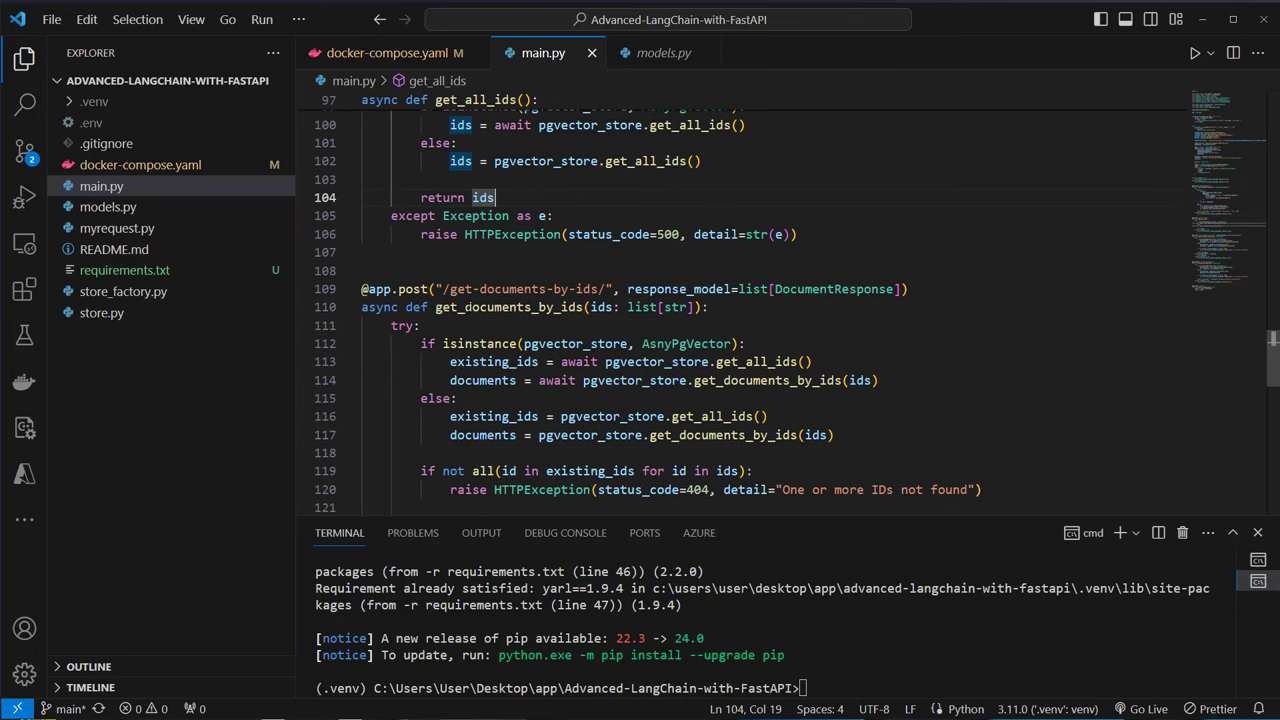
scroll("up", 3)
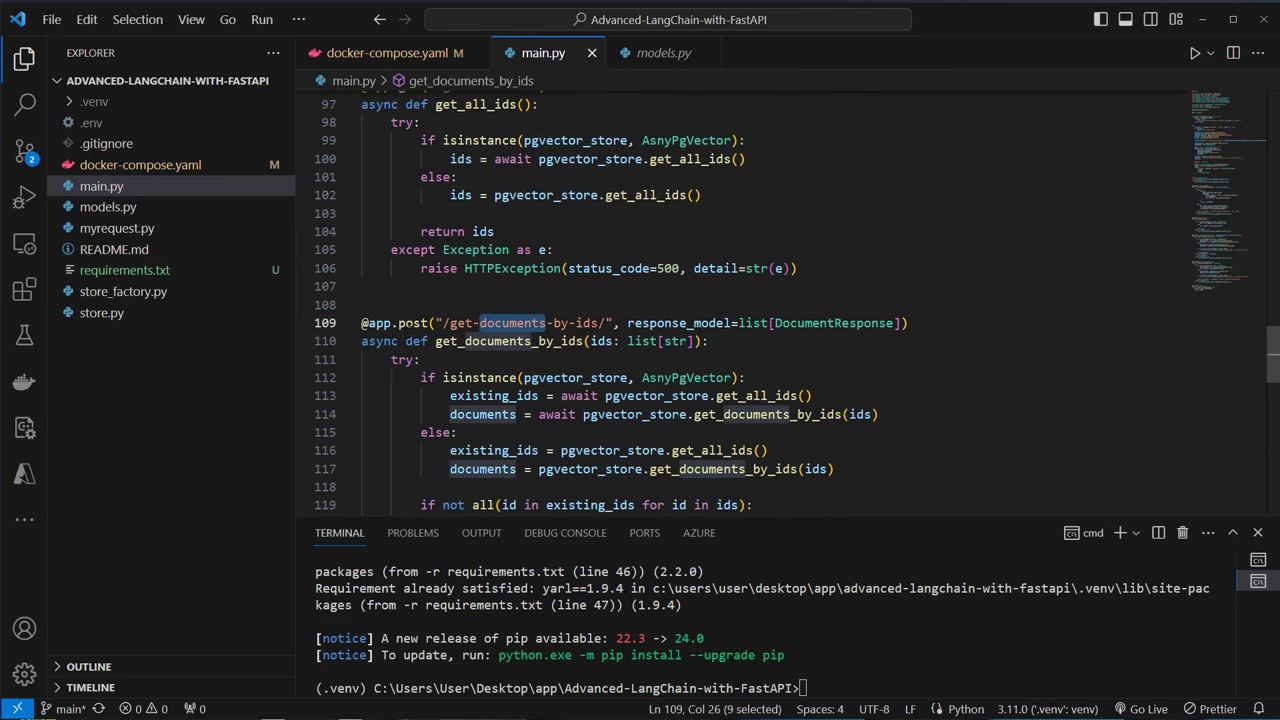
scroll("down", 3)
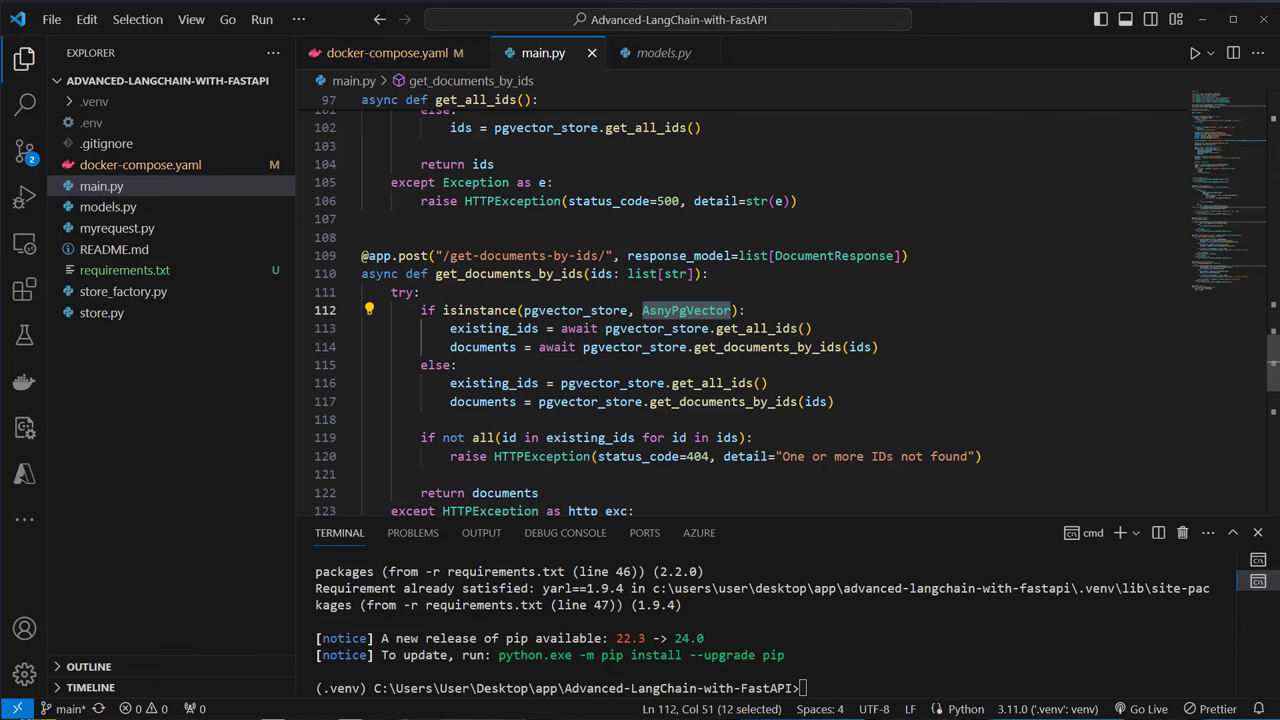
scroll("down", 3)
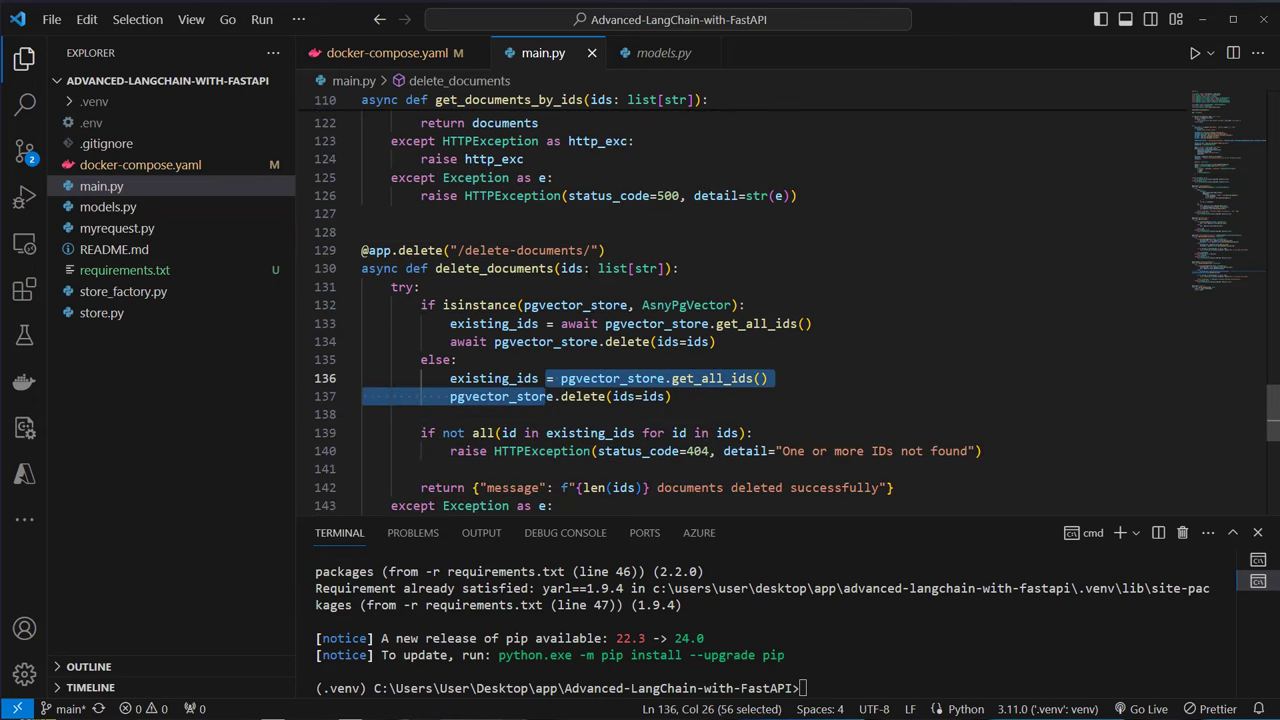
scroll("up", 3)
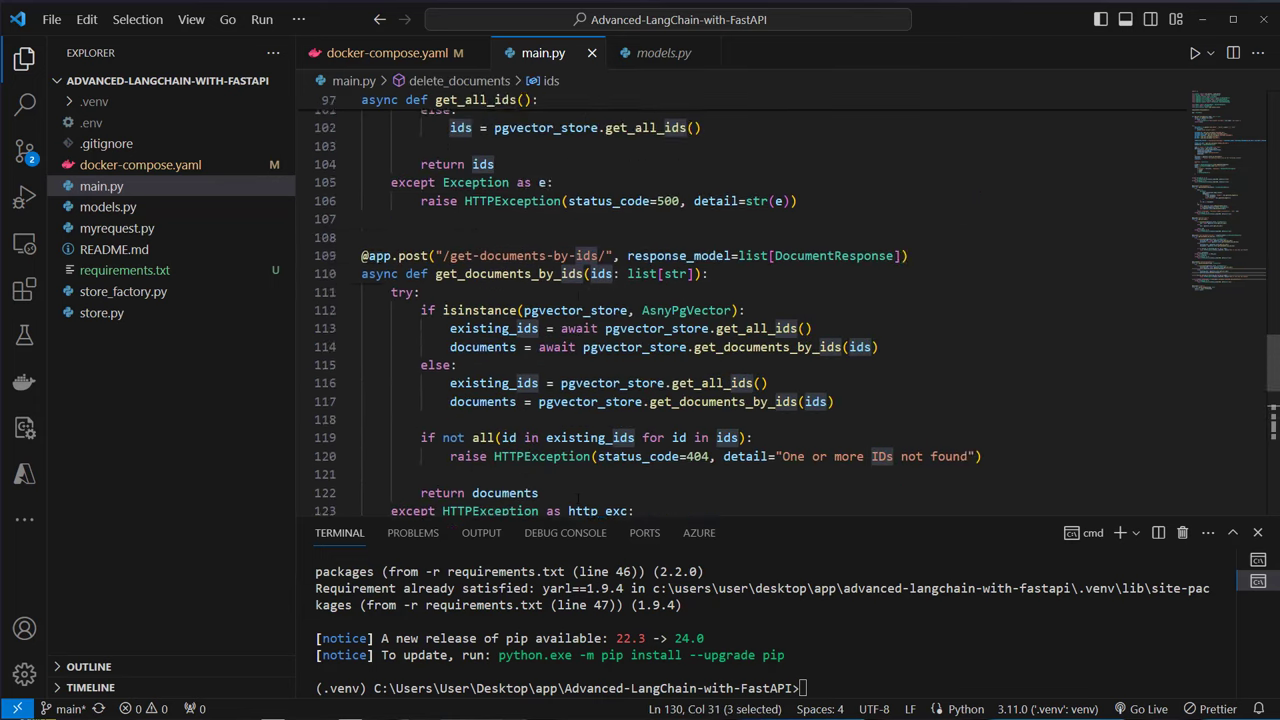
scroll("down", 3)
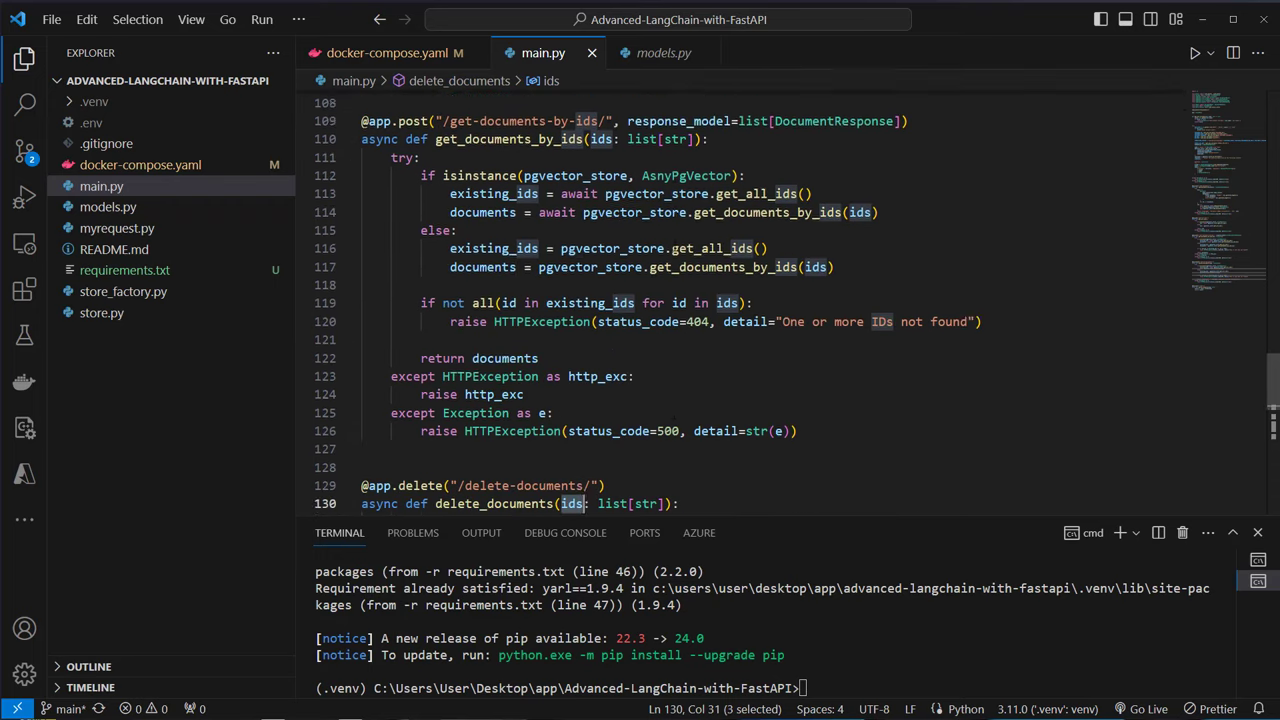
scroll("down", 3)
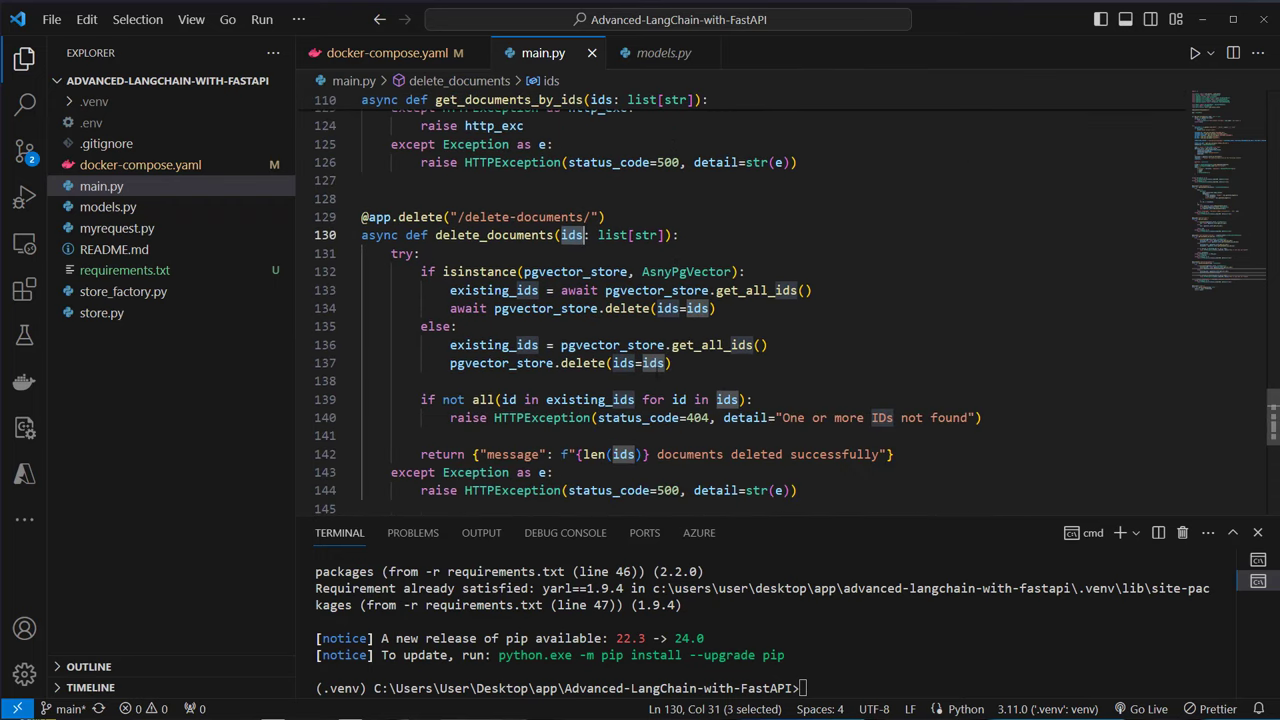
left_click(568, 236)
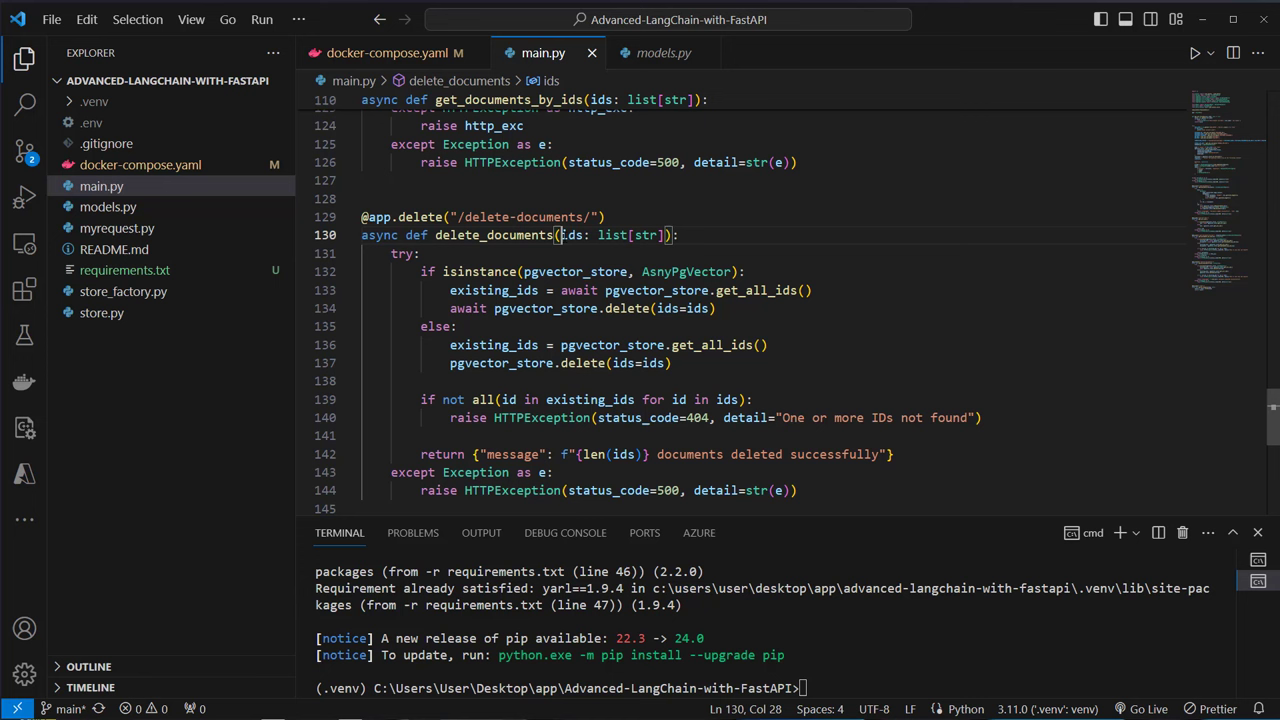
double_click(572, 236)
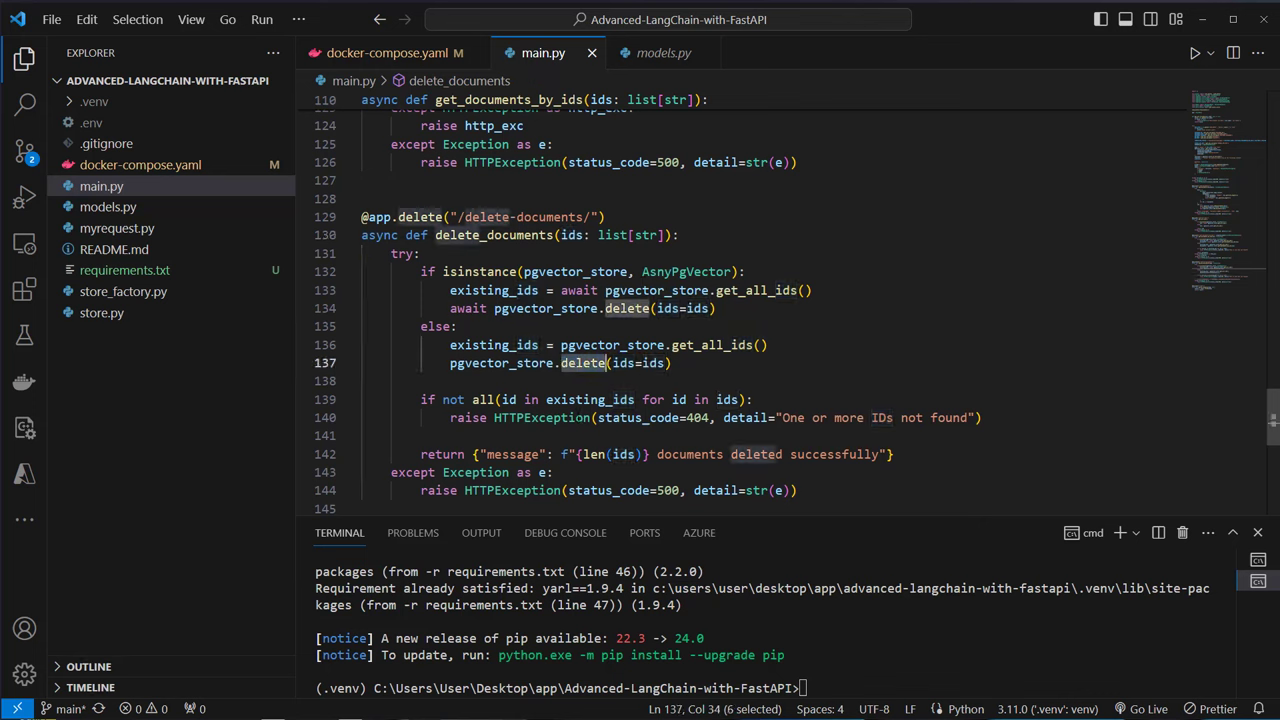
left_click(370, 380)
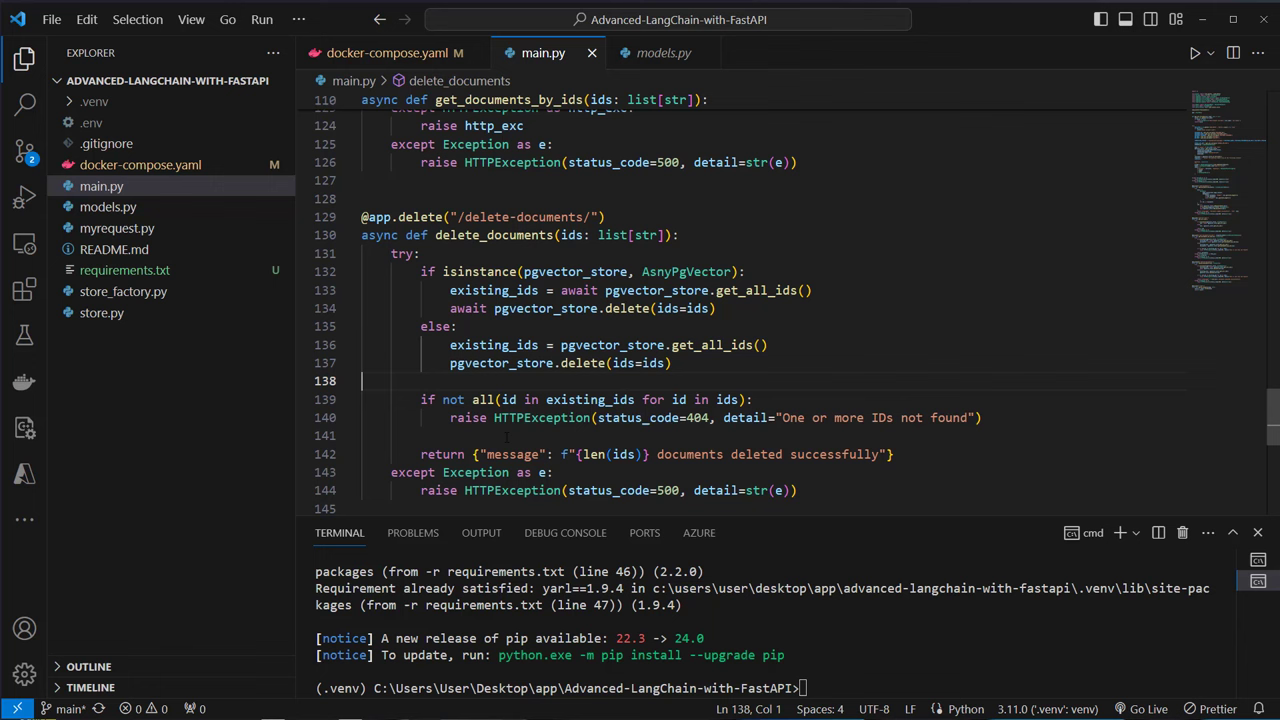
scroll("down", 3)
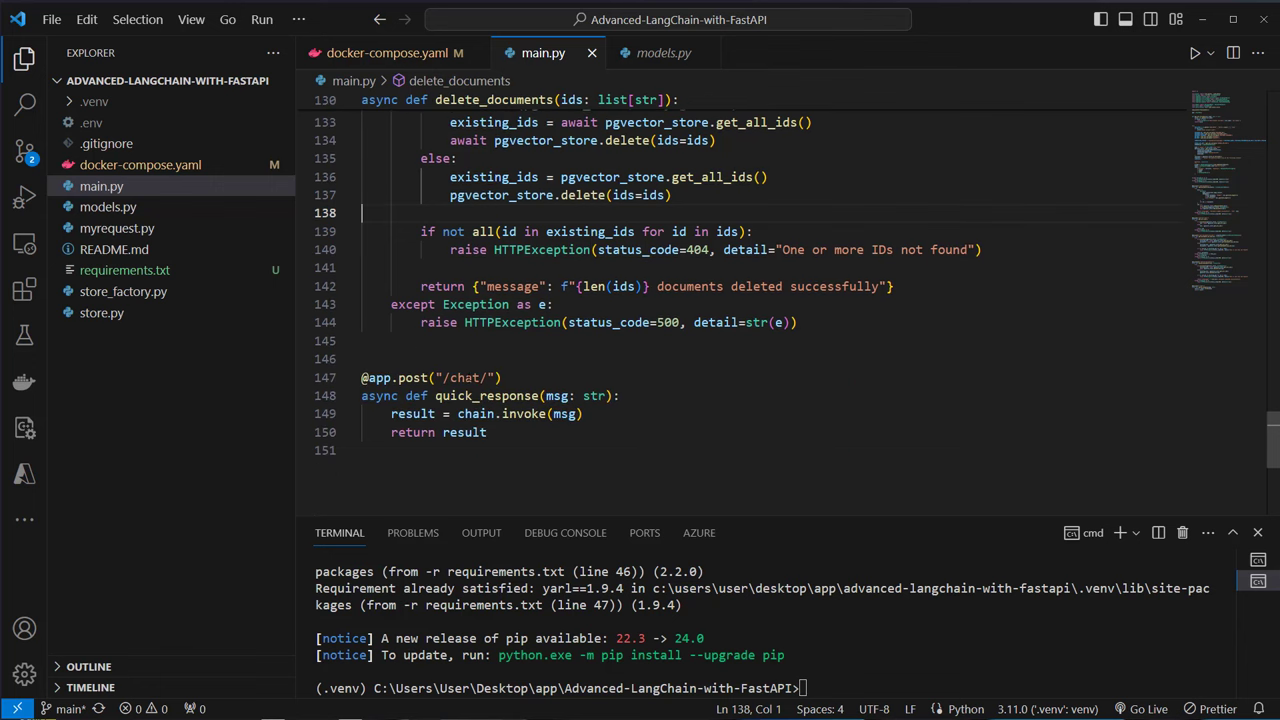
double_click(476, 412)
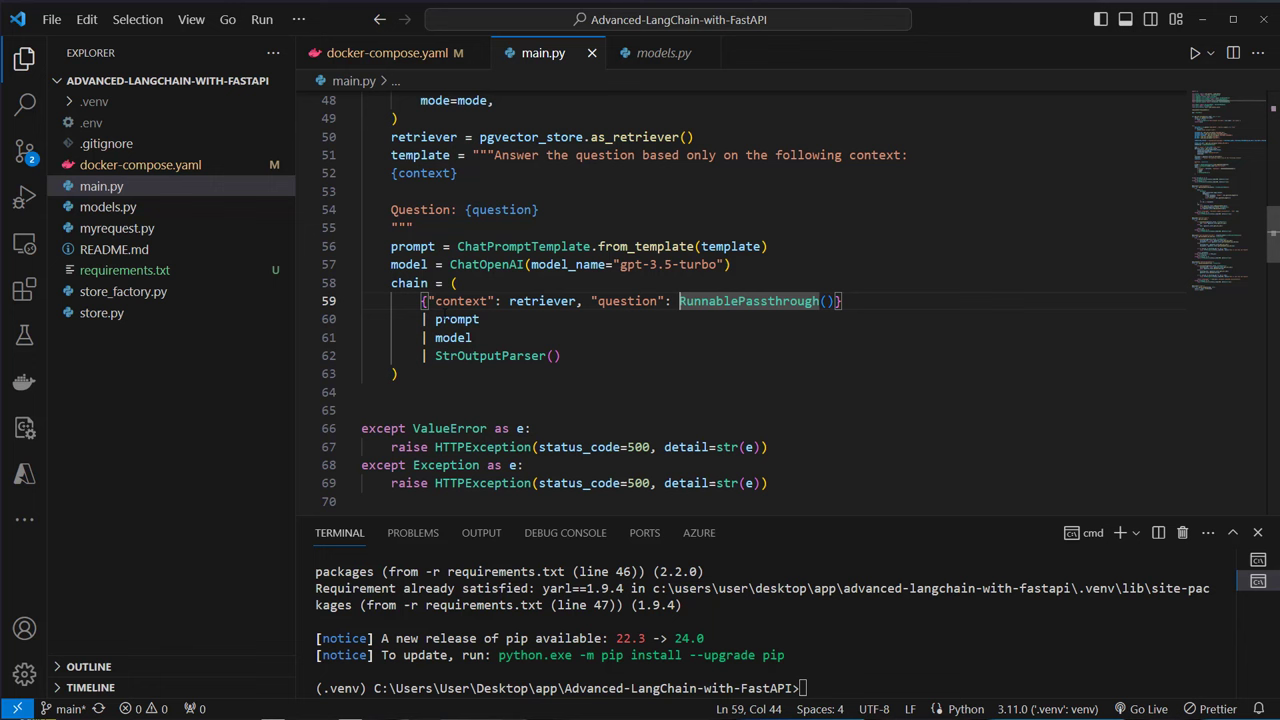
double_click(540, 300)
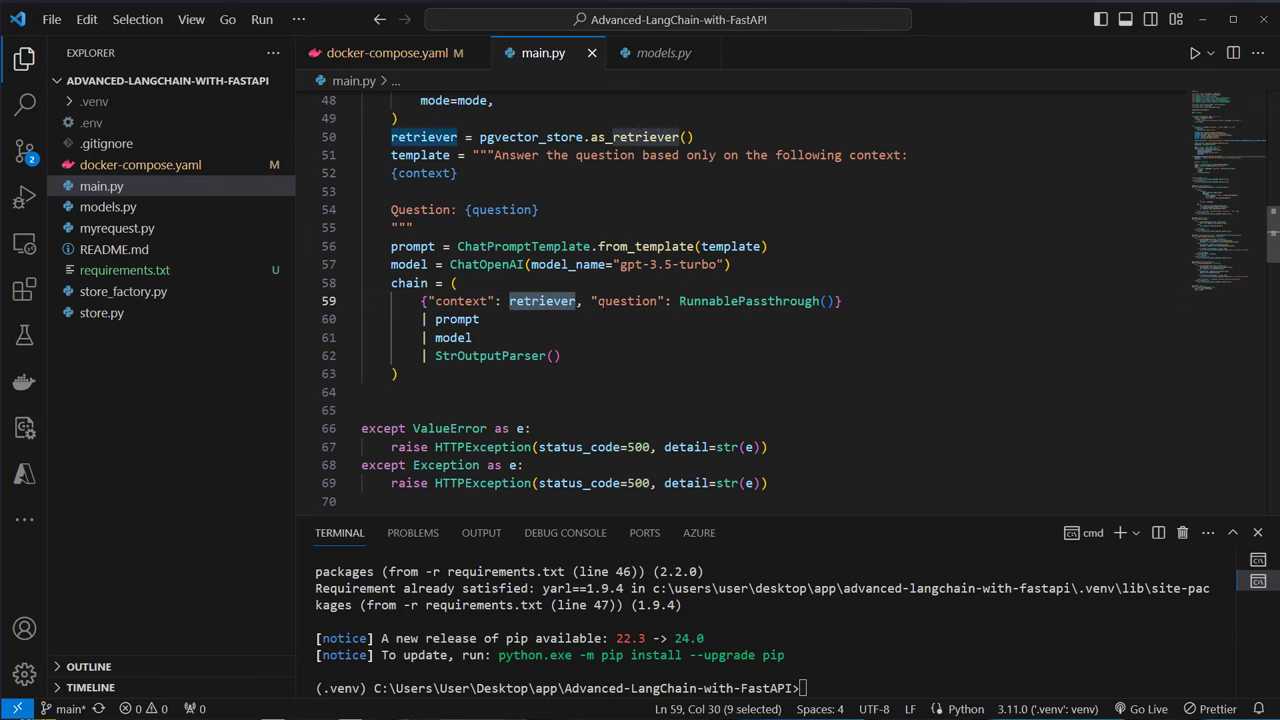
double_click(628, 300)
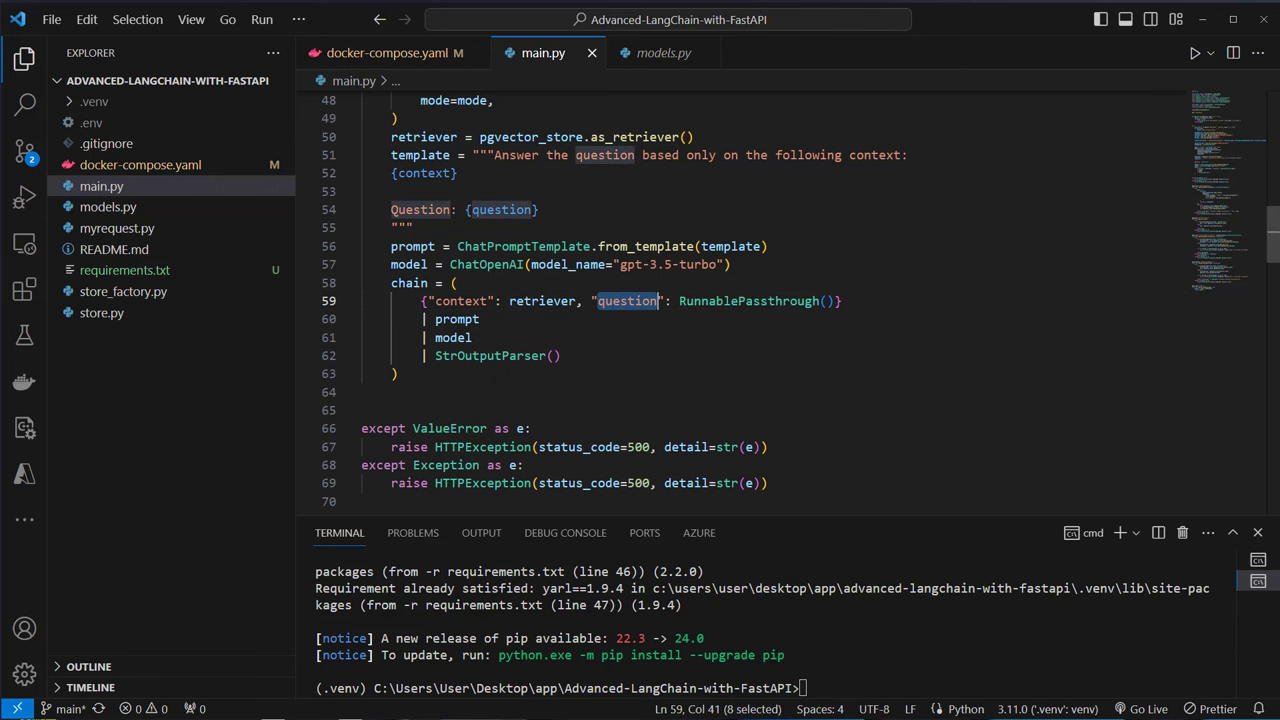
scroll("down", 3)
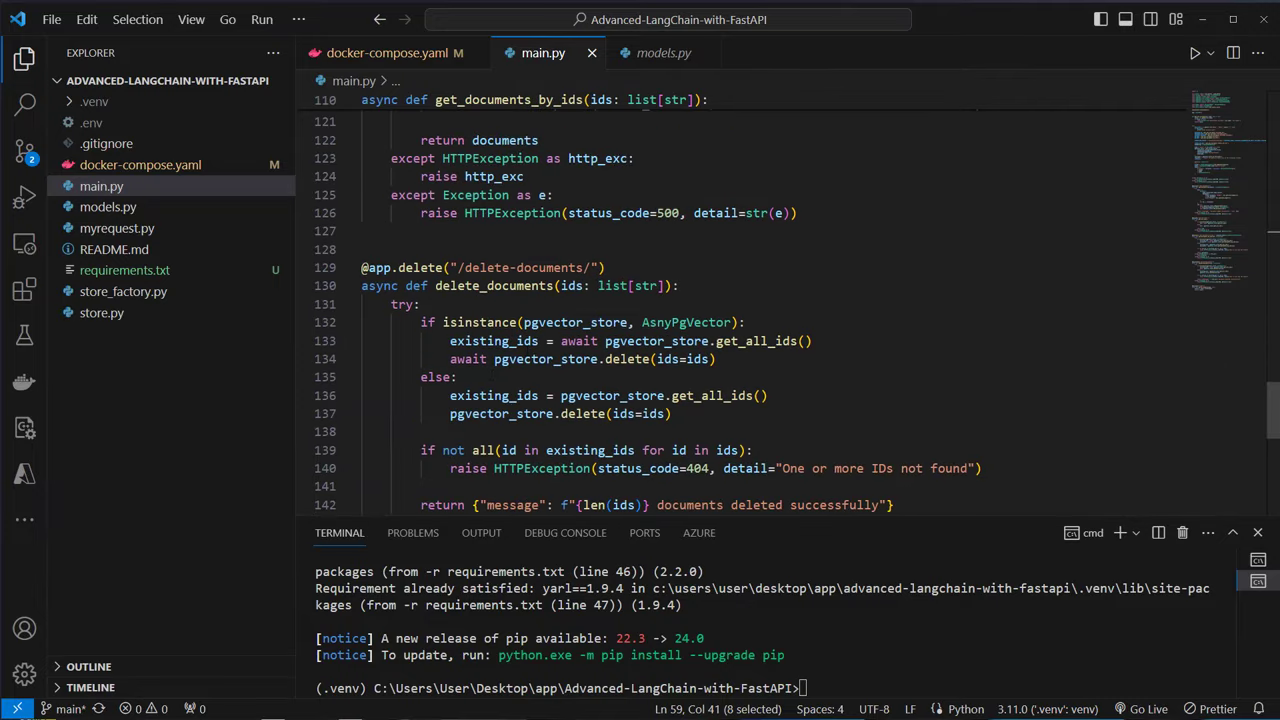
scroll("down", 3)
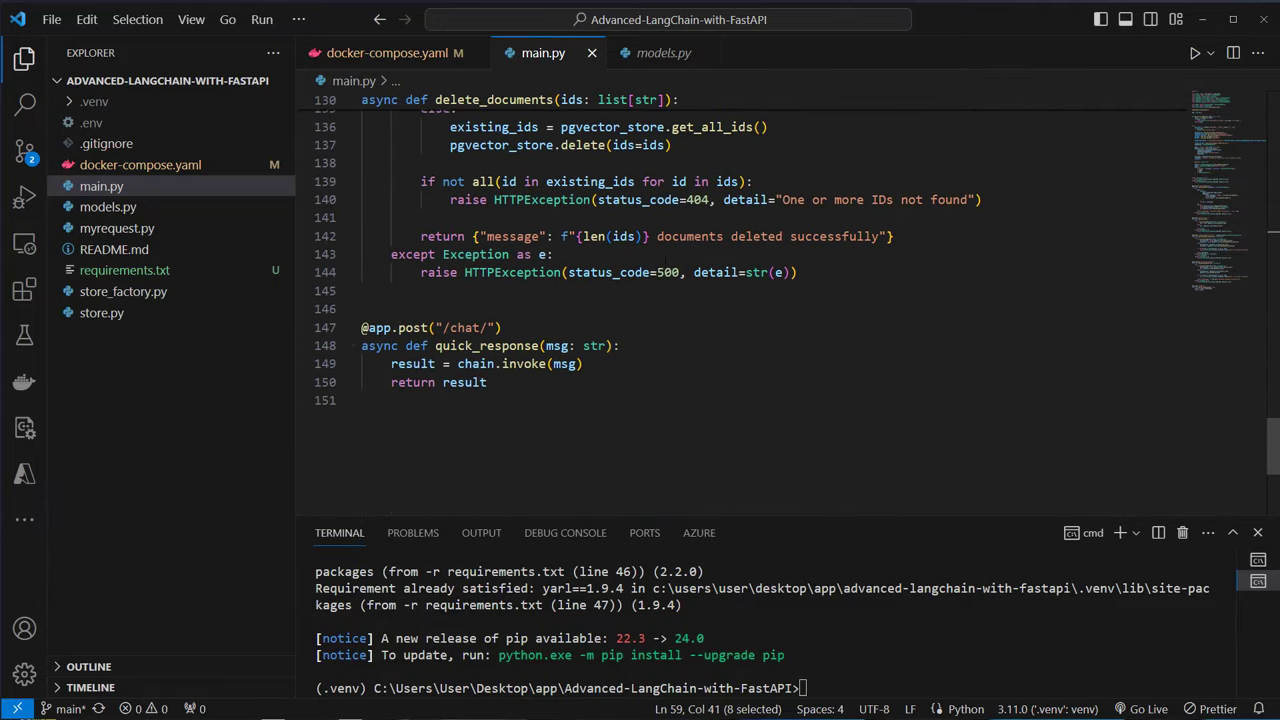
scroll("up", 3)
type("p")
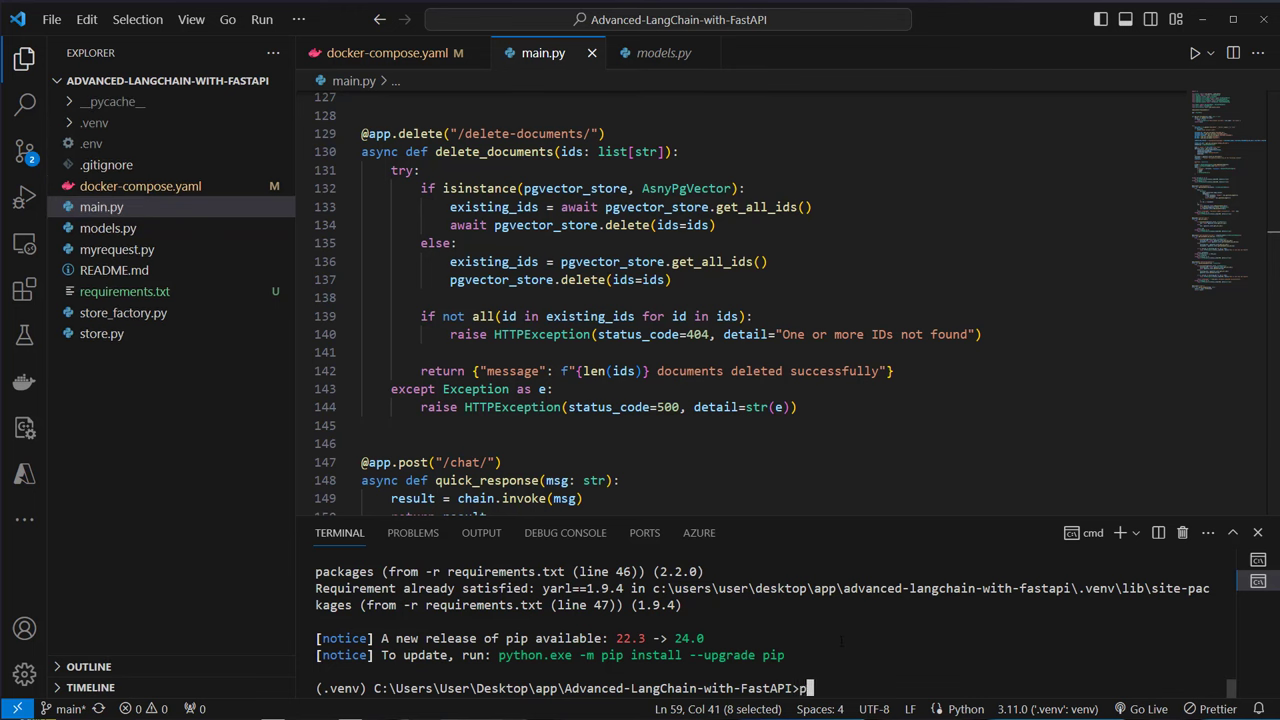
Install uvicorn with pip in the integrated terminal
type("ip in")
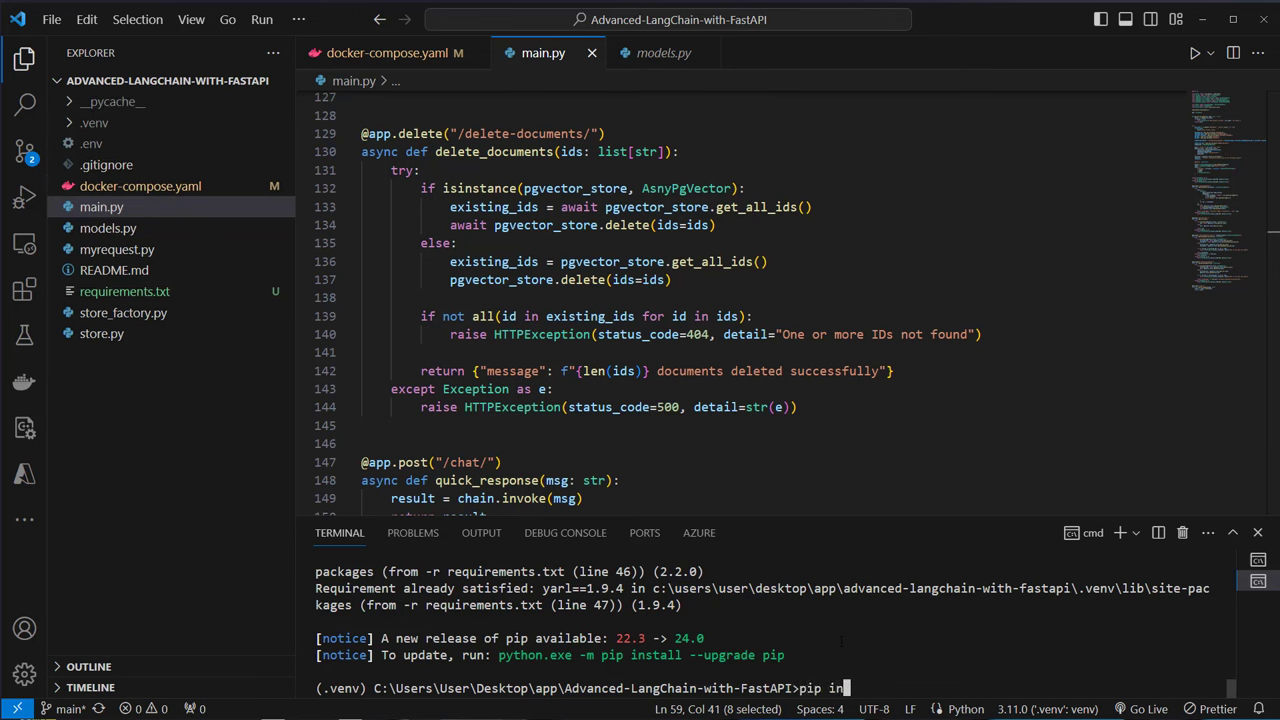
type("stall l")
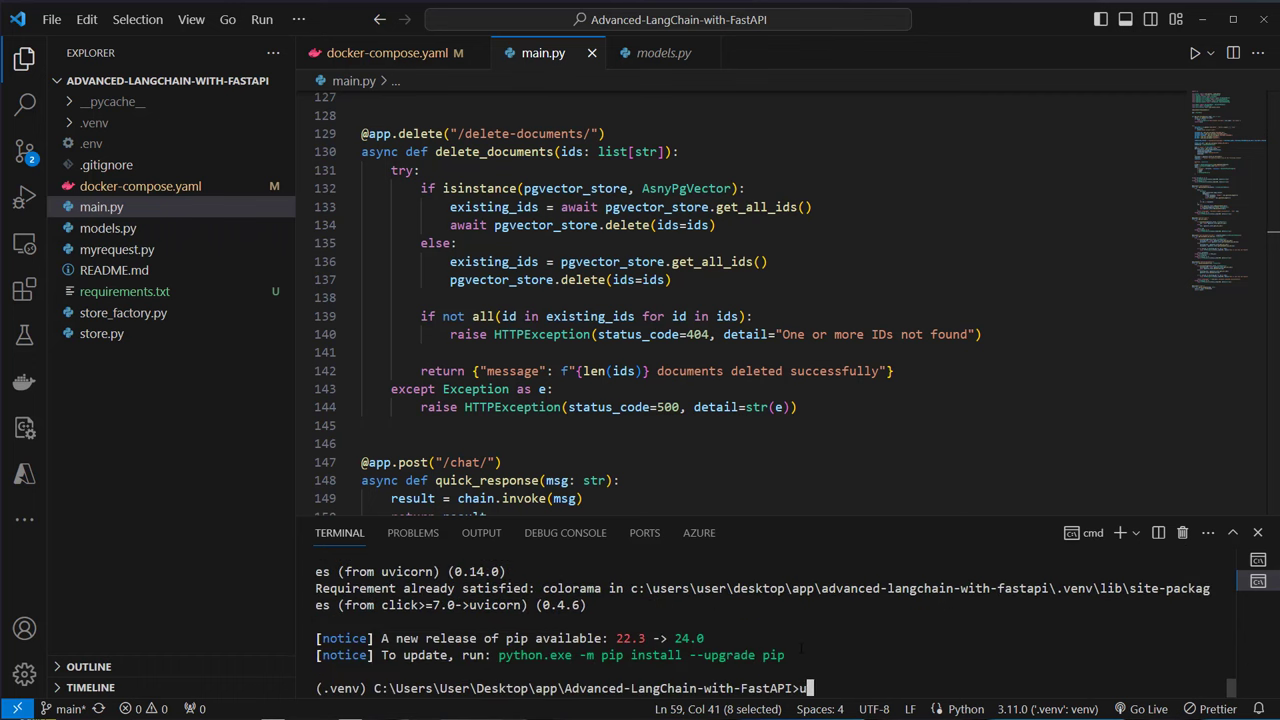
left_click(388, 52)
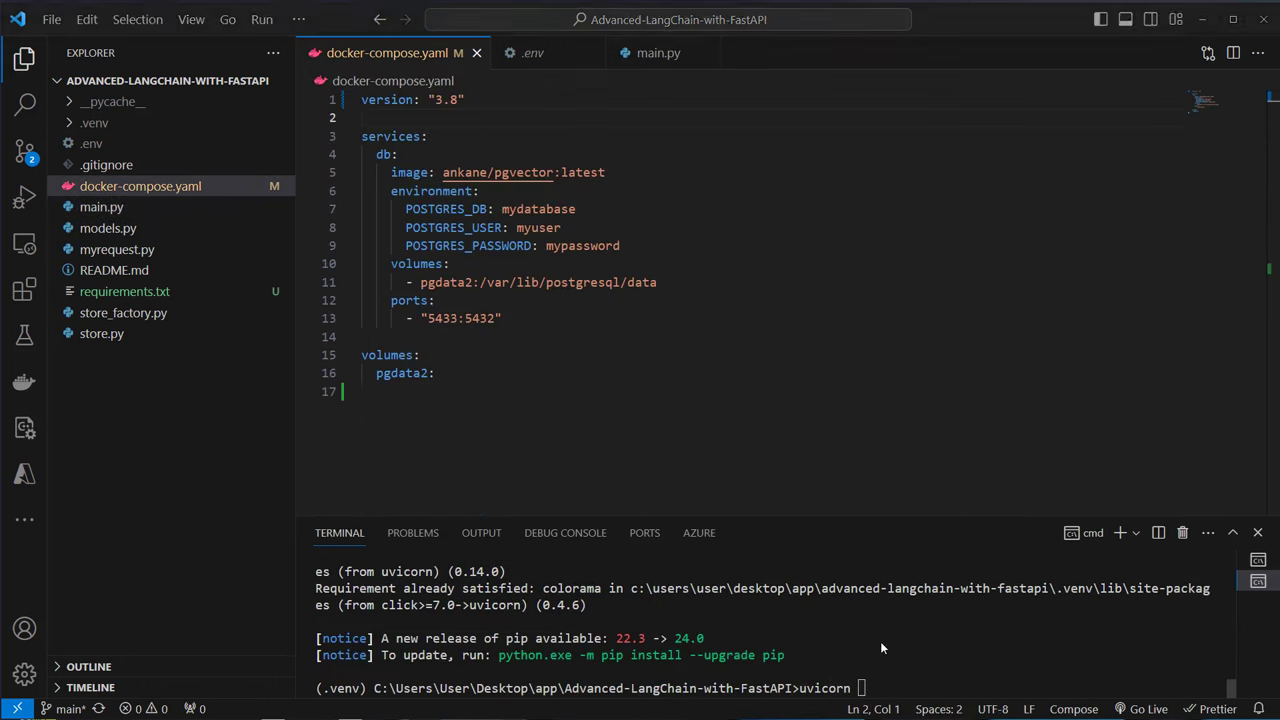
Enter the command serving main:app with uvicorn on port 8000
type("main")
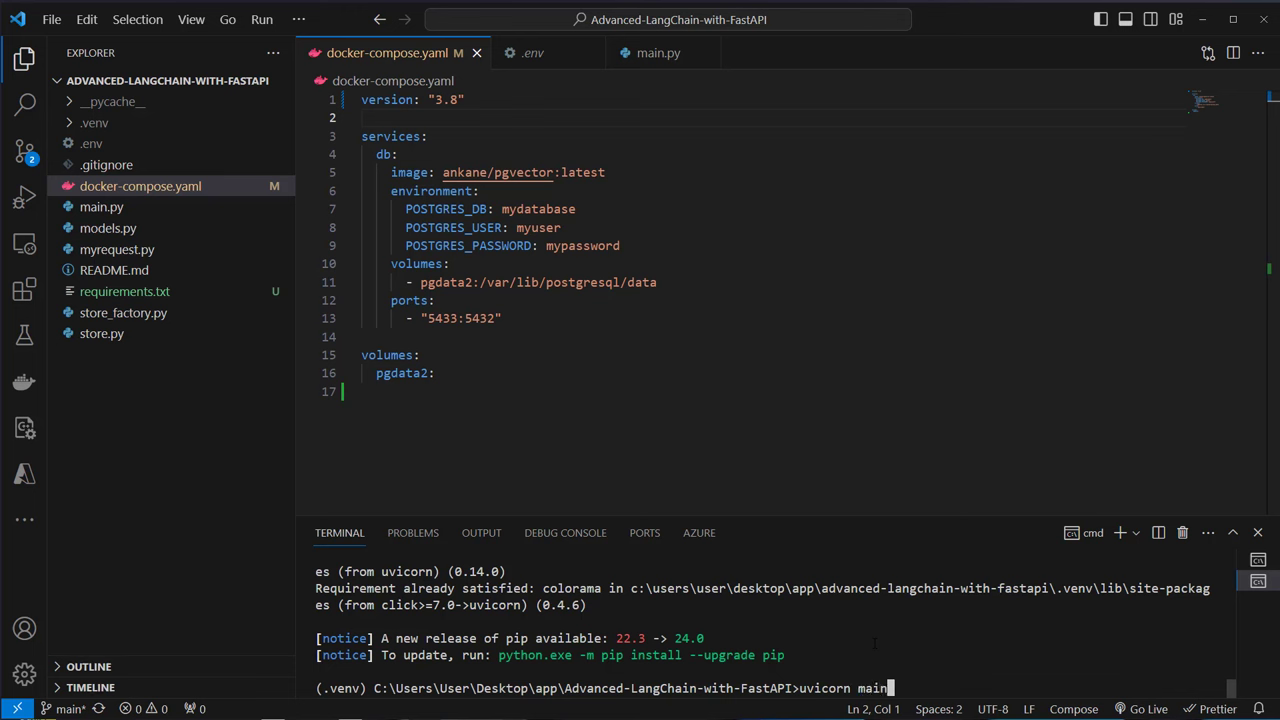
type(":app --port")
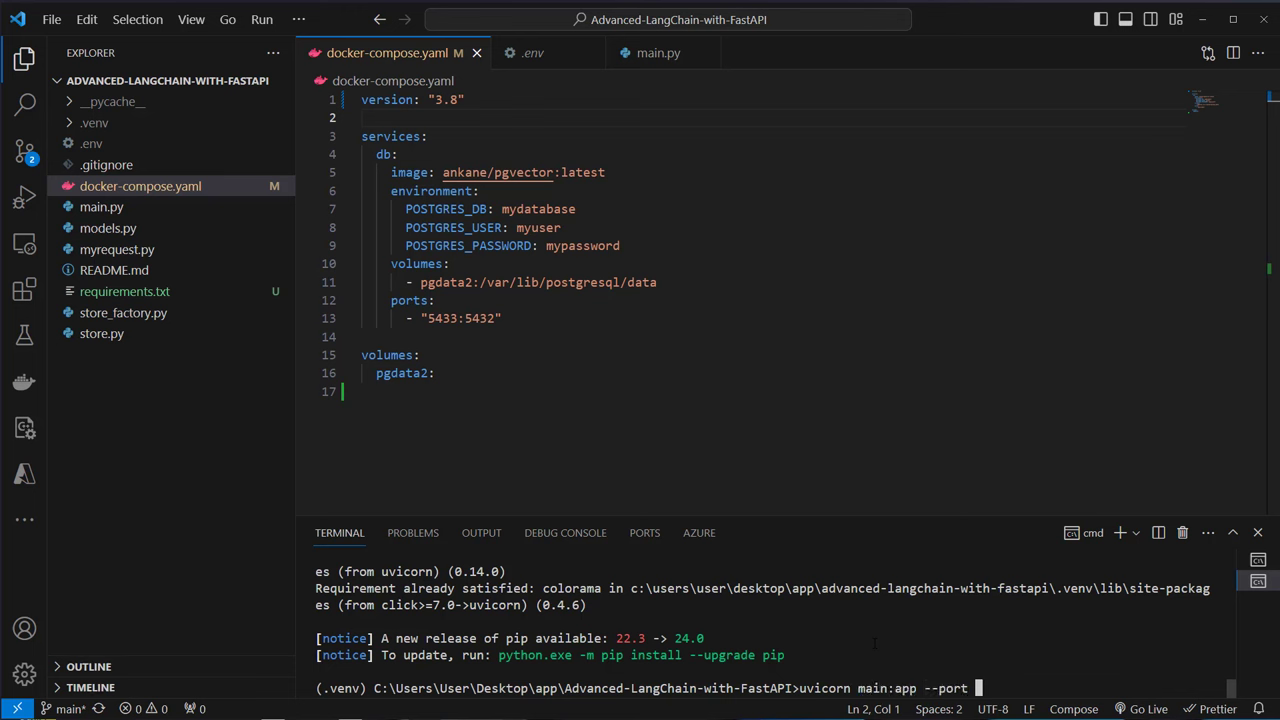
type("8000")
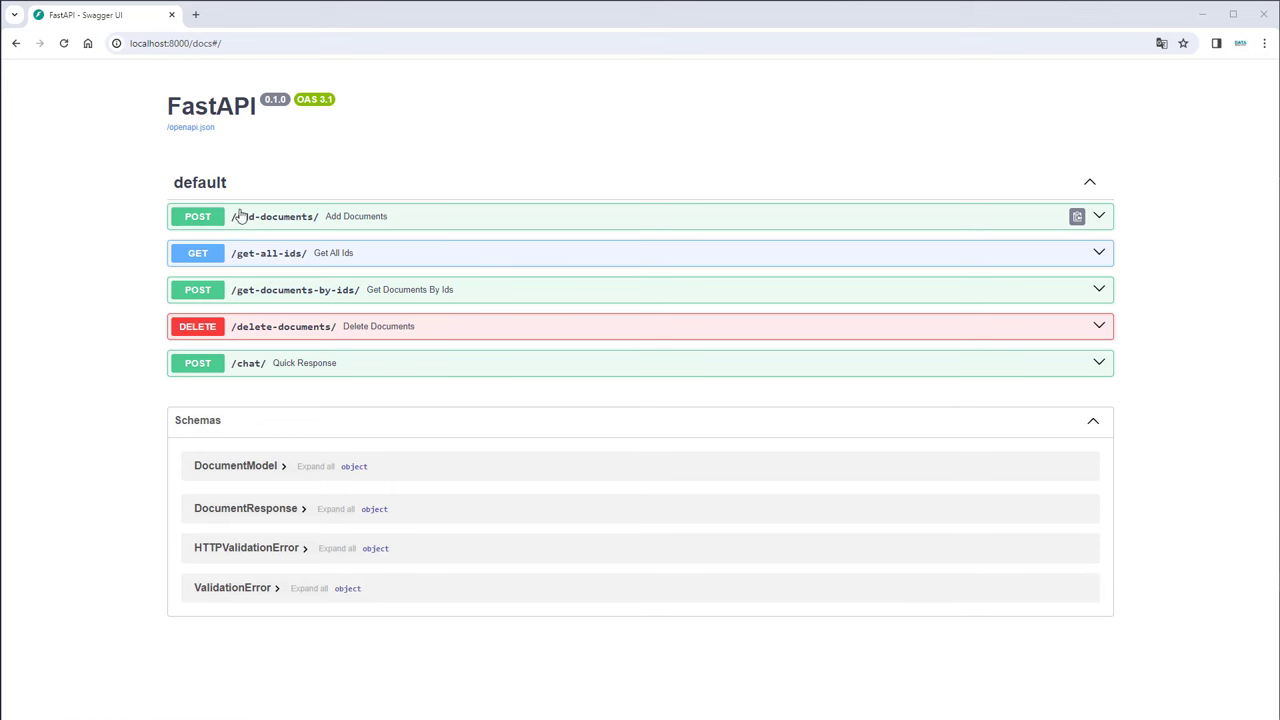
mouse_move(272, 252)
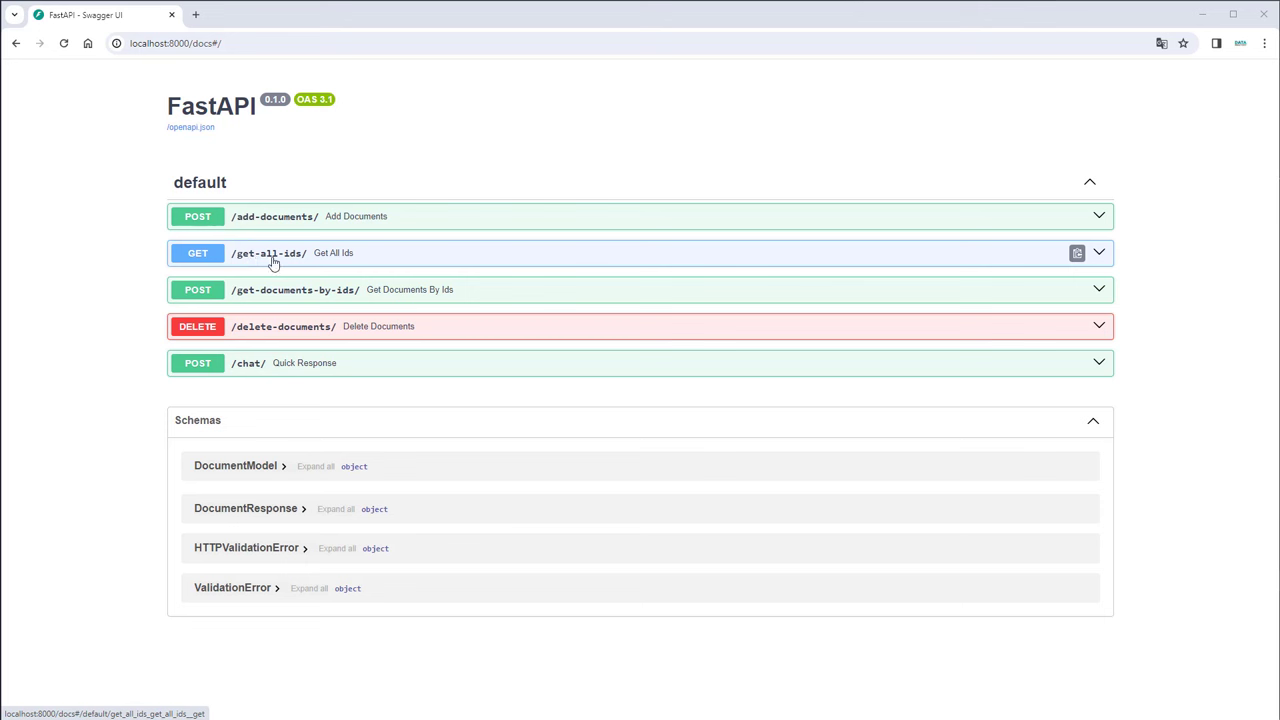
mouse_move(368, 296)
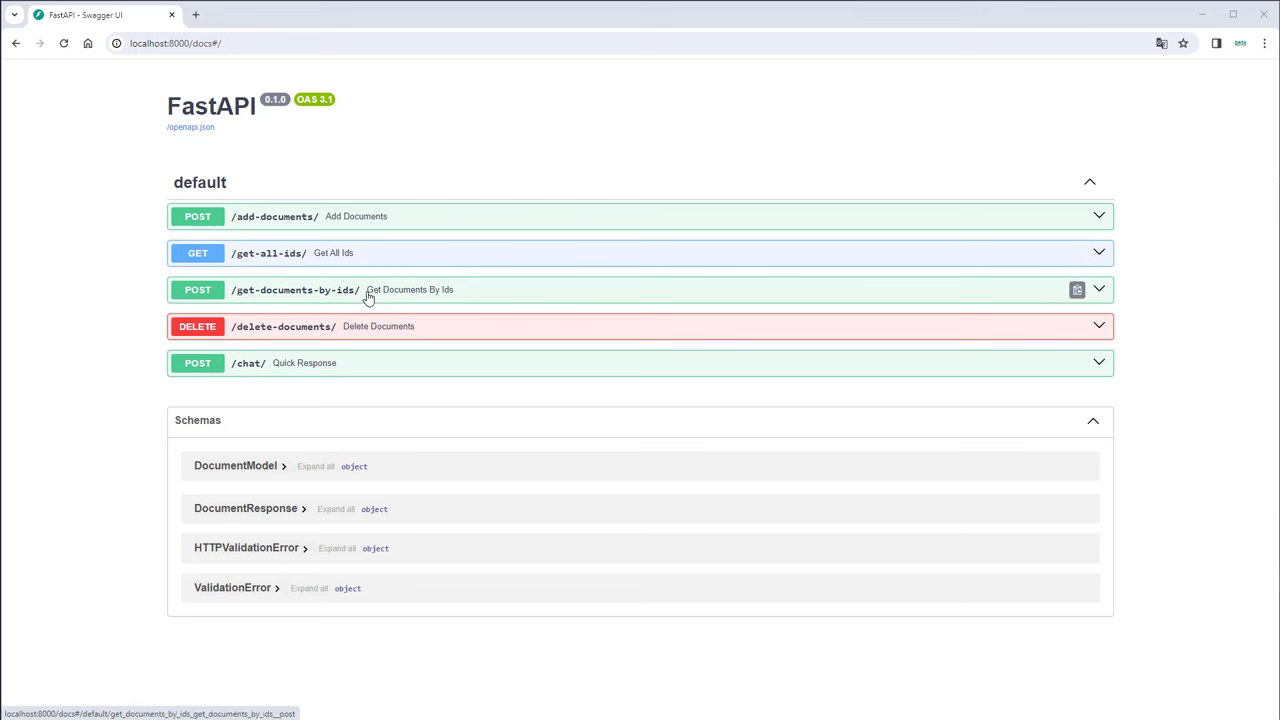
mouse_move(268, 310)
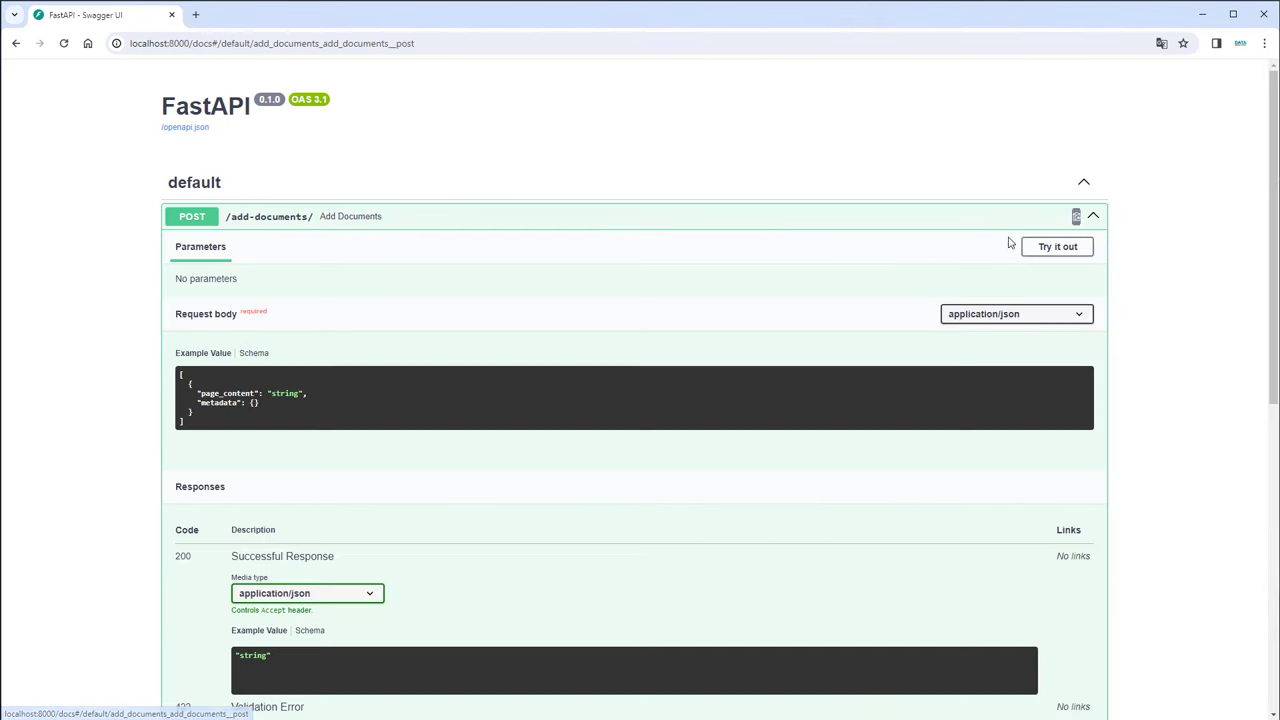
Send an add-documents request with page_content 'a book costs 20€'
left_click(1056, 246)
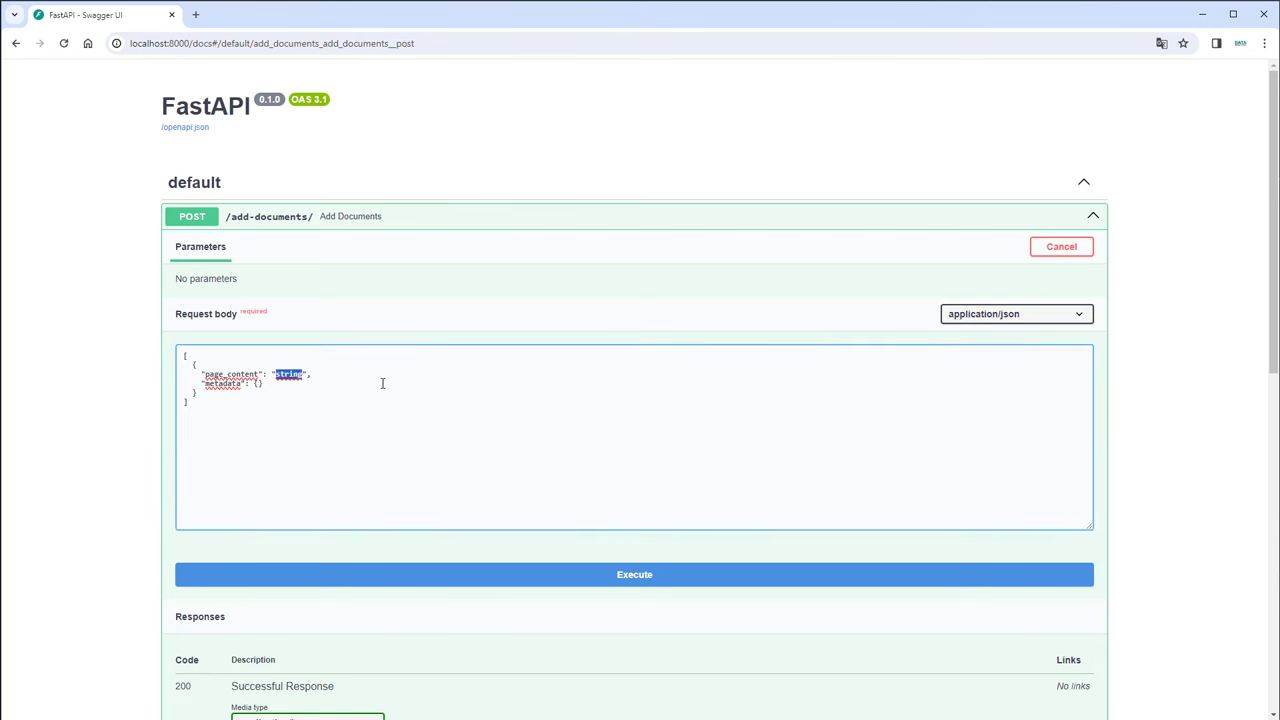
type("a book cors")
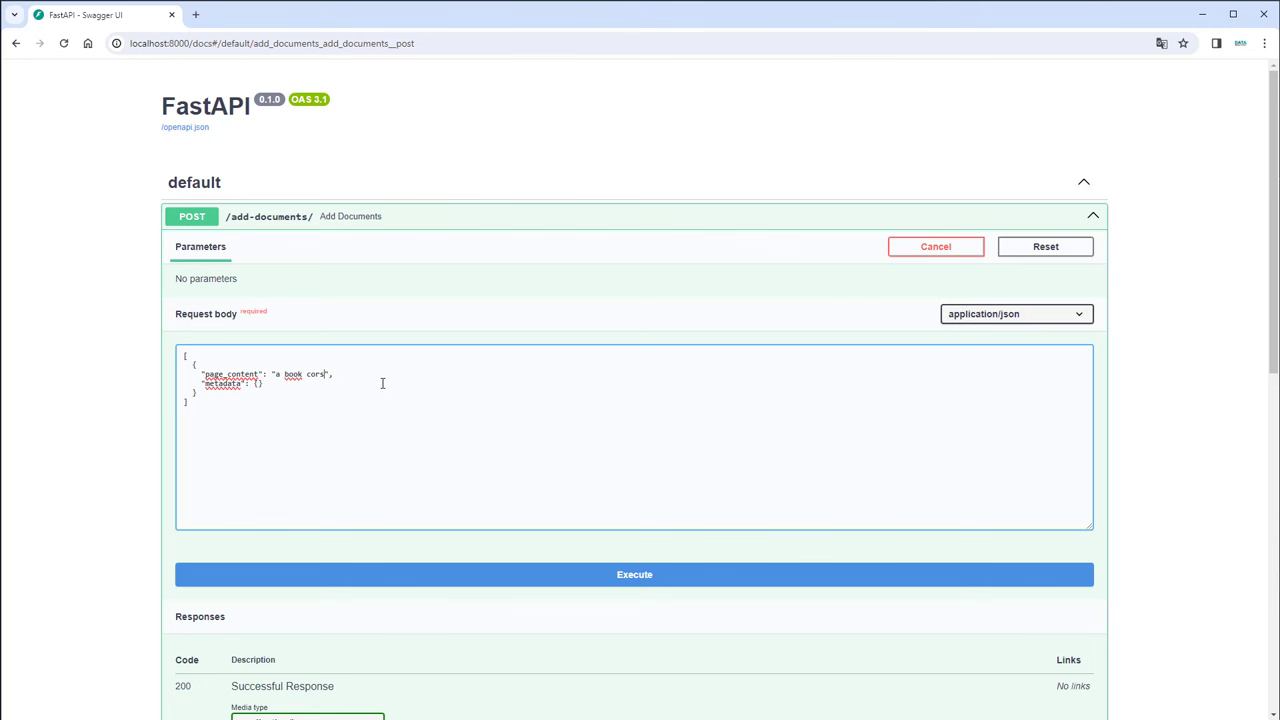
key("Backspace")
type("ts 200")
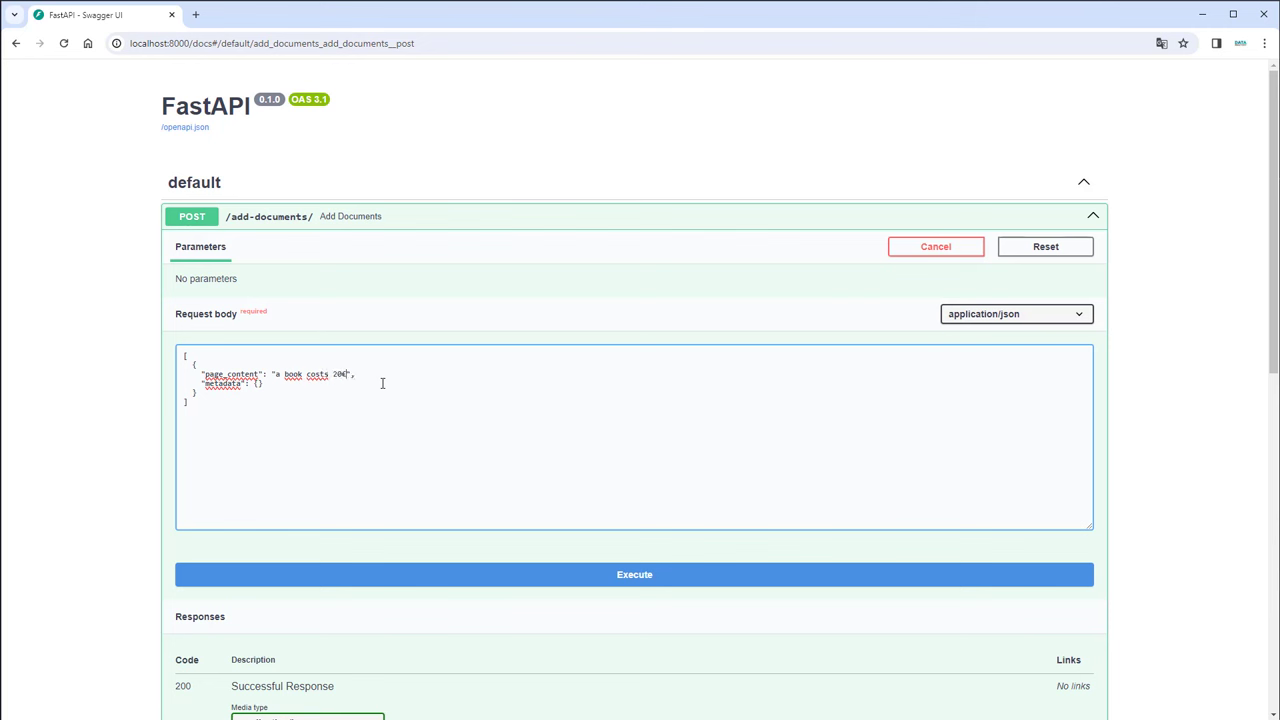
type("€")
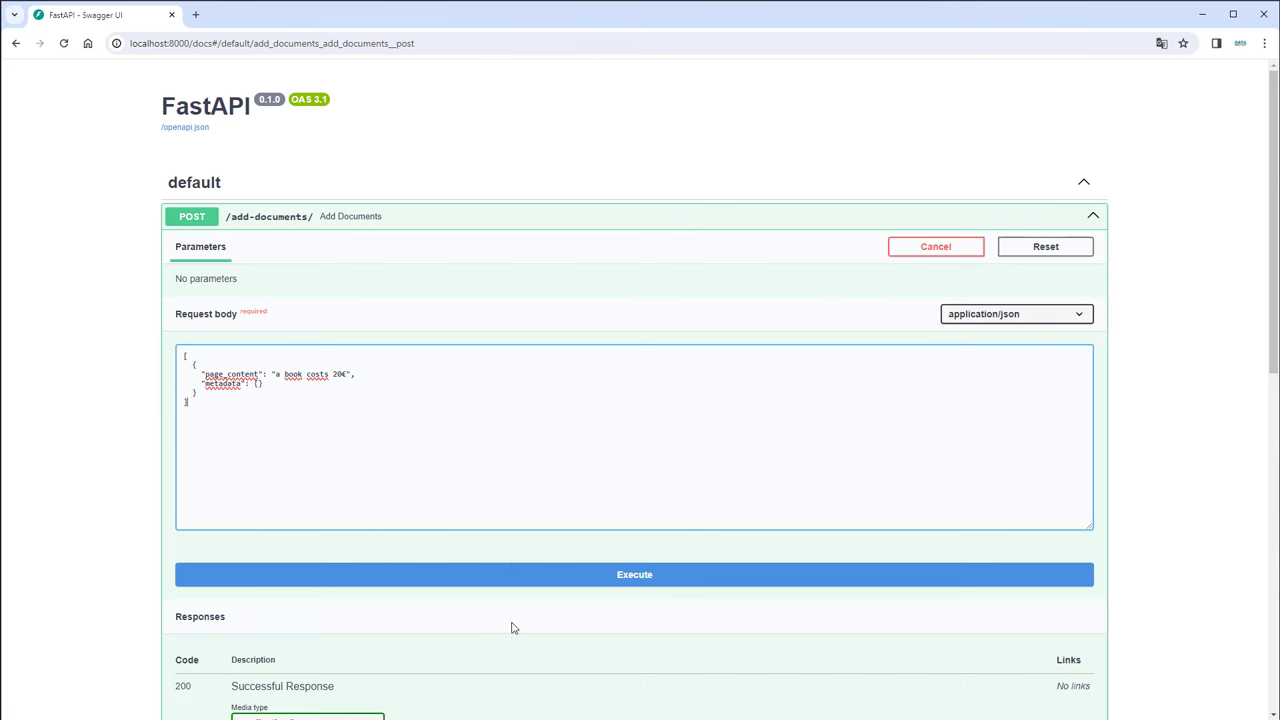
left_click(634, 574)
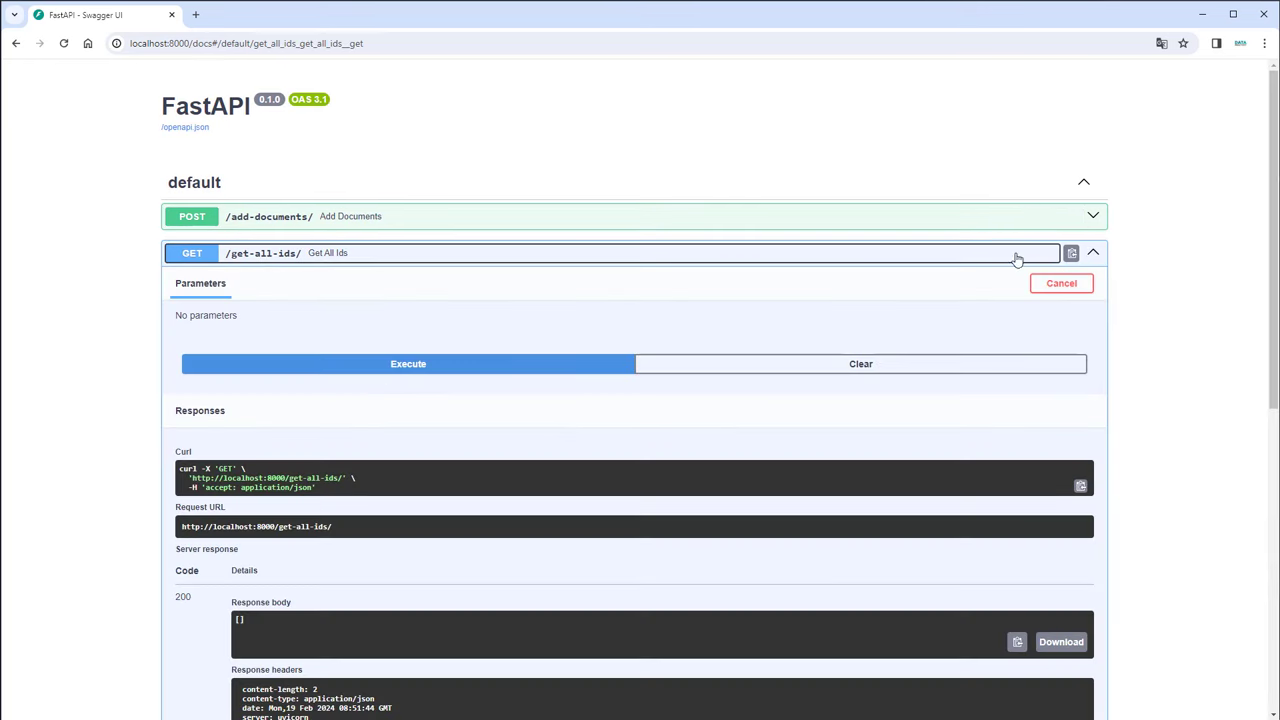
Run get-all-ids and view the single returned document id in the response
left_click(408, 364)
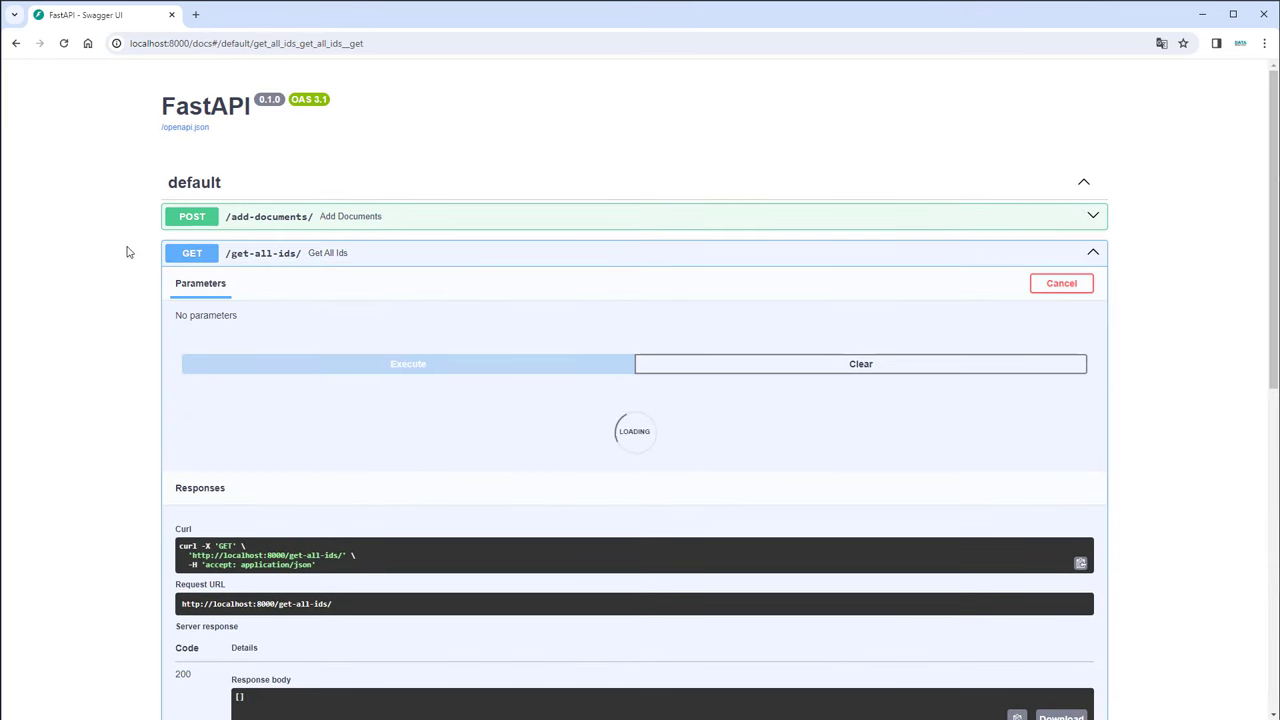
scroll("down", 3)
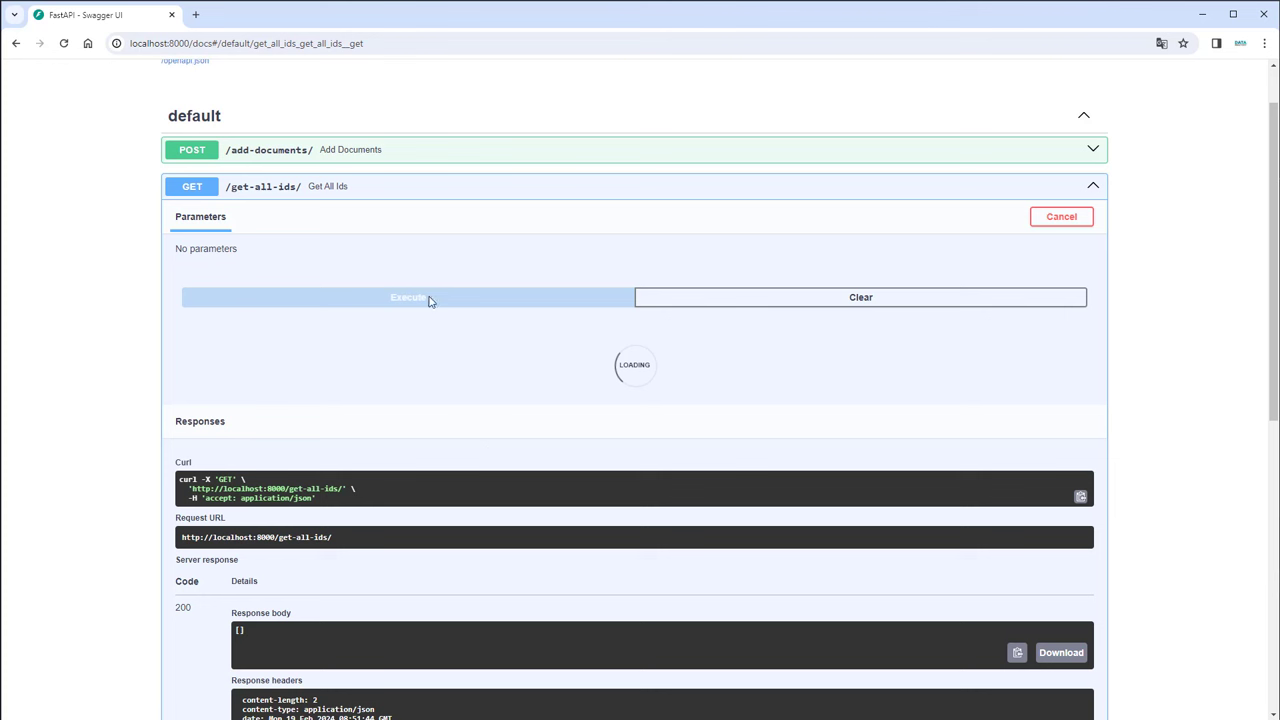
mouse_move(100, 384)
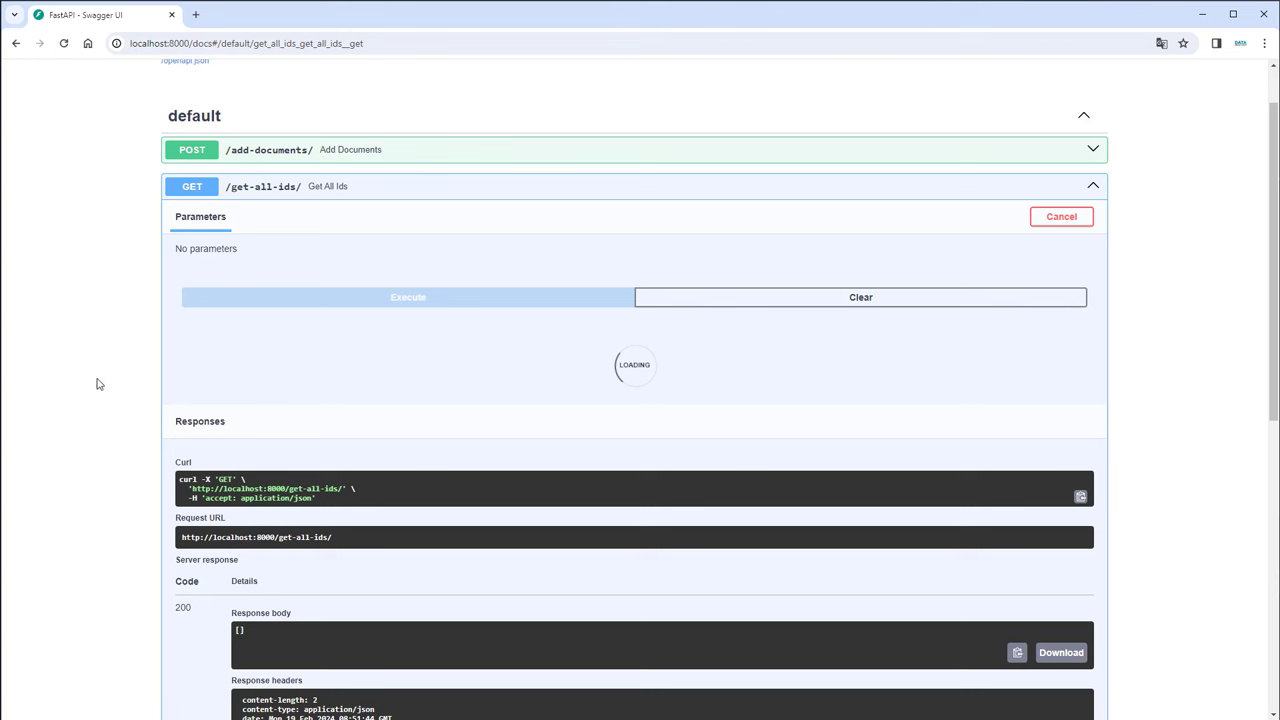
mouse_move(90, 360)
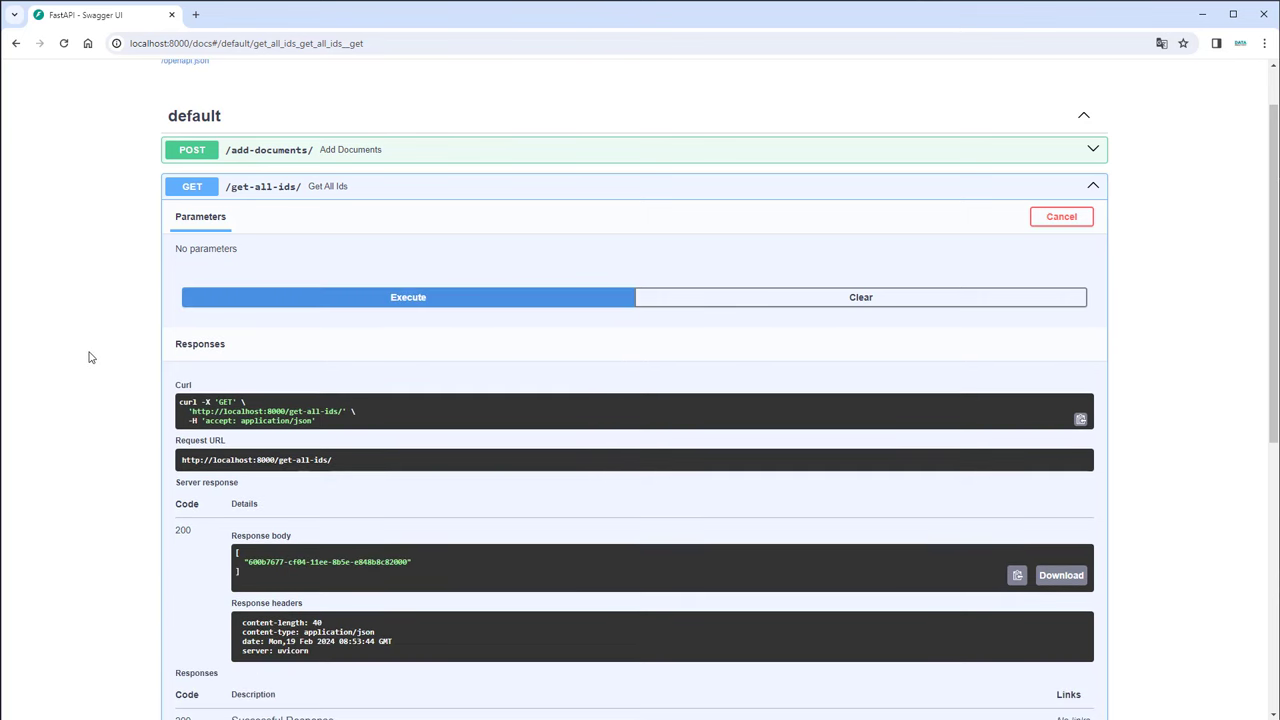
scroll("down", 3)
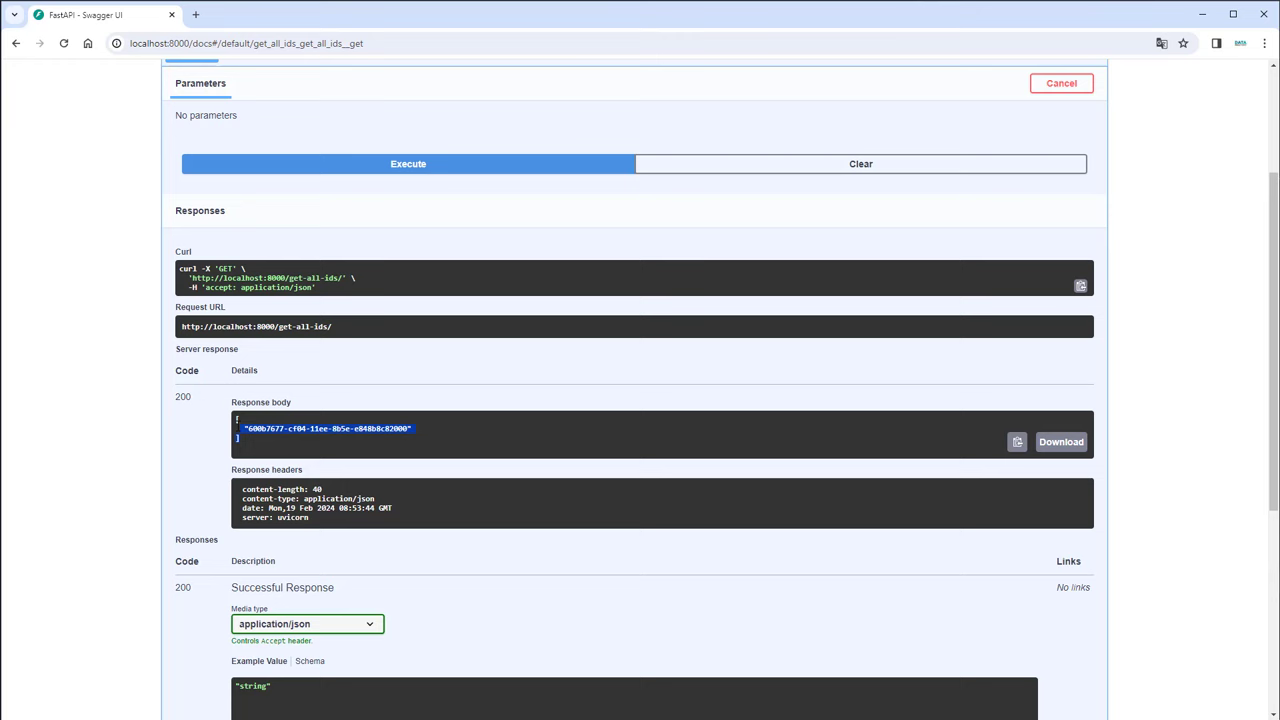
scroll("up", 3)
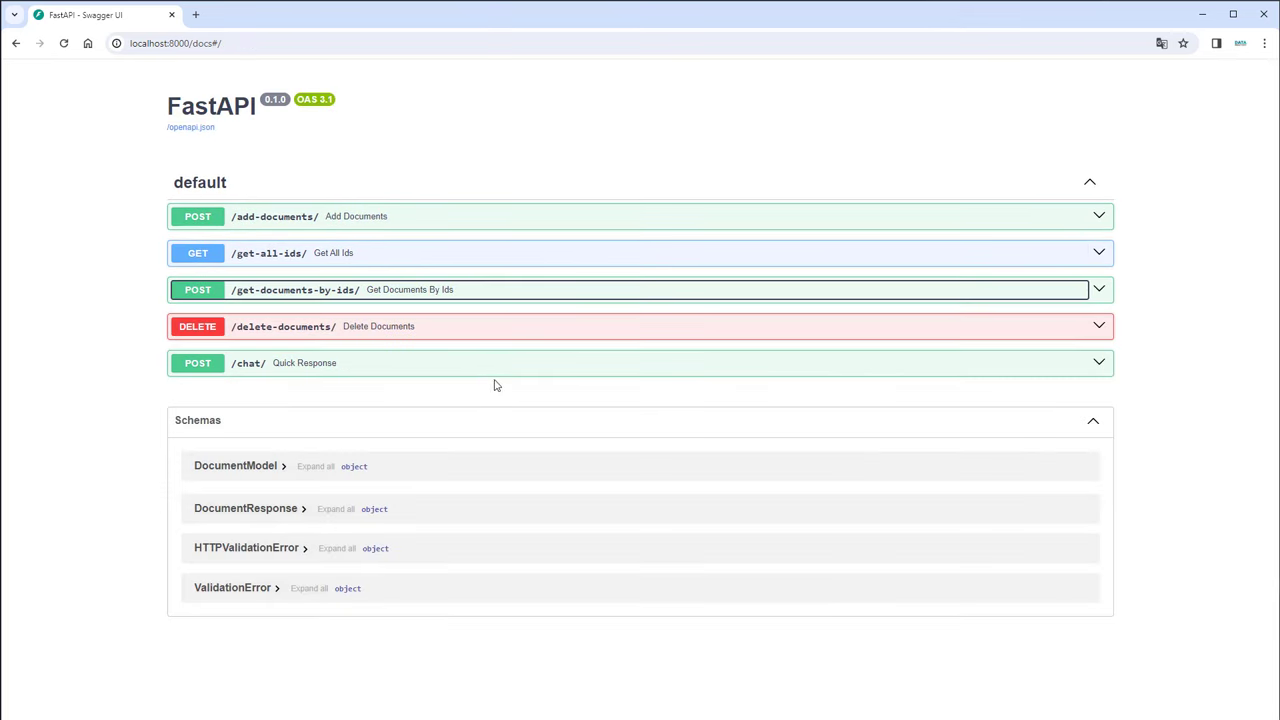
Run get-documents-by-ids with the stored id and select the digest in the 'a book costs 20€' response
left_click(634, 328)
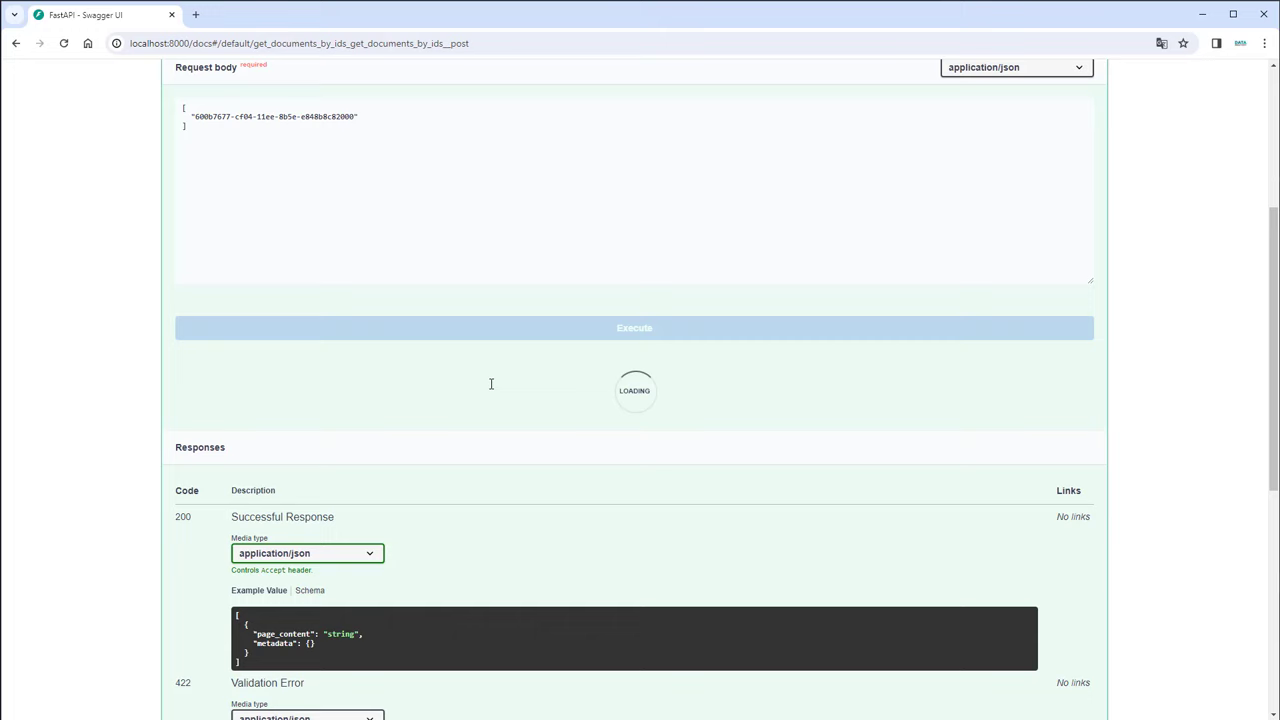
scroll("down", 3)
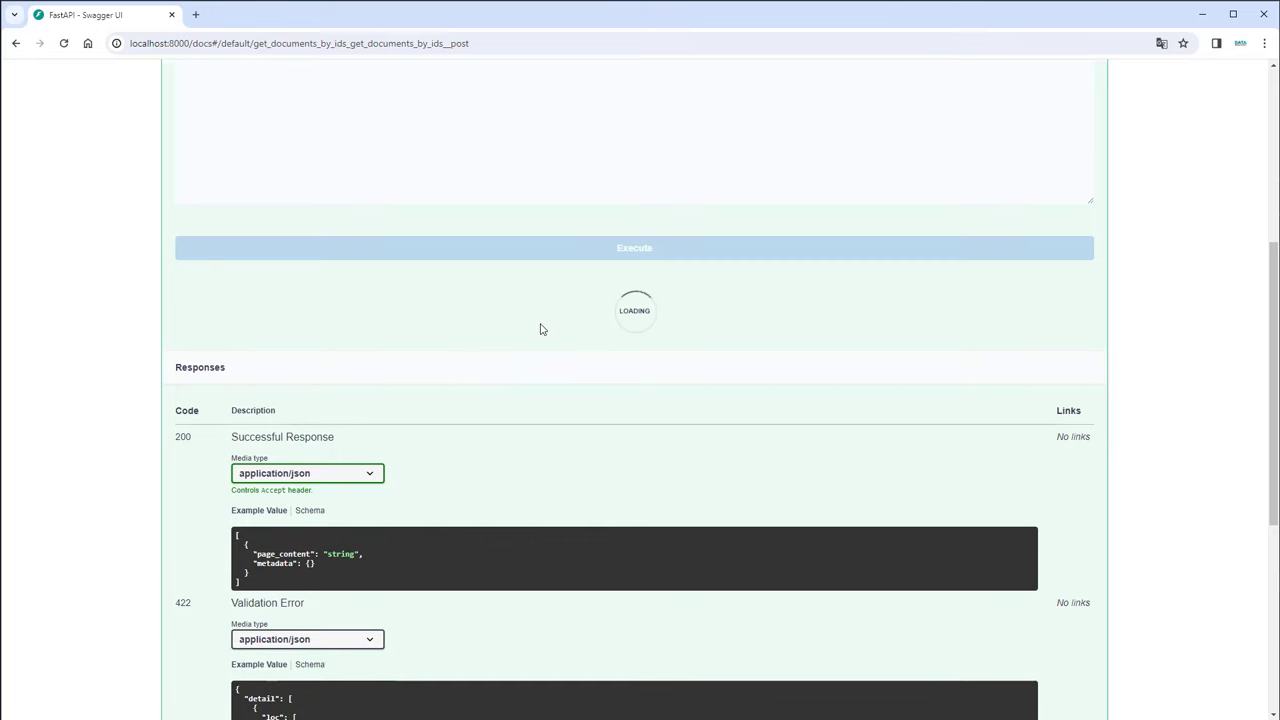
mouse_move(392, 304)
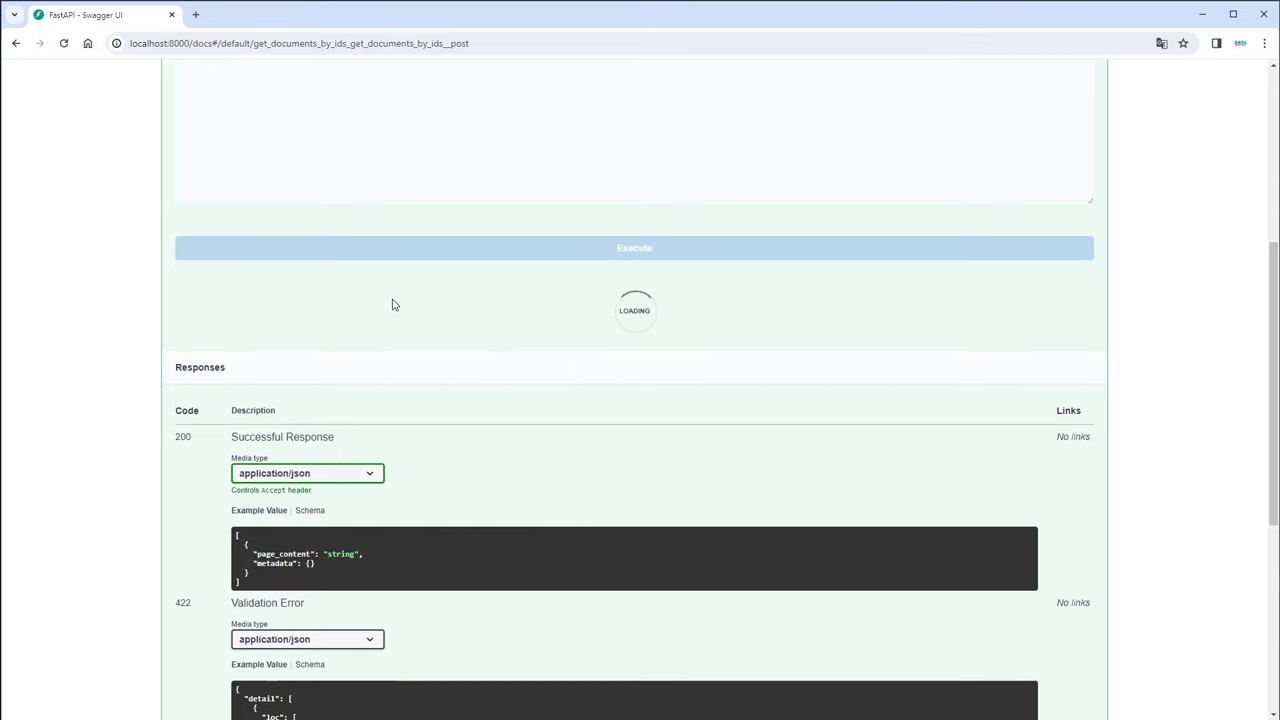
scroll("down", 3)
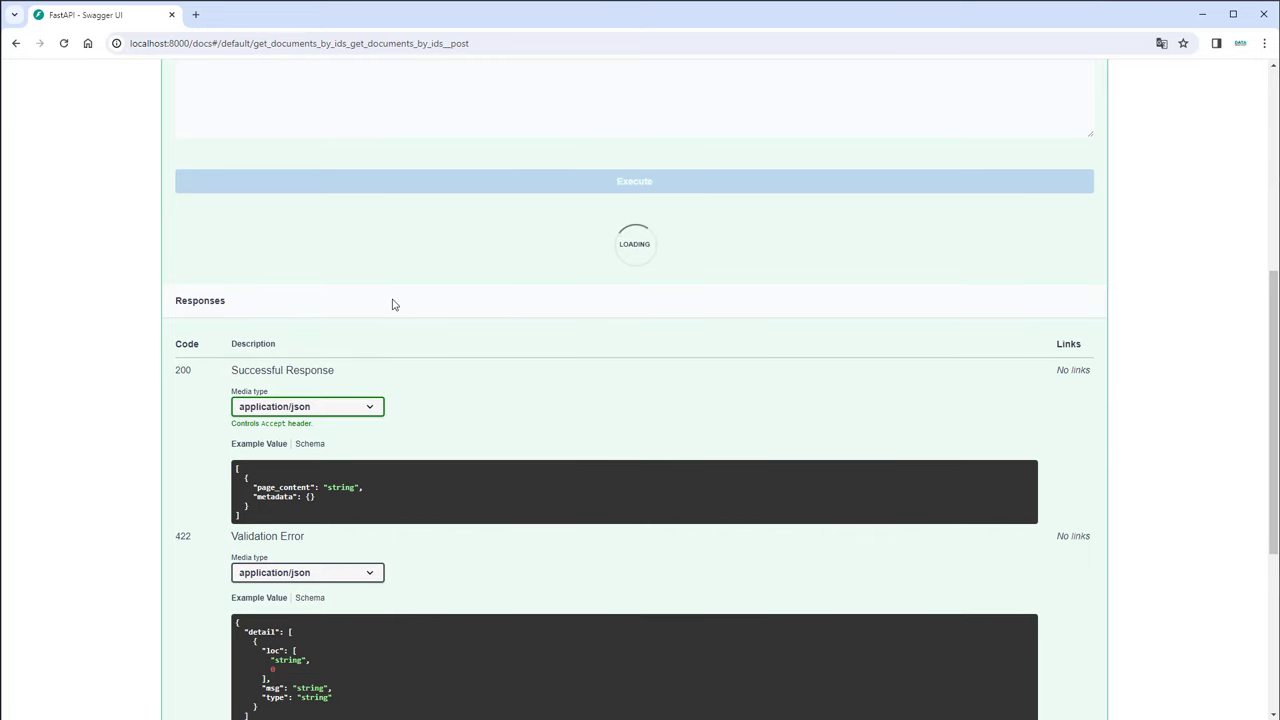
left_click(634, 180)
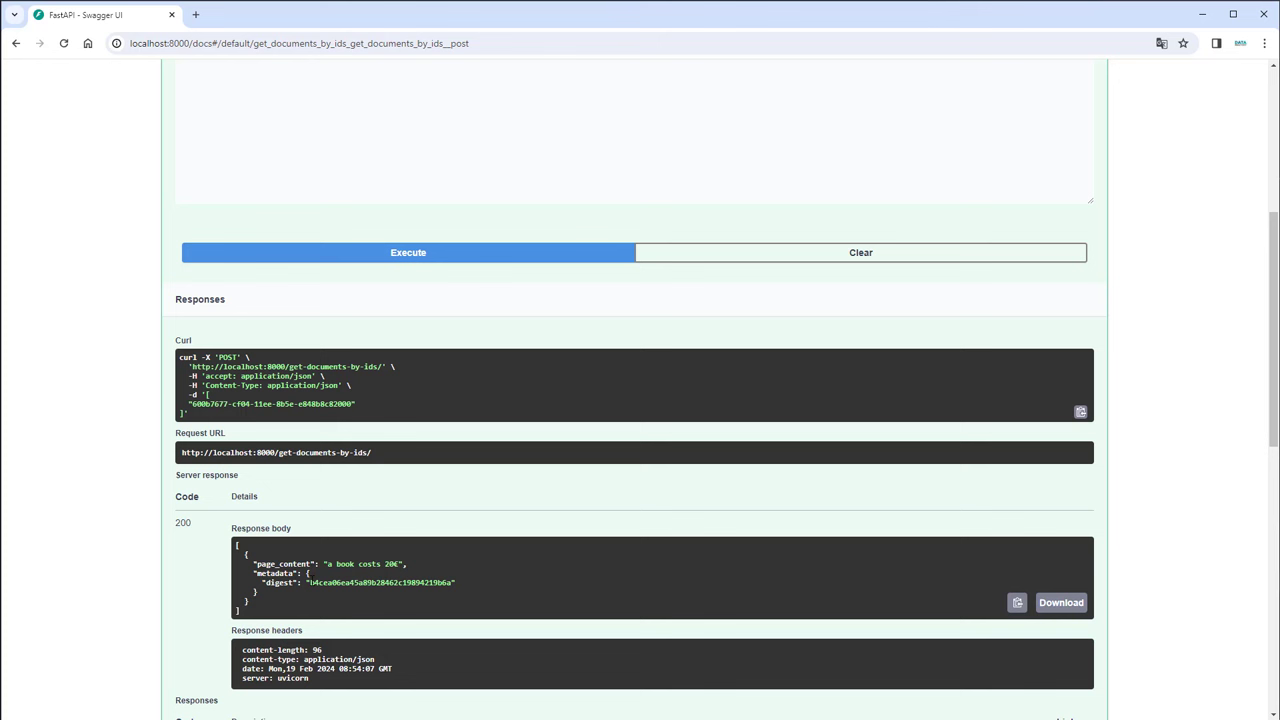
double_click(380, 582)
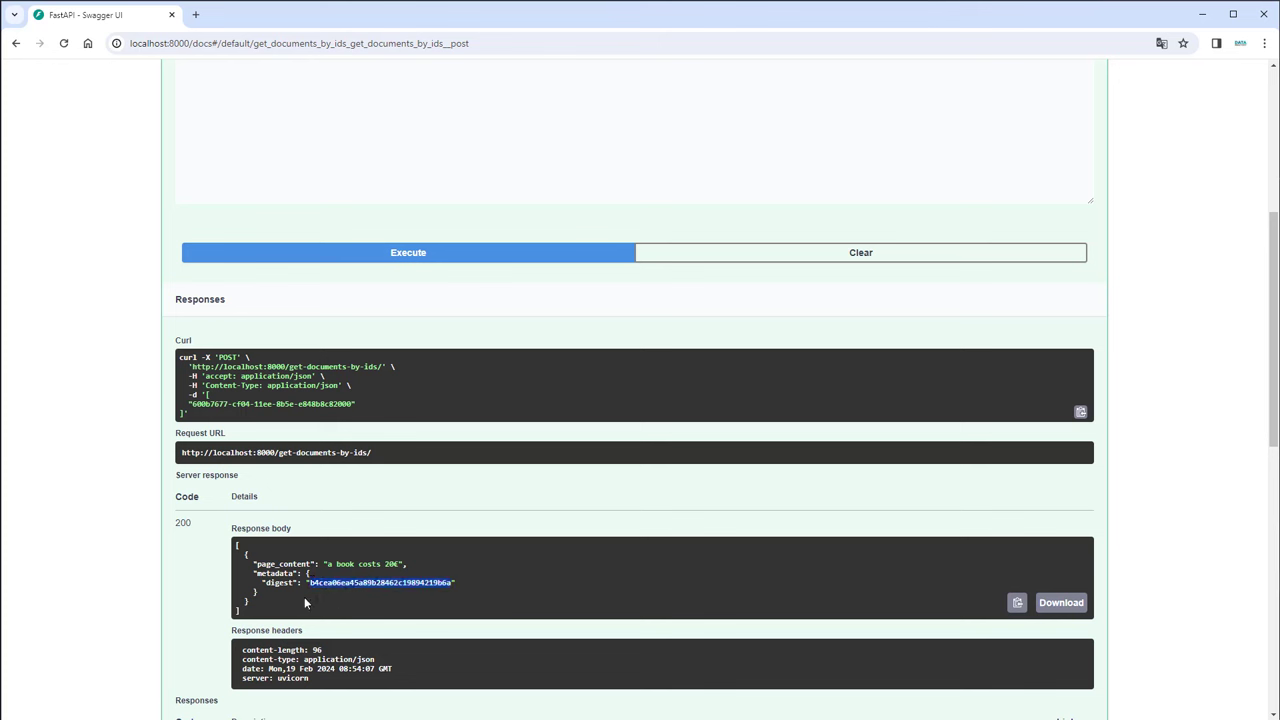
mouse_move(280, 608)
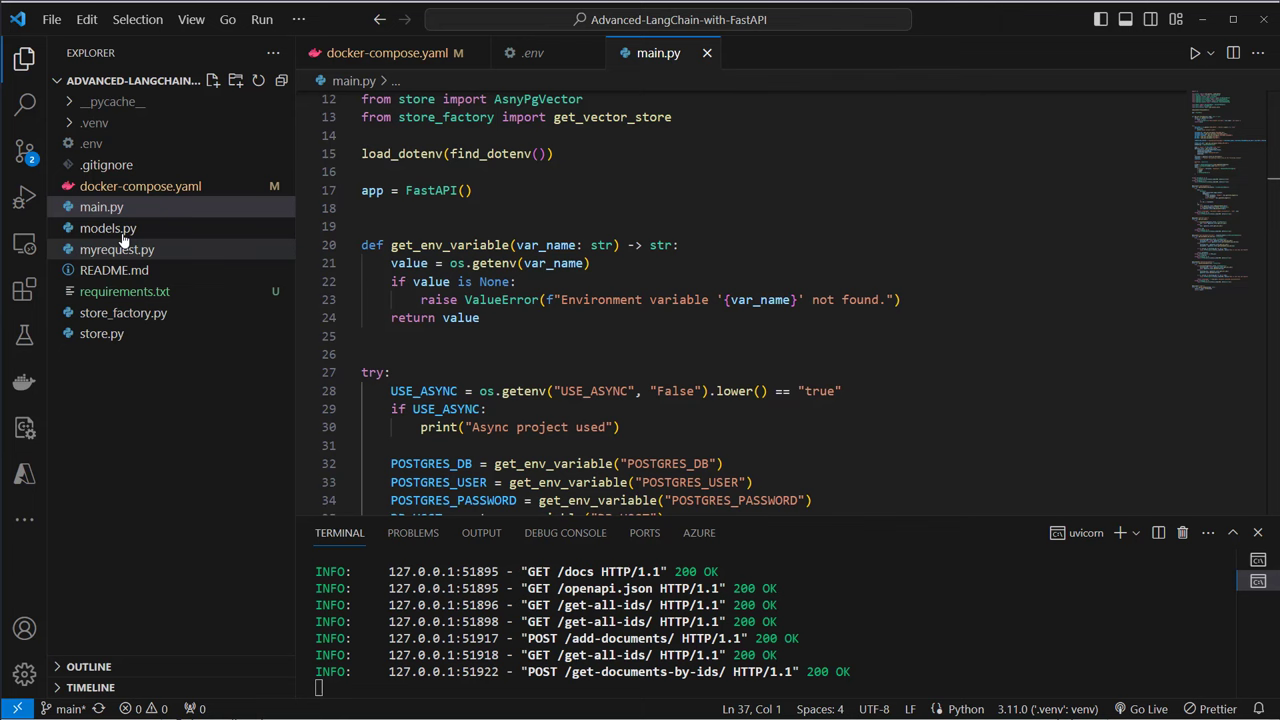
Return to models.py to review the MD5-based generate_digest method
left_click(108, 228)
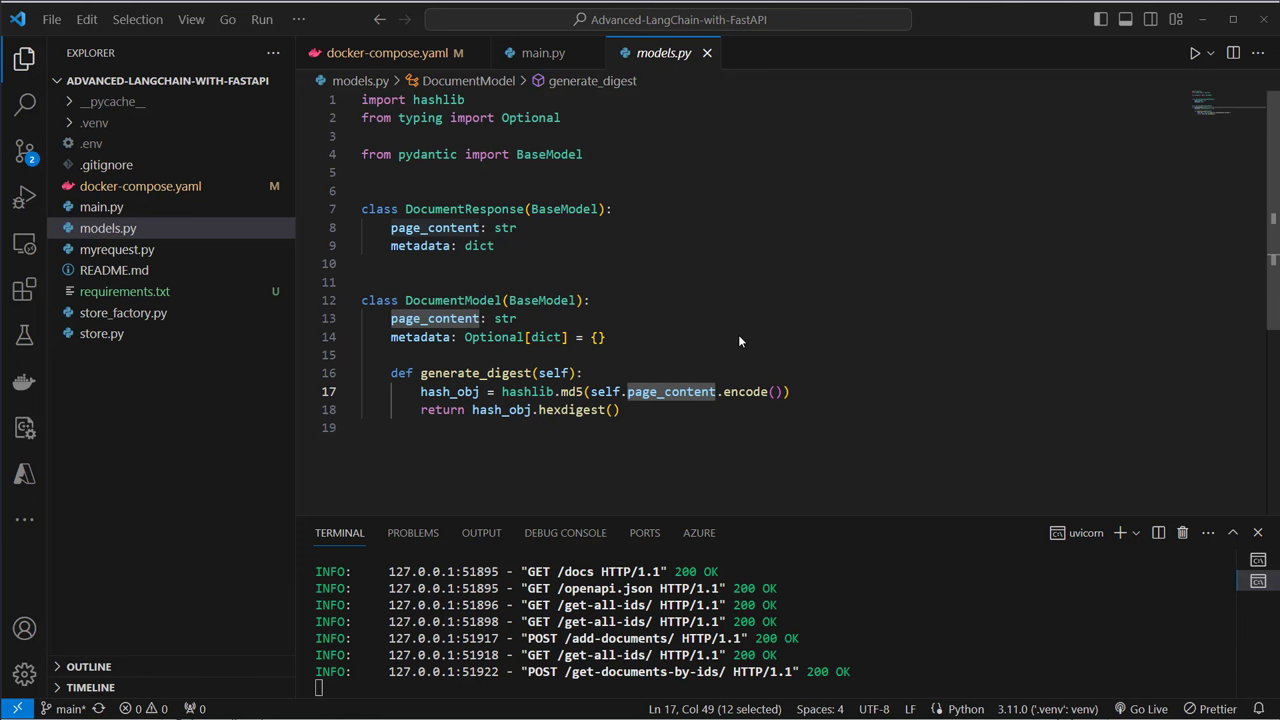
mouse_move(720, 336)
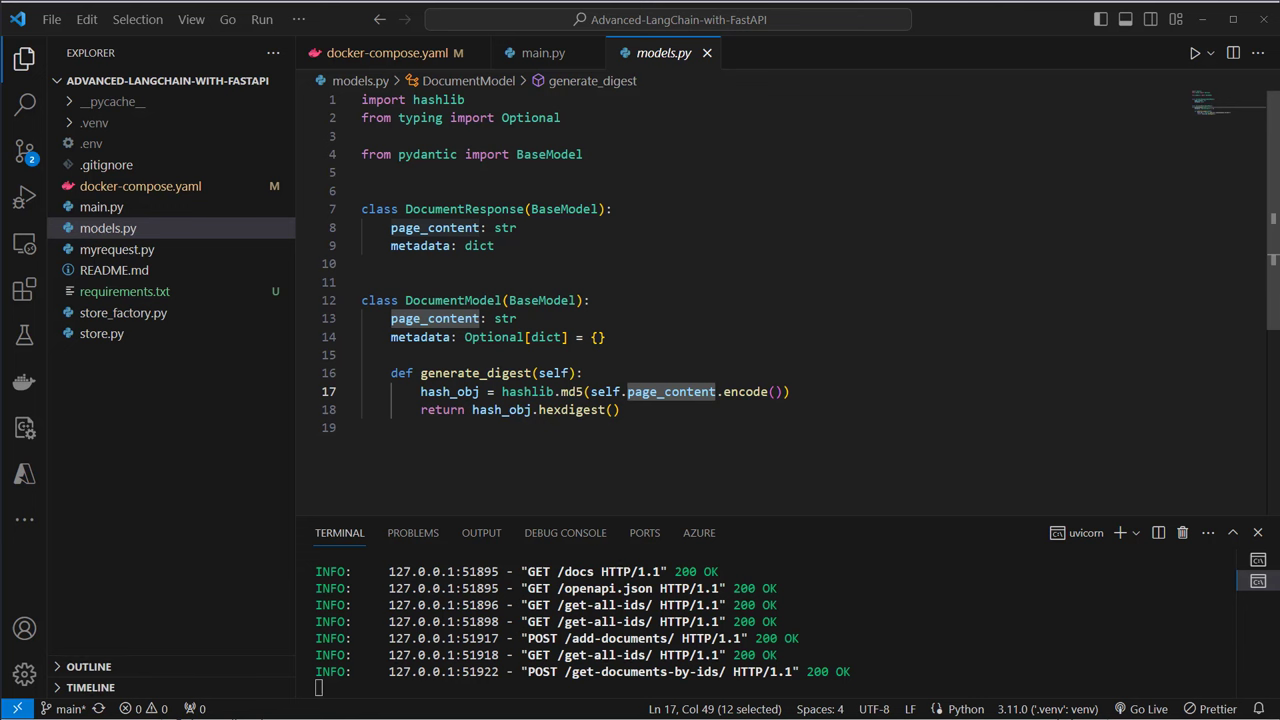
mouse_move(118, 320)
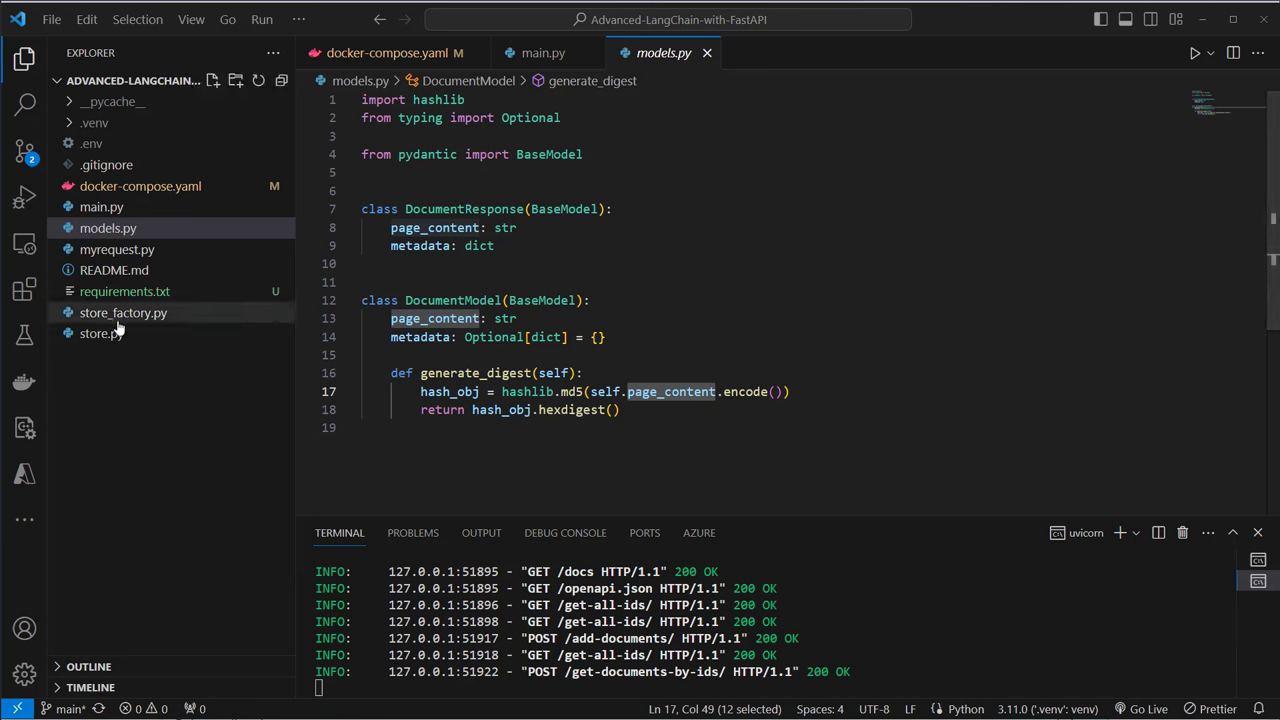
mouse_move(100, 332)
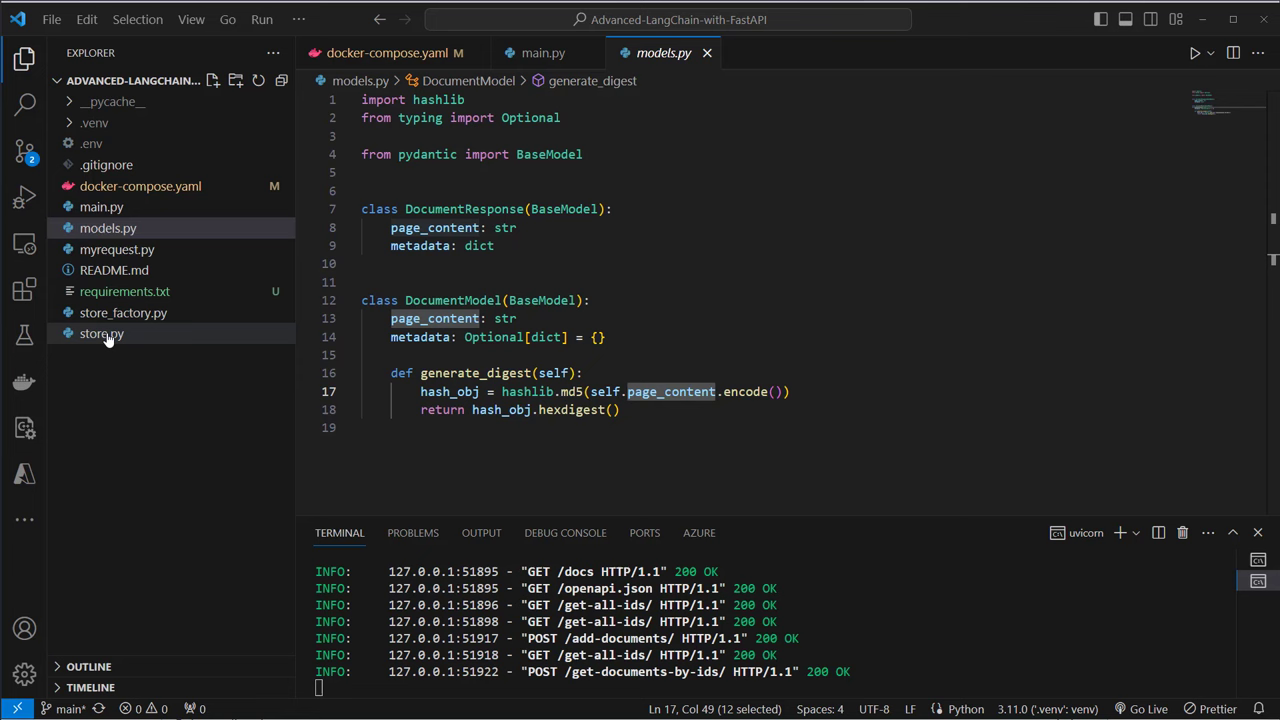
Show store.py and scroll through the ExtendedPgVector class
left_click(100, 332)
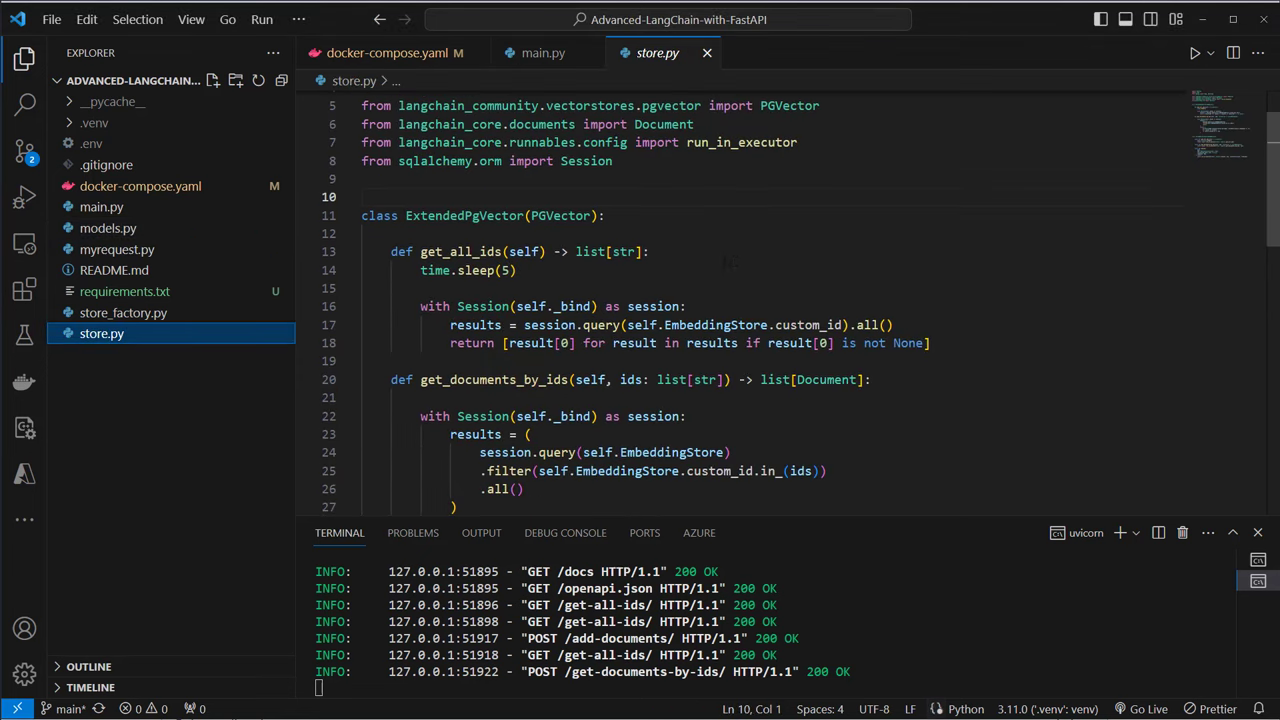
scroll("up", 3)
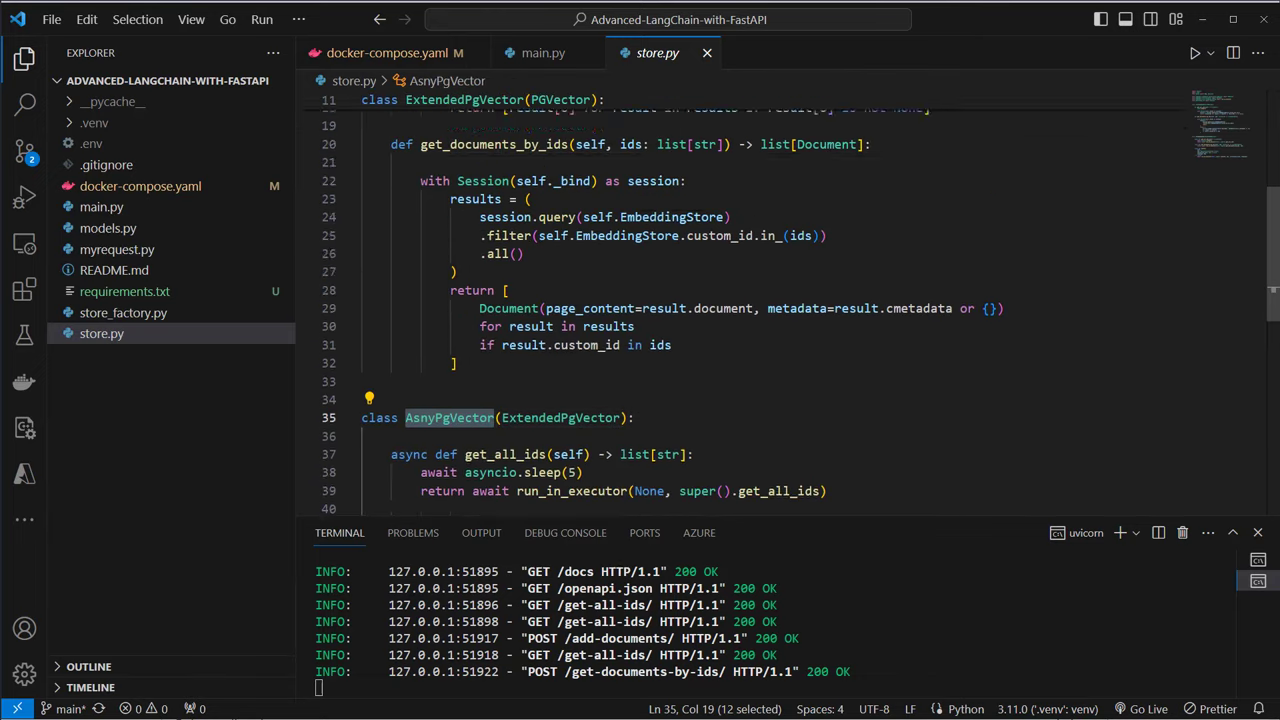
scroll("up", 3)
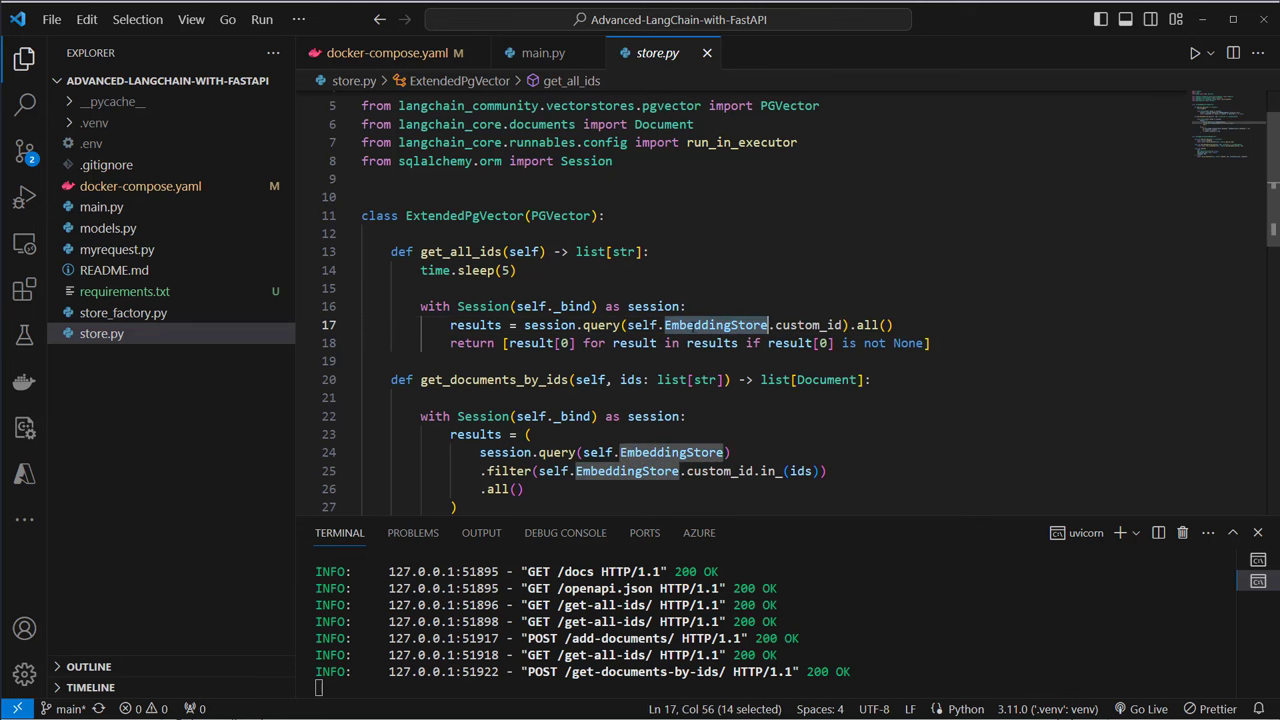
scroll("down", 3)
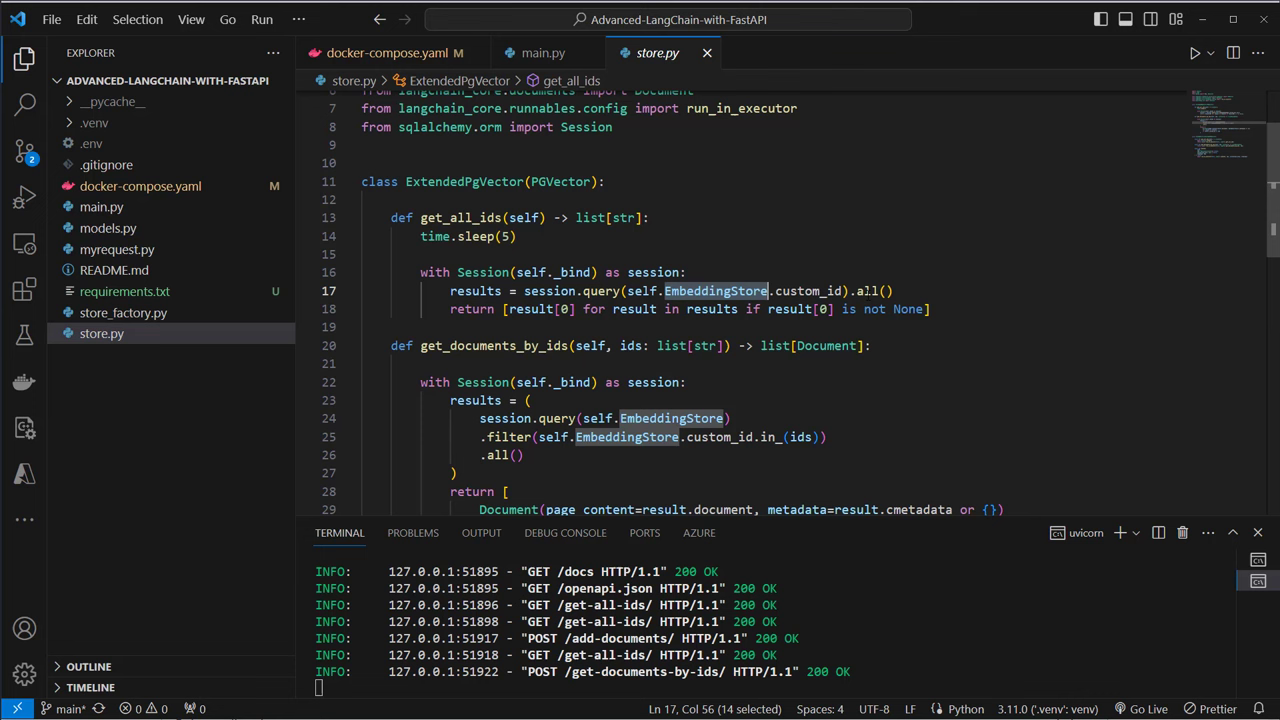
Review the get_all_ids database query and the get_documents_by_ids definition
left_click(890, 292)
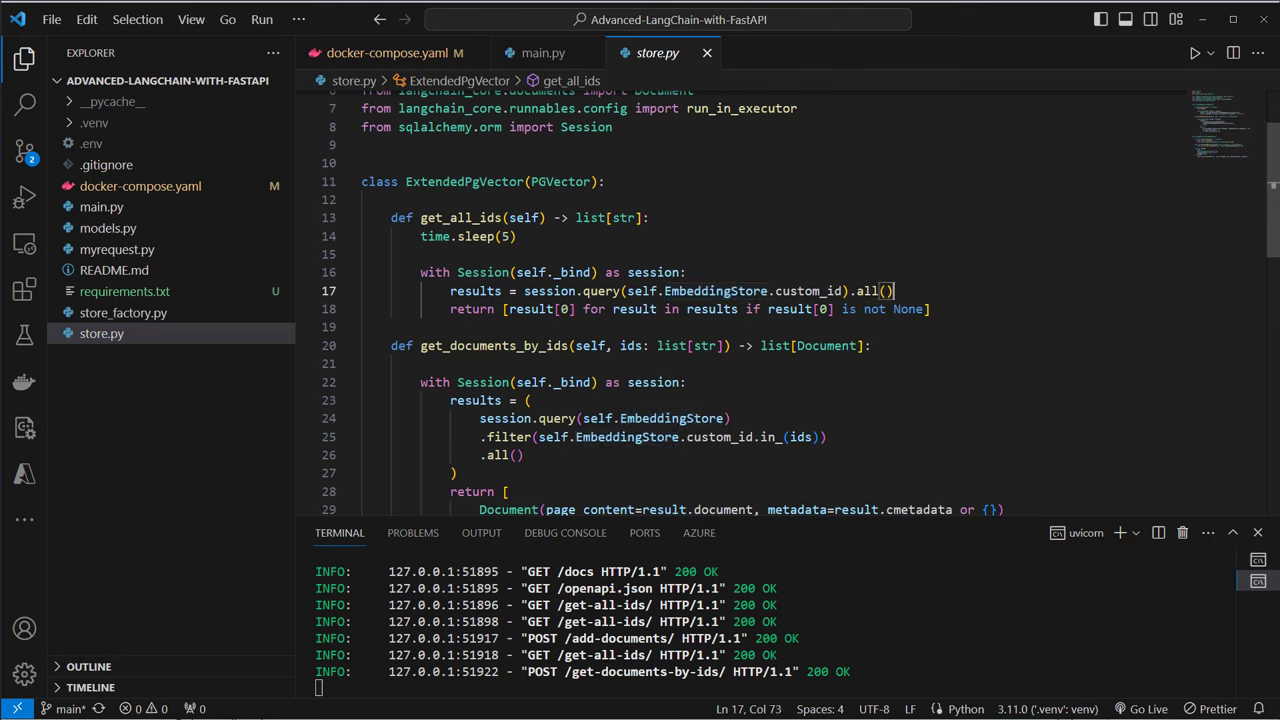
left_click(672, 344)
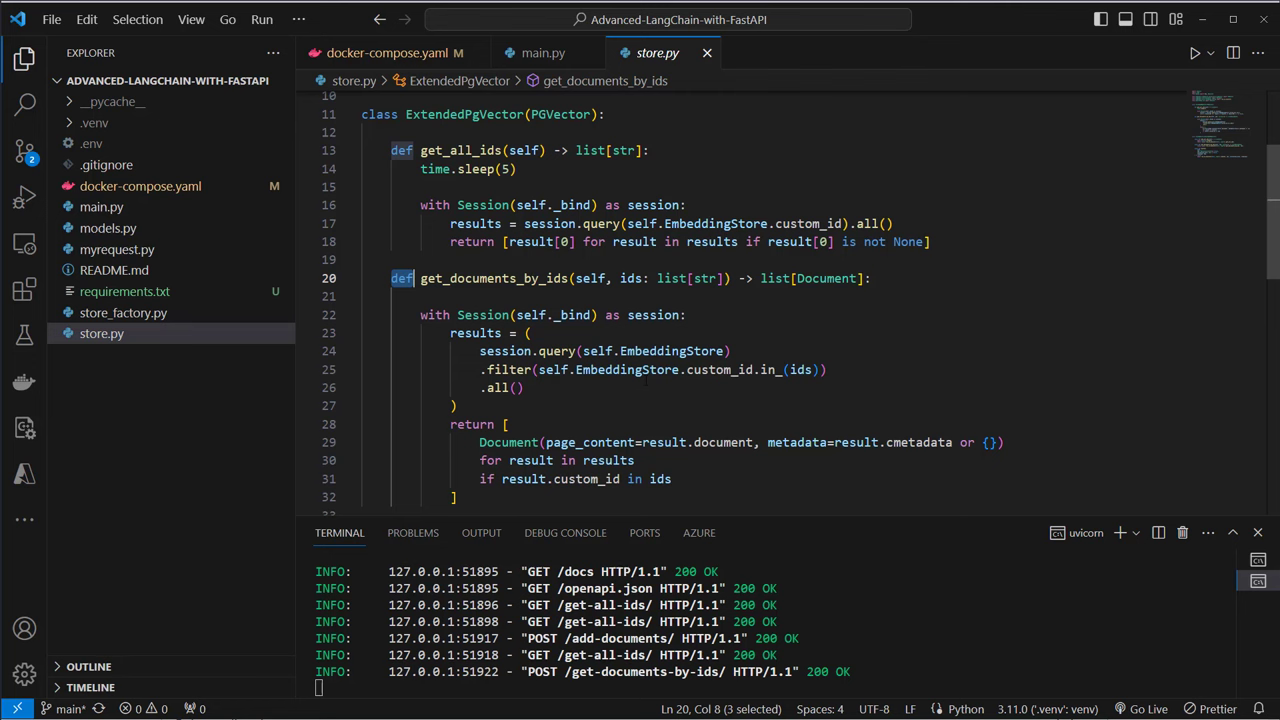
scroll("down", 3)
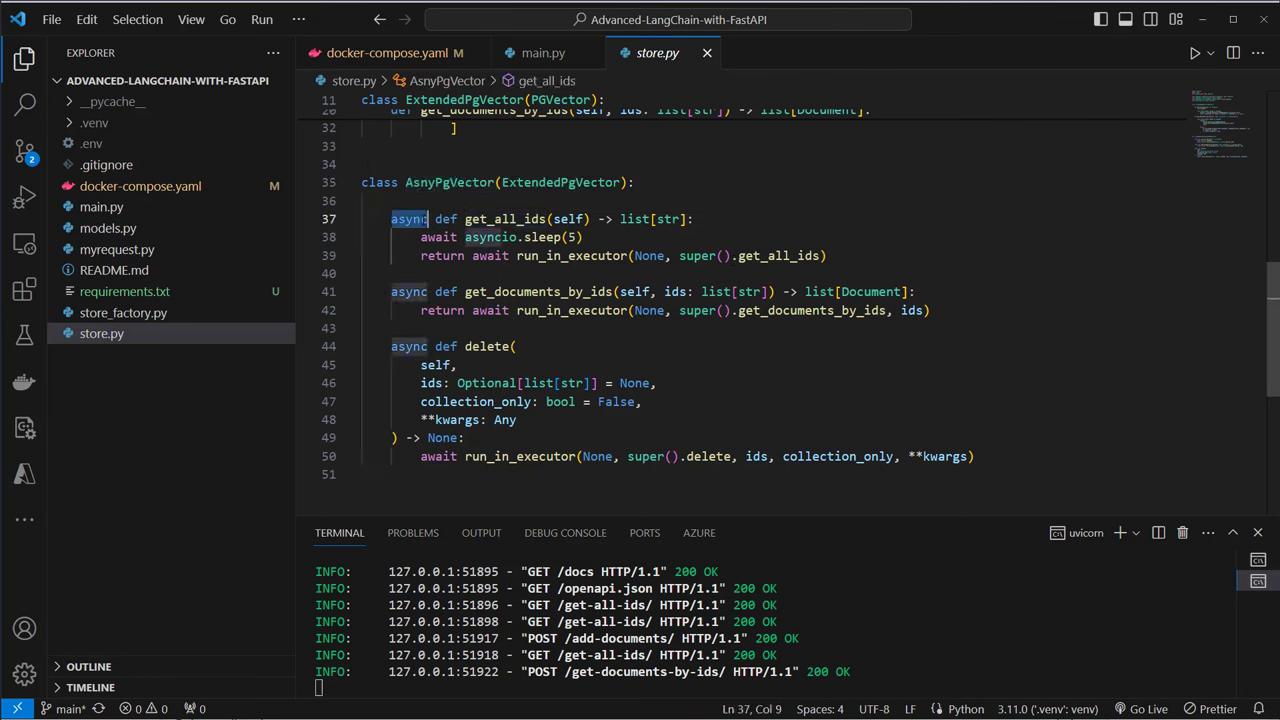
Highlight async on AsnyPgVector's get_all_ids and inspect get_documents_by_ids
double_click(446, 218)
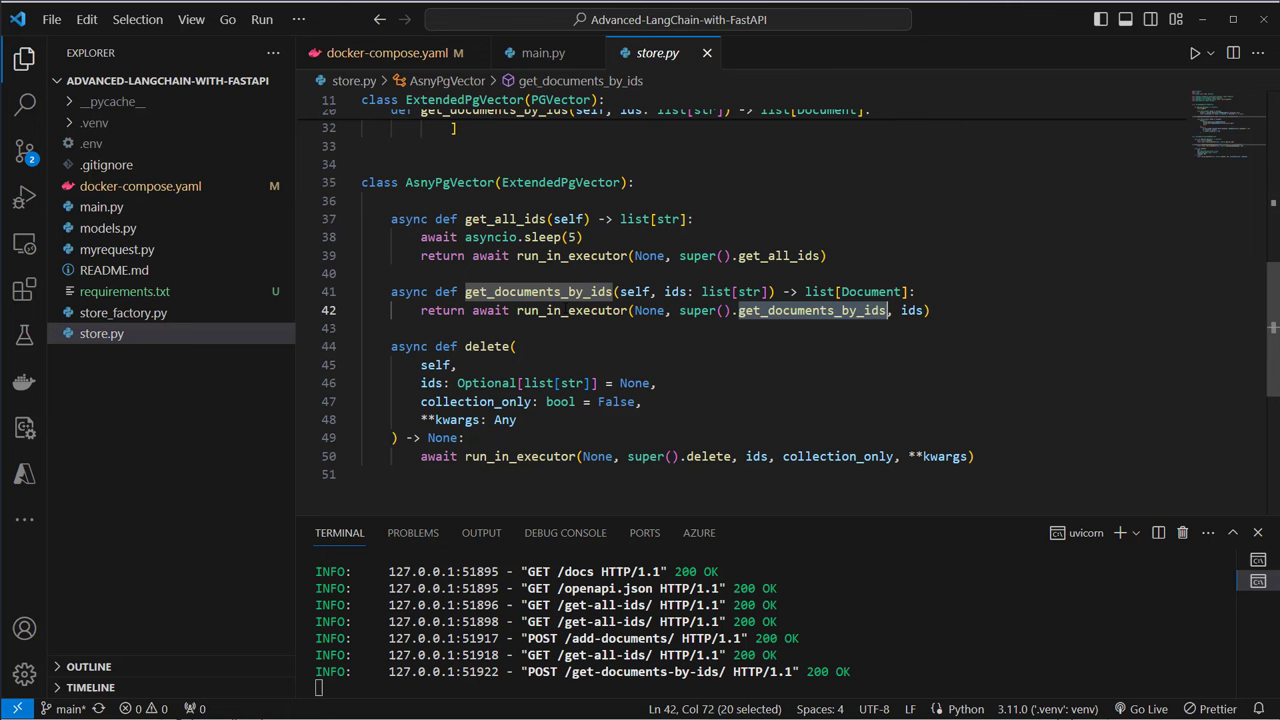
left_click(568, 310)
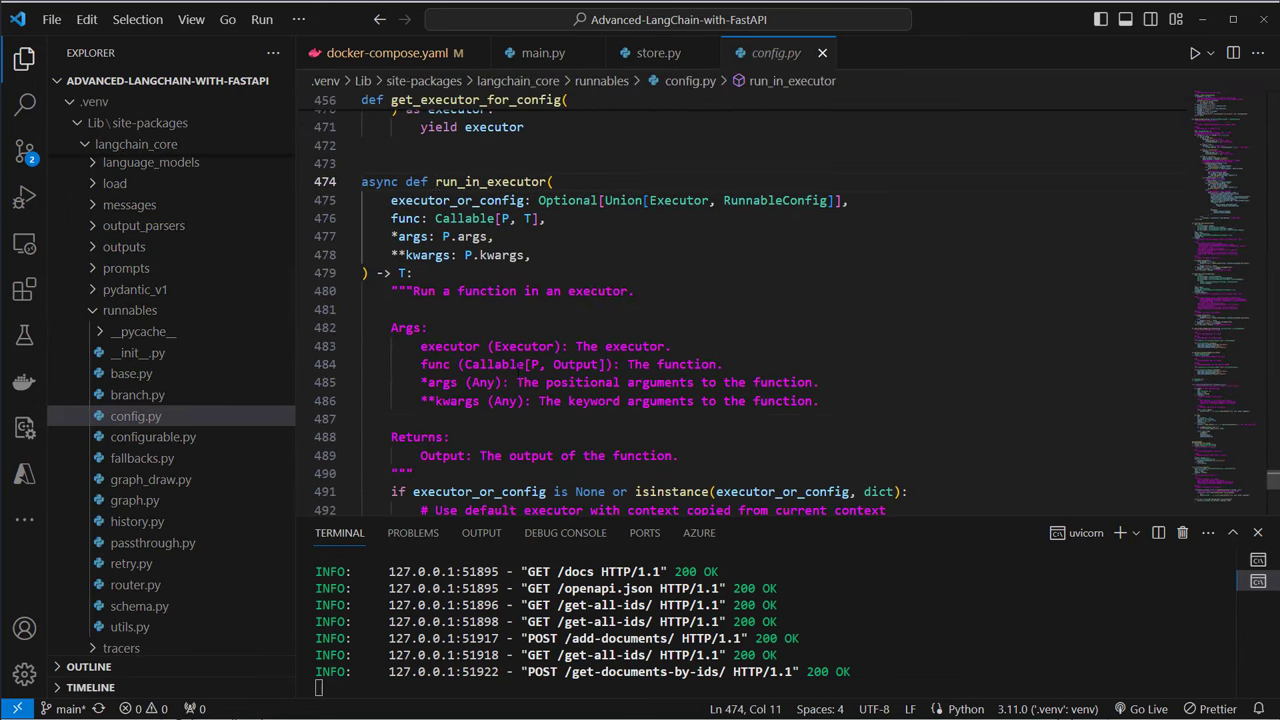
Inspect asyncio and the run_in_executor fallback in config.py, then close config.py
scroll("down", 3)
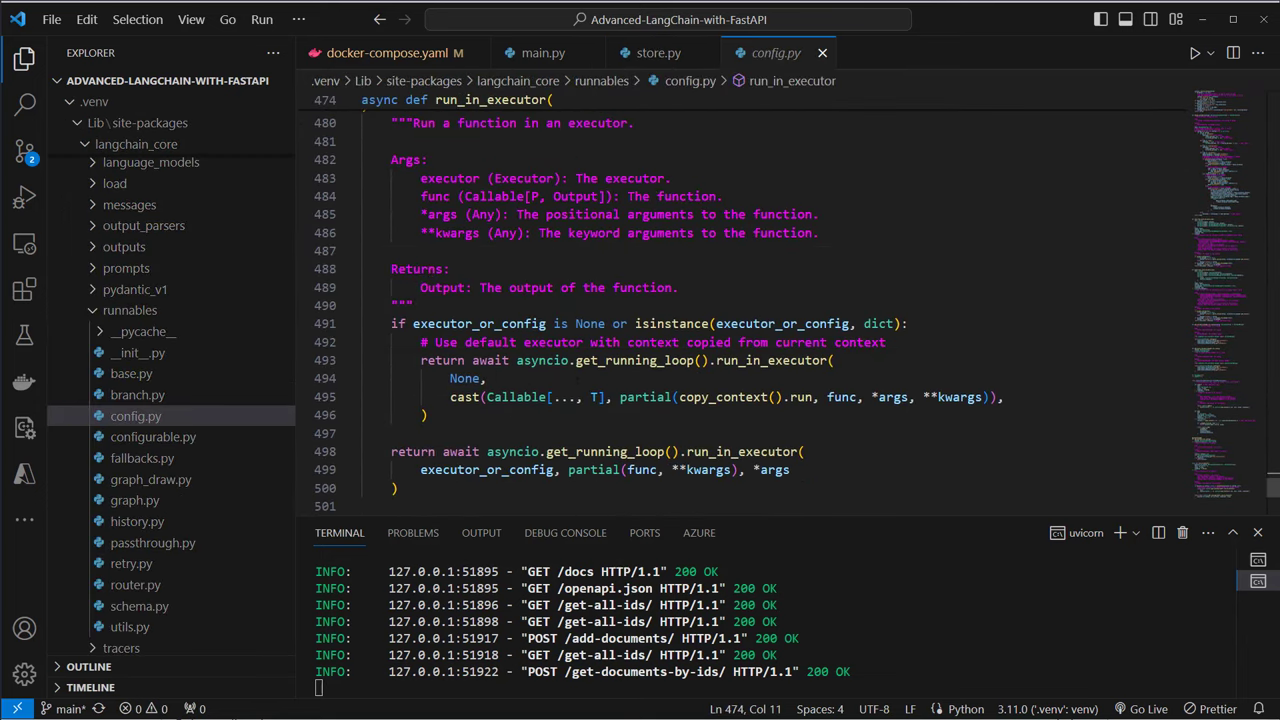
double_click(544, 360)
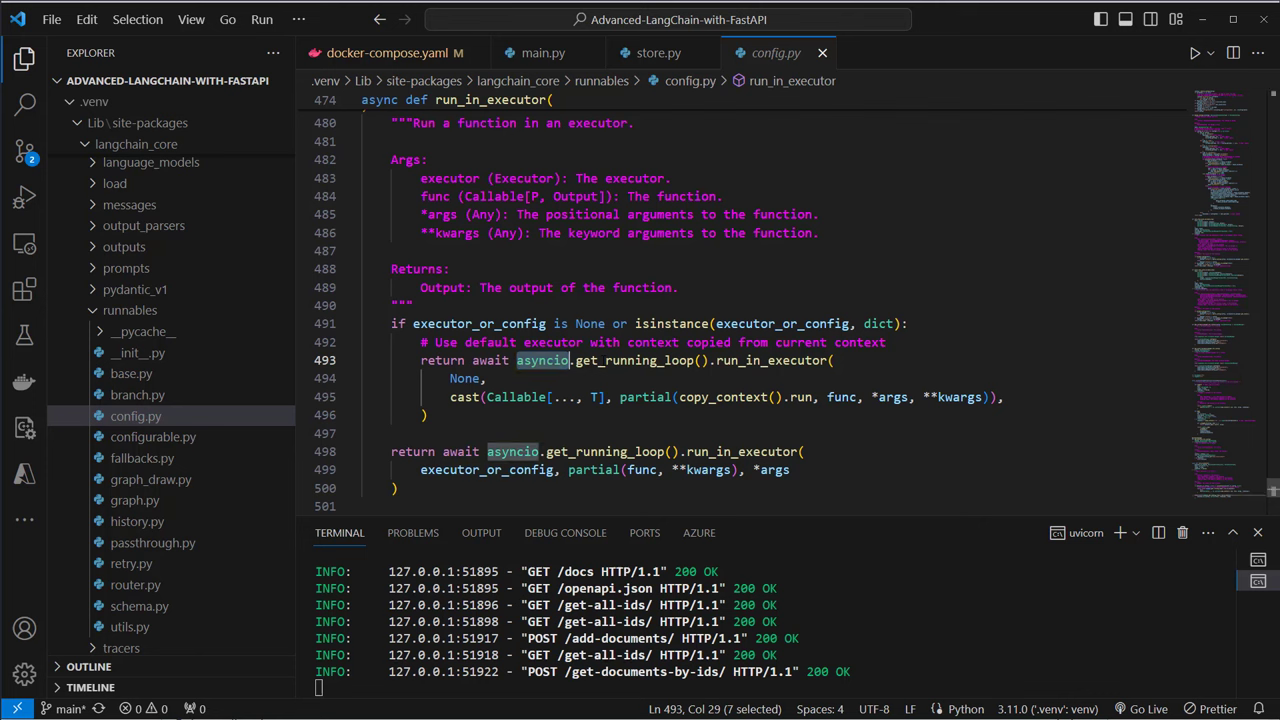
left_click(620, 452)
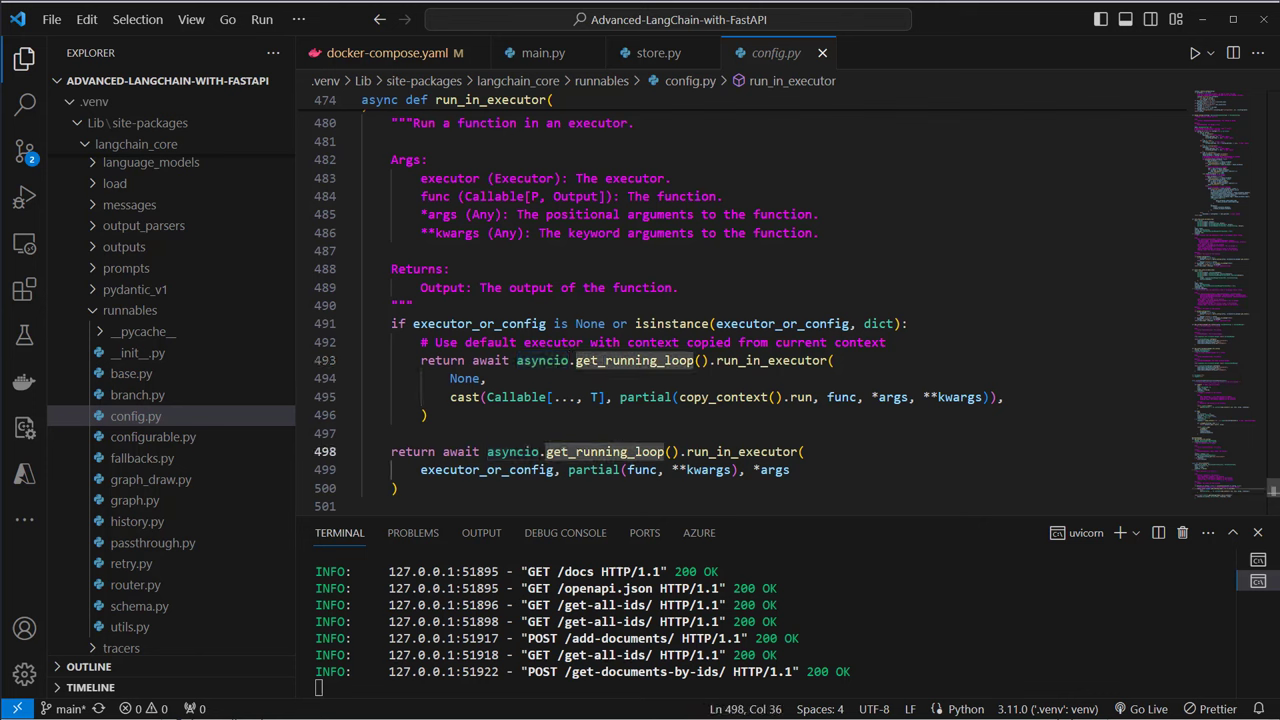
double_click(740, 452)
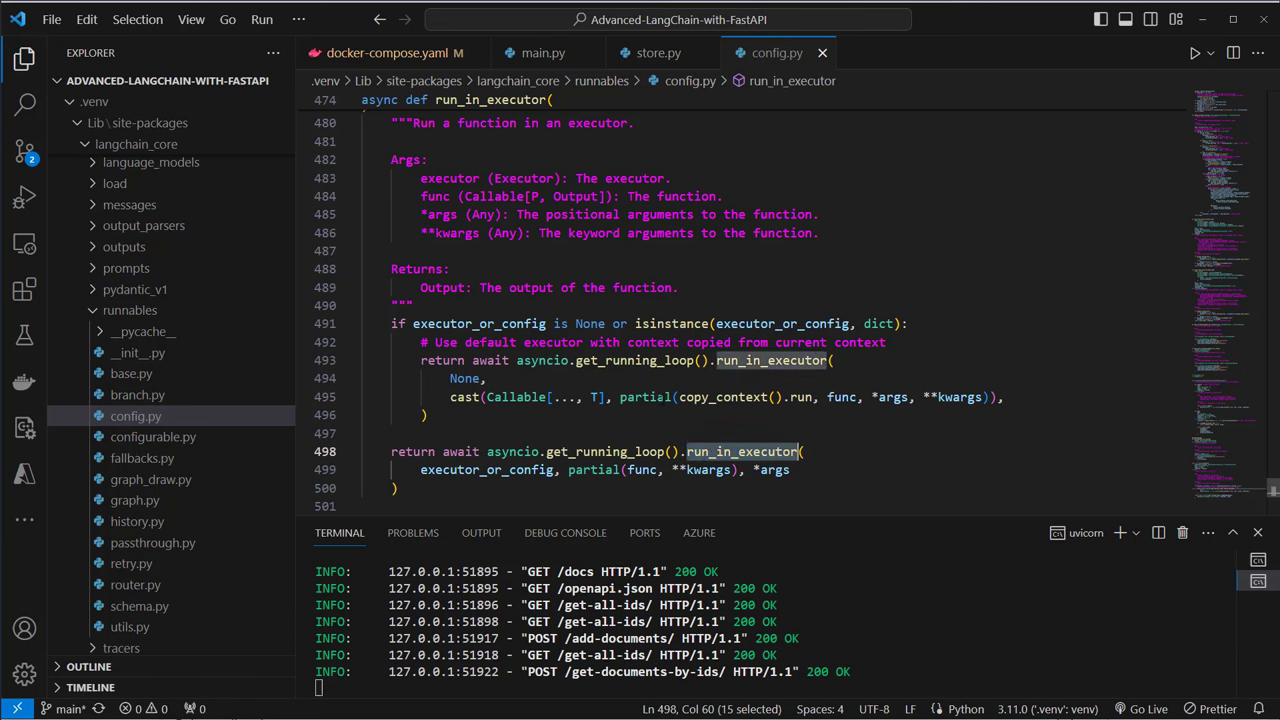
mouse_move(822, 52)
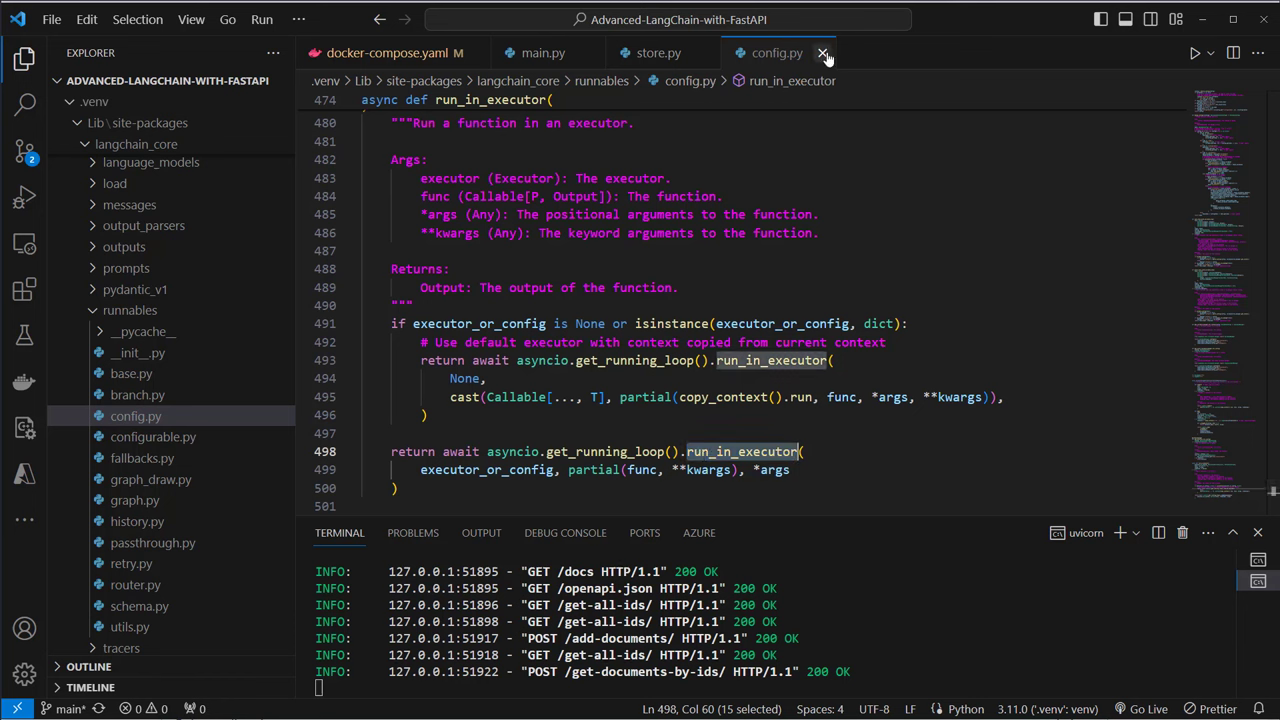
mouse_move(824, 52)
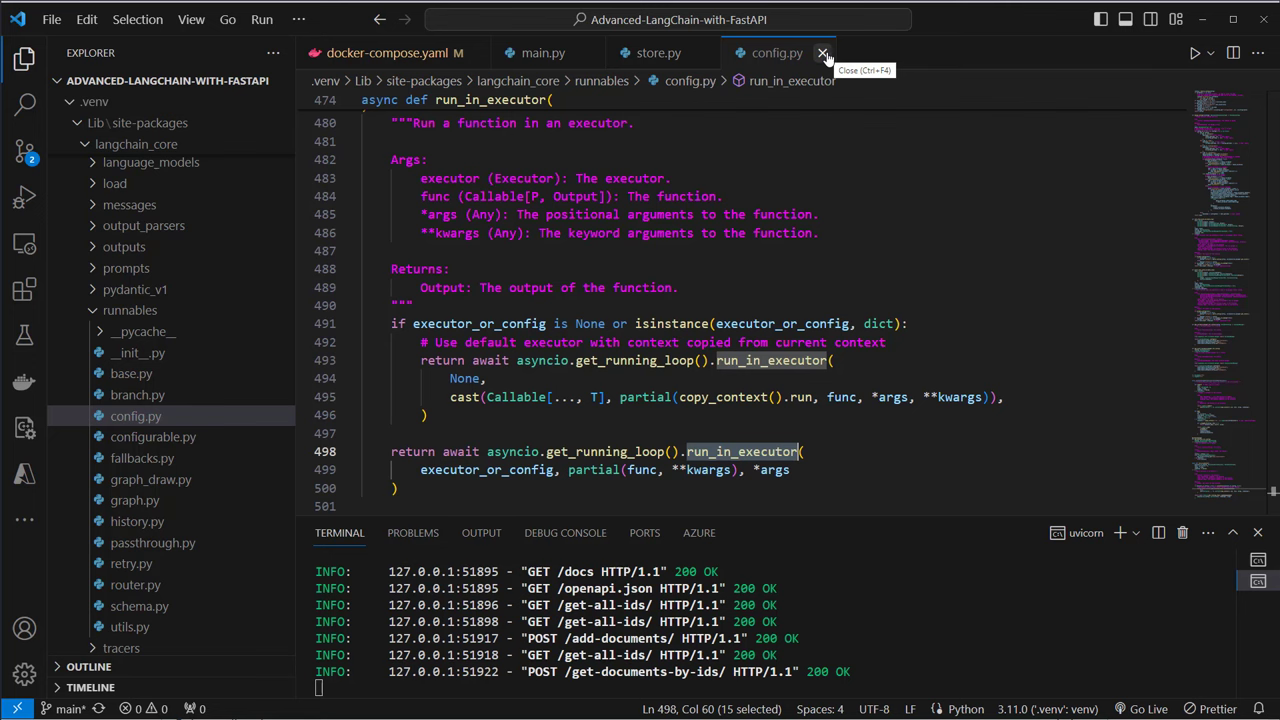
left_click(824, 52)
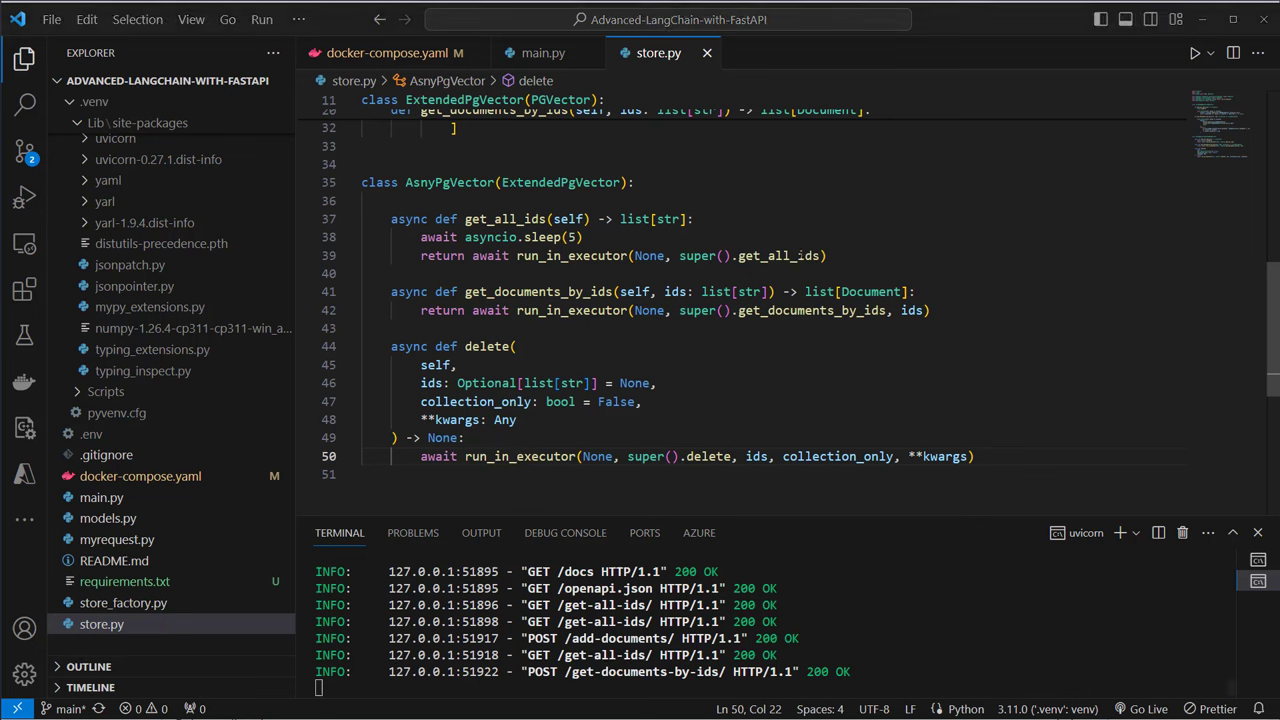
mouse_move(616, 98)
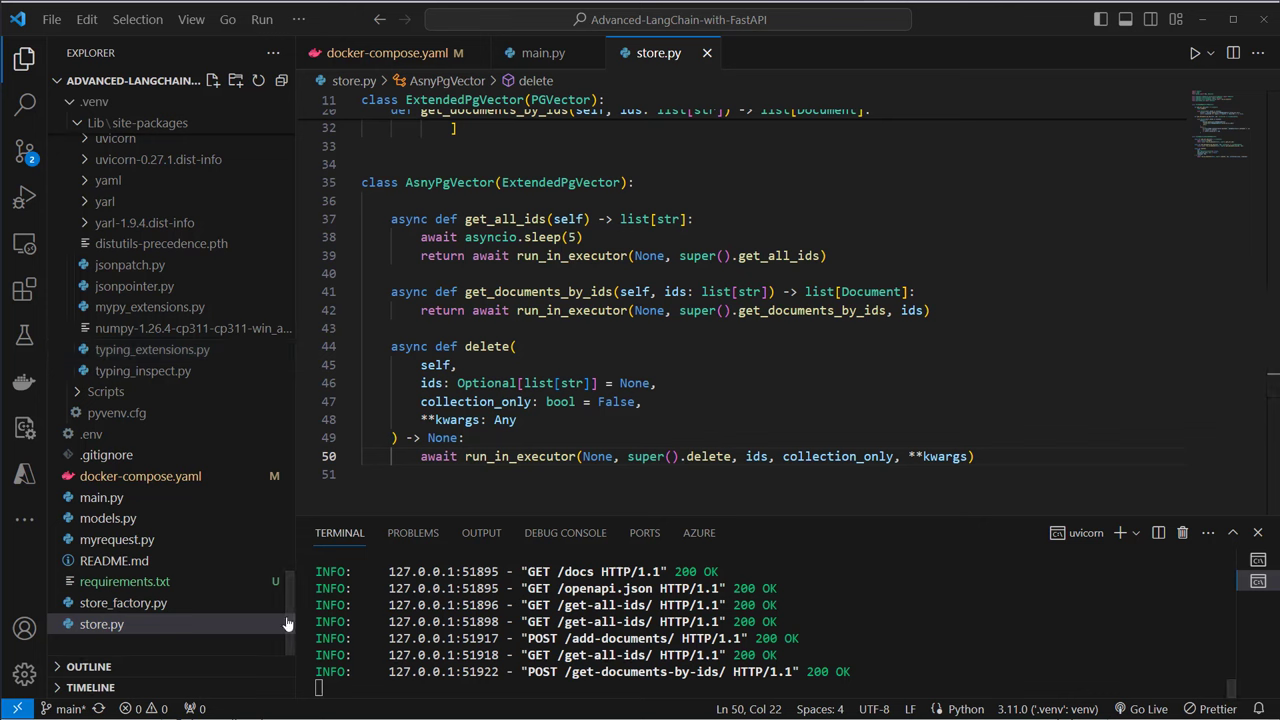
Collapse the .venv folder and show the myrequest.py httpx script
left_click(94, 122)
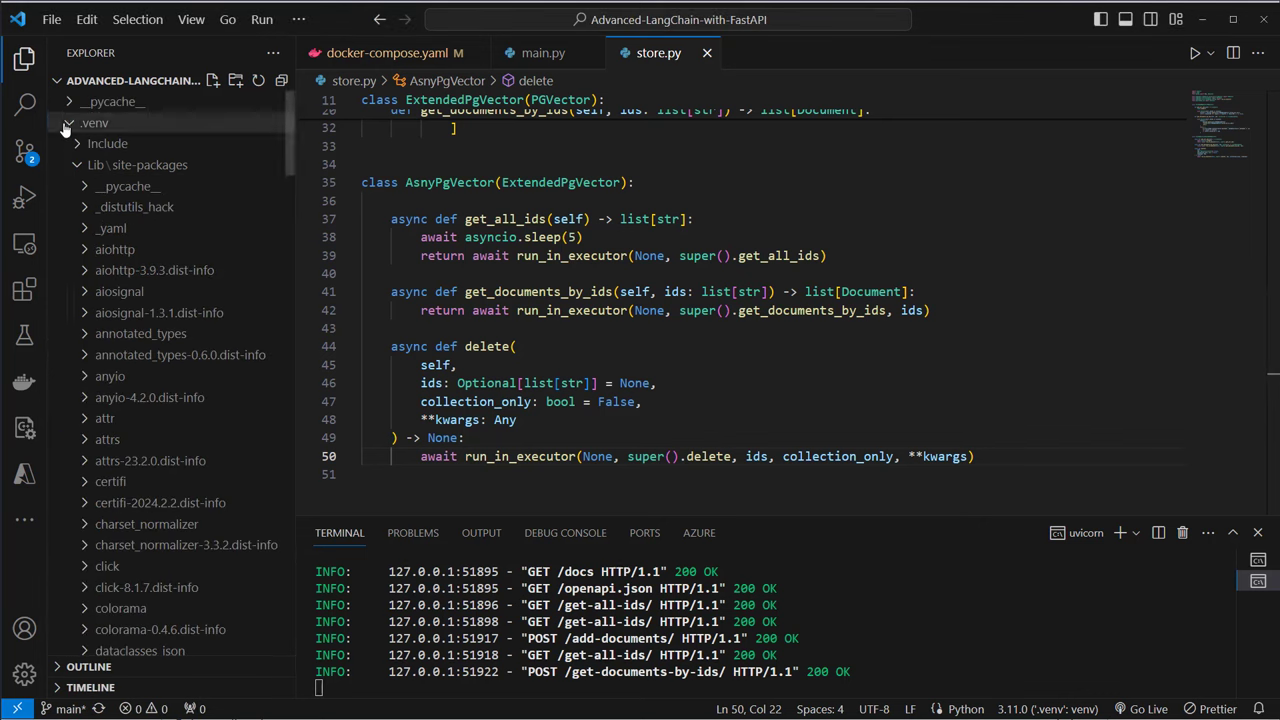
left_click(94, 122)
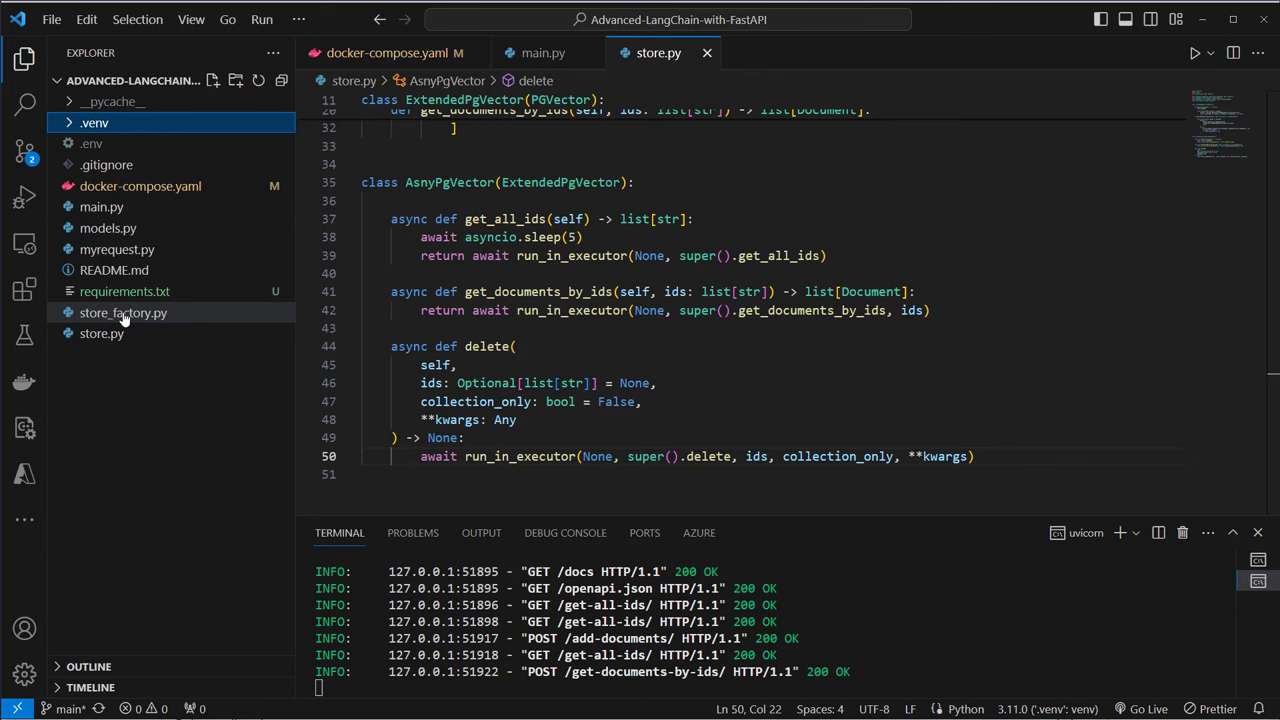
left_click(116, 248)
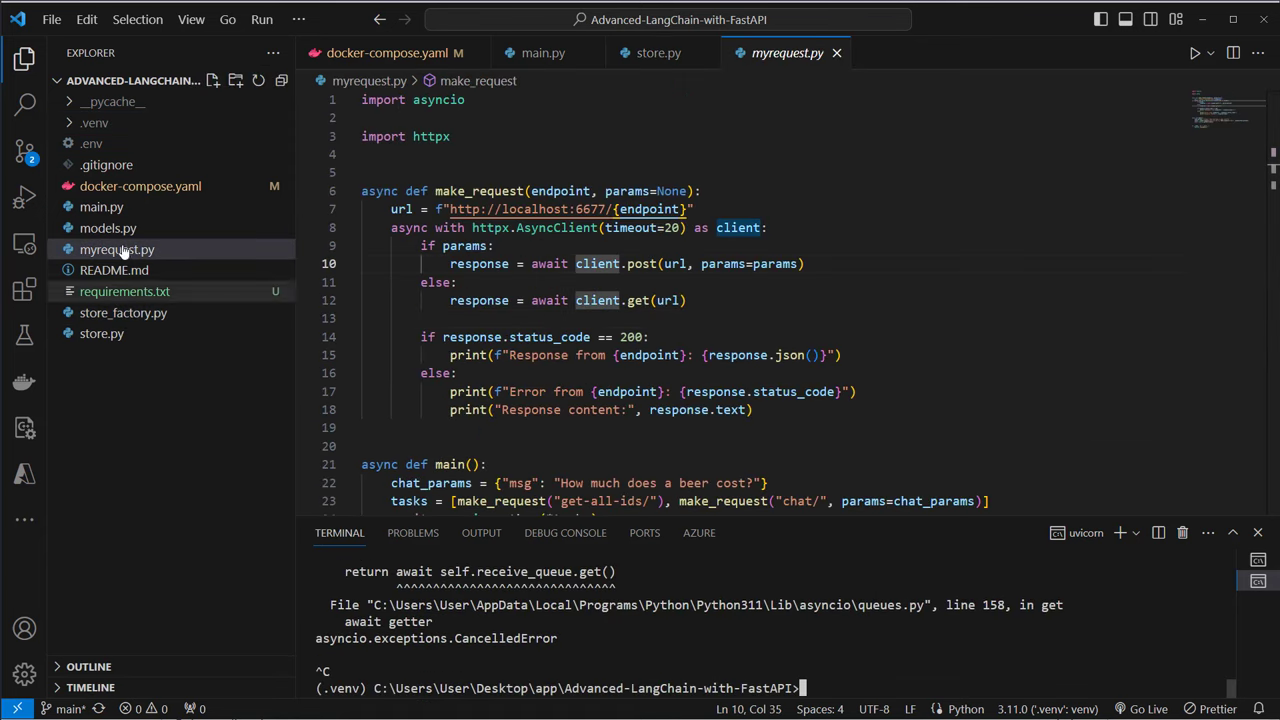
Set USE_ASYNC to False in .env and run uvicorn main:app --port 8000, with a fresh terminal ready
left_click(92, 144)
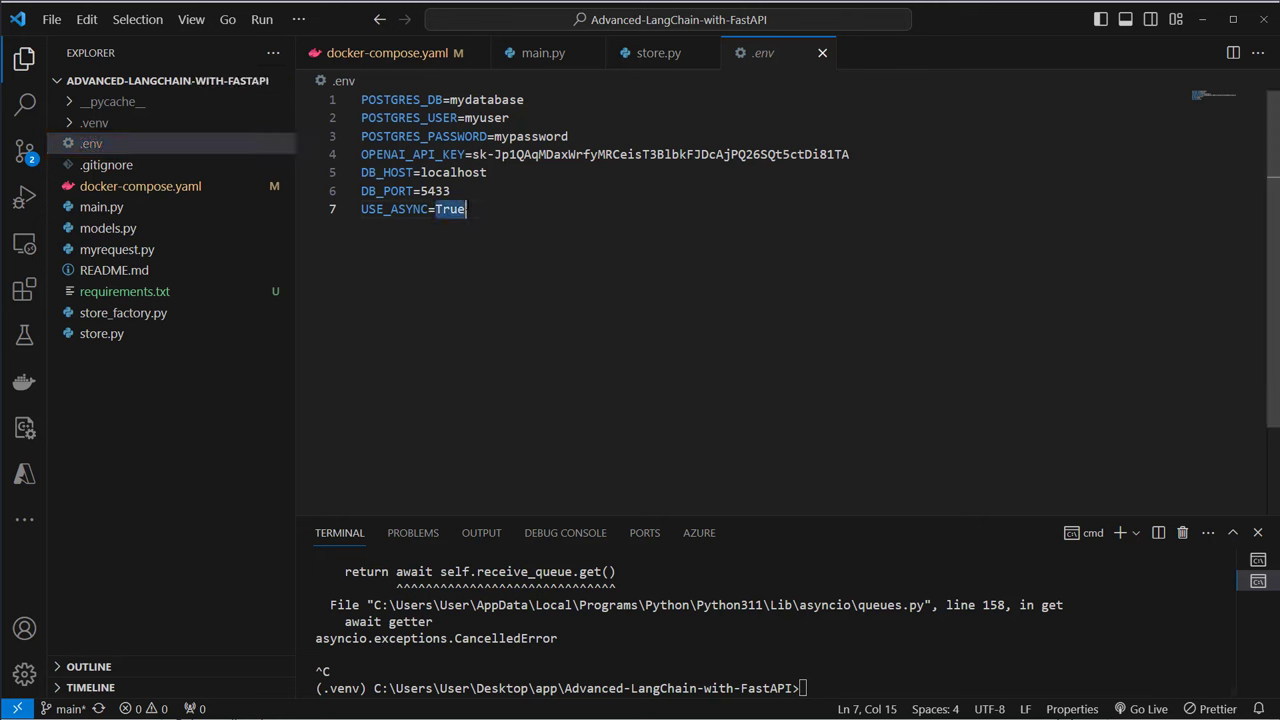
type("False")
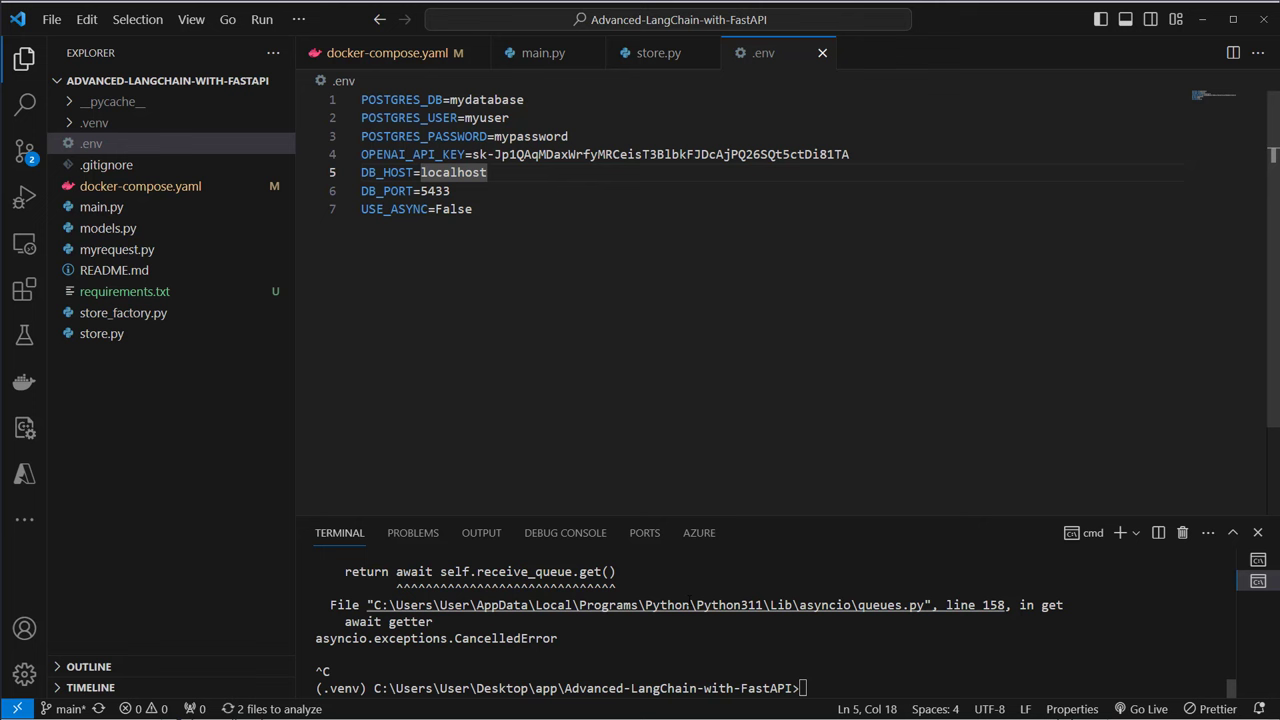
type("uvicorn main:app --port 8000")
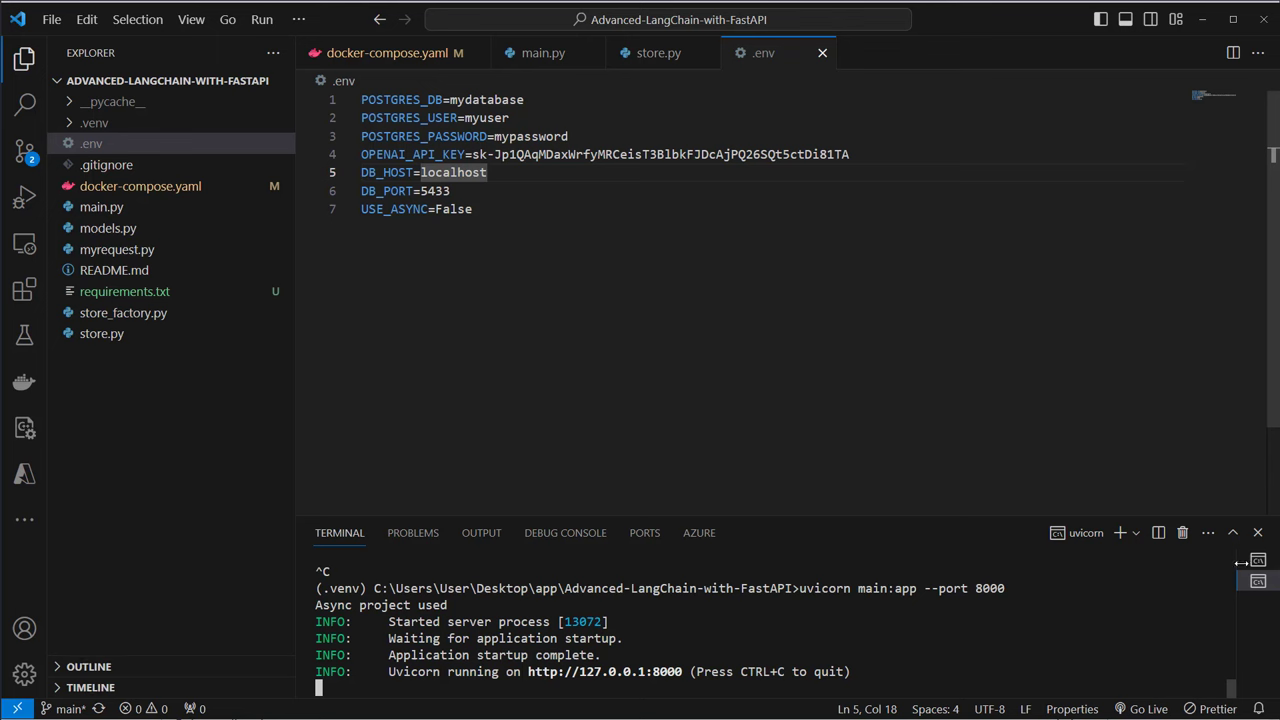
left_click(1088, 532)
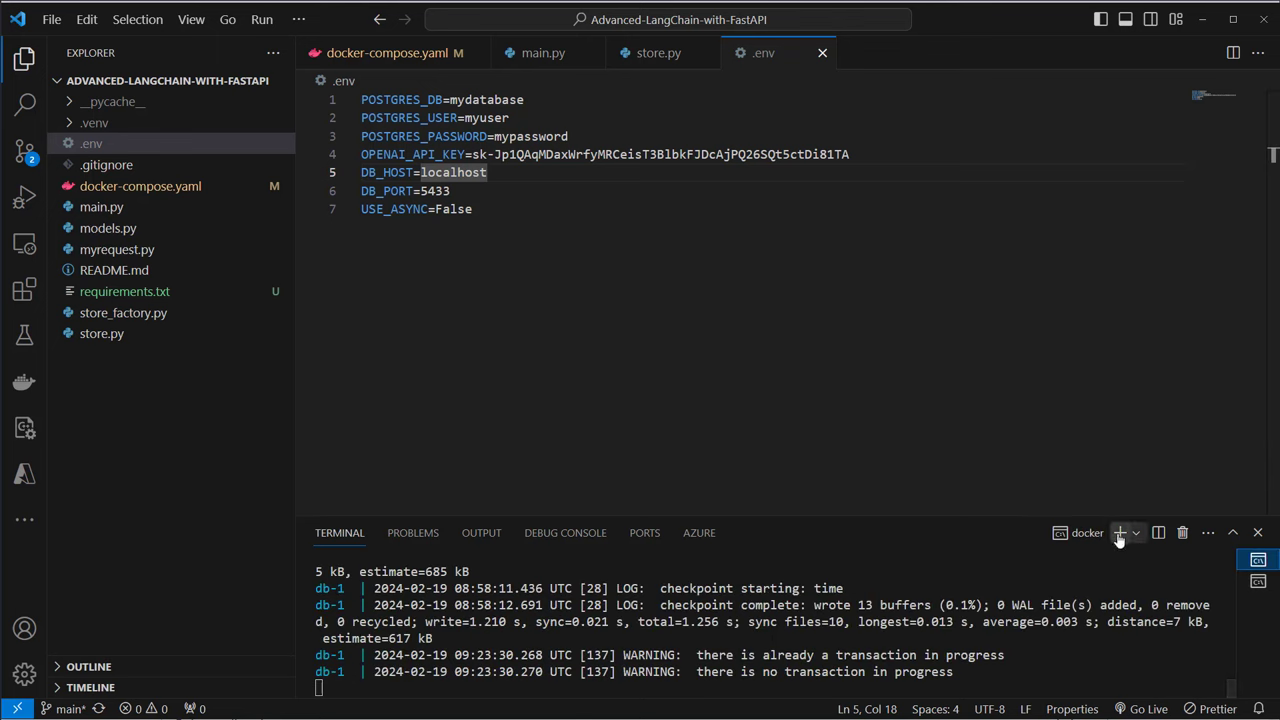
left_click(116, 248)
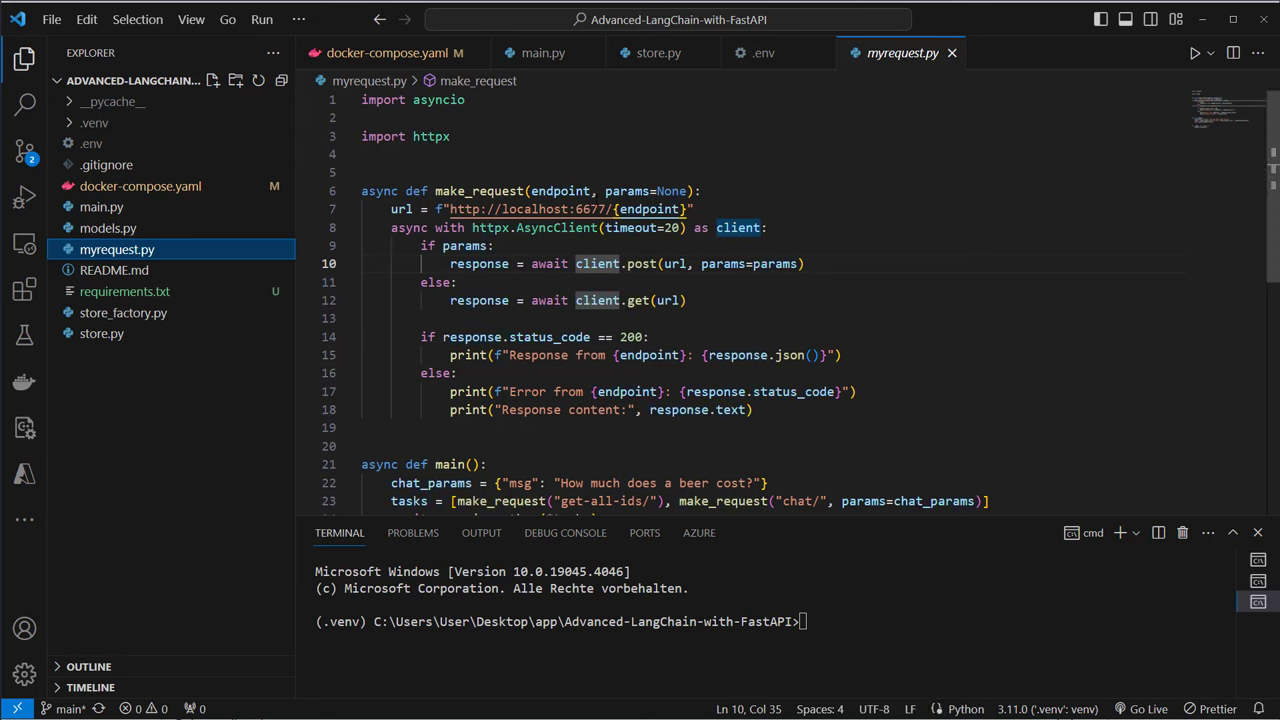
Point the myrequest.py URL at port 8000 and review AsyncClient and the chat/ request in main
type("8000")
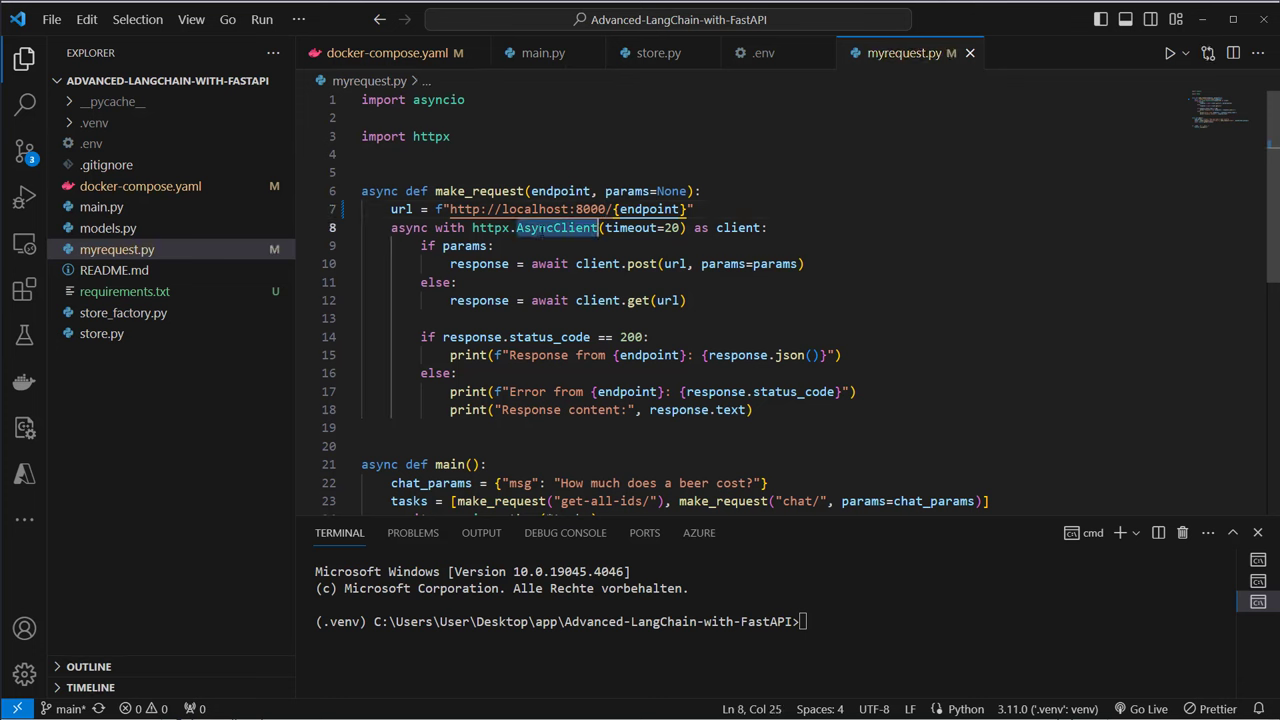
double_click(556, 228)
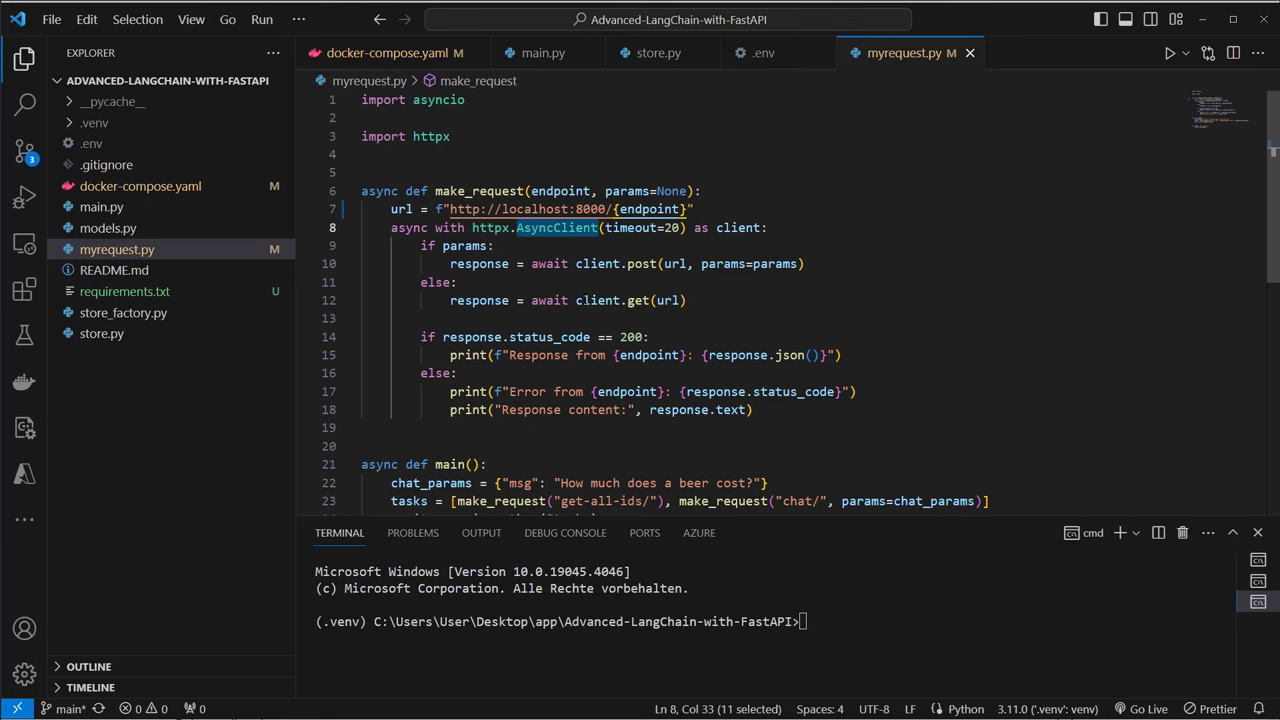
scroll("down", 3)
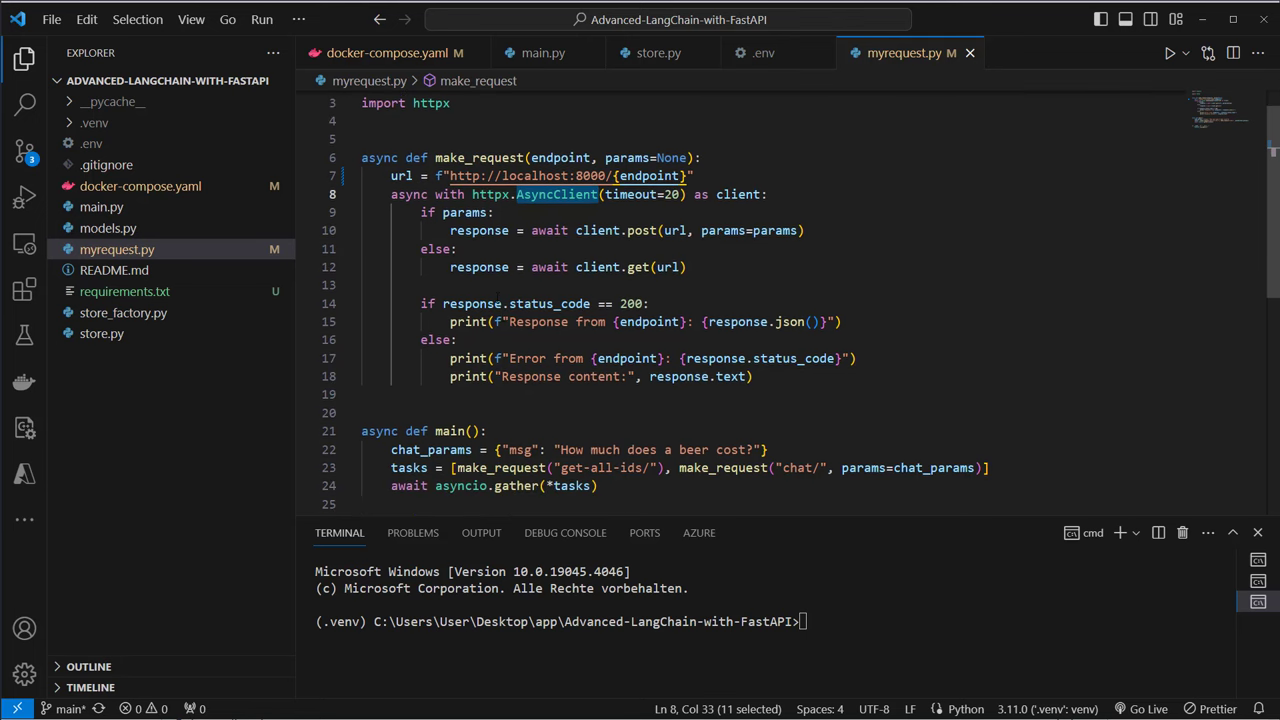
left_click(560, 468)
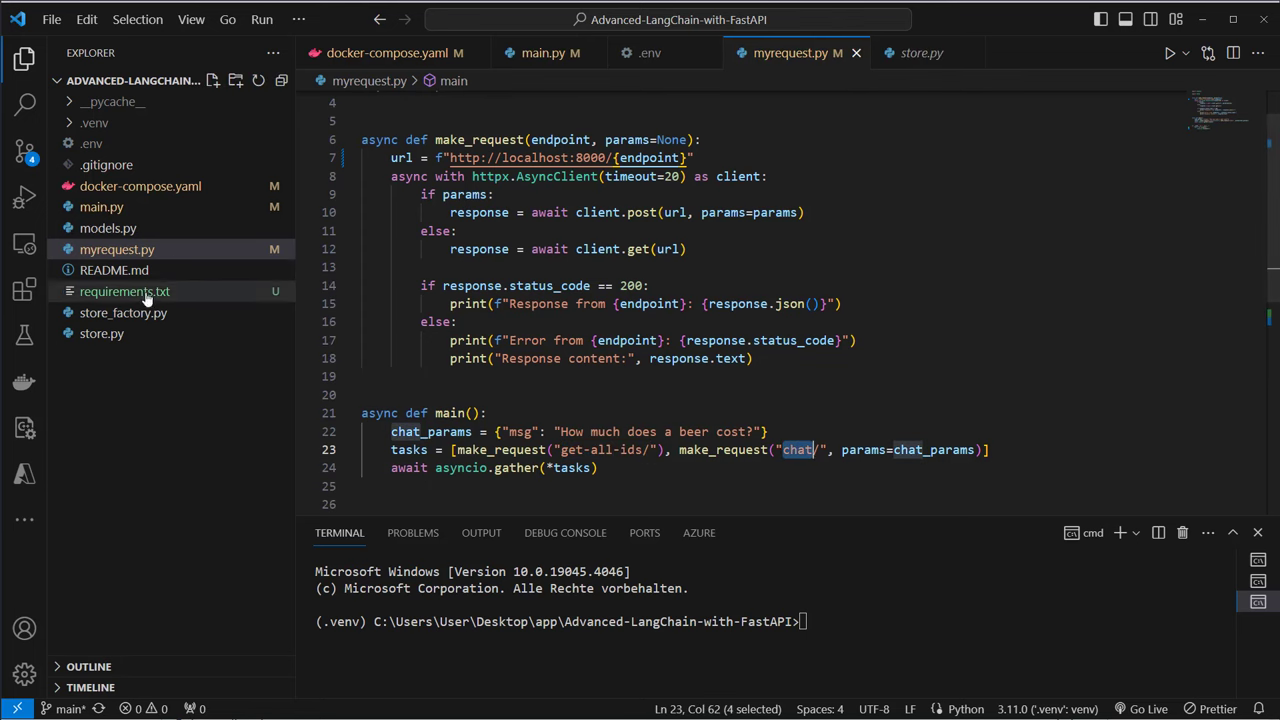
Review the store classes in store.py, then start typing the python command for myrequest.py
left_click(100, 332)
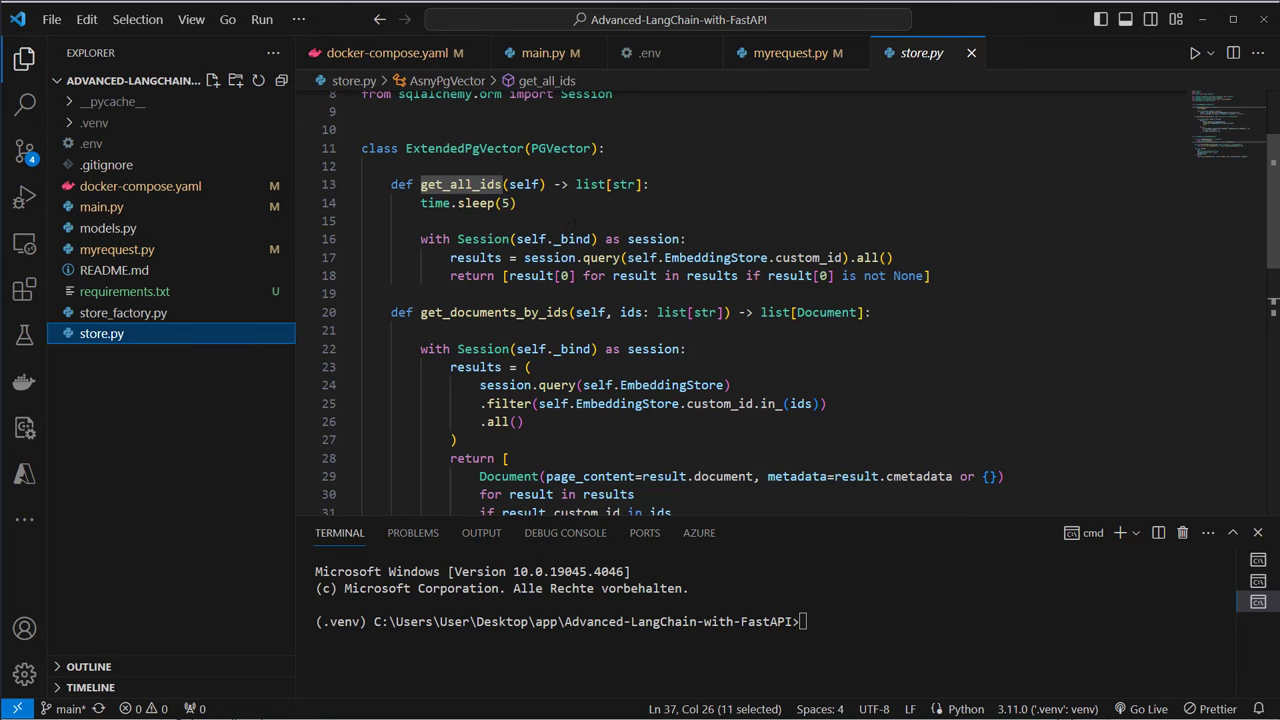
scroll("down", 3)
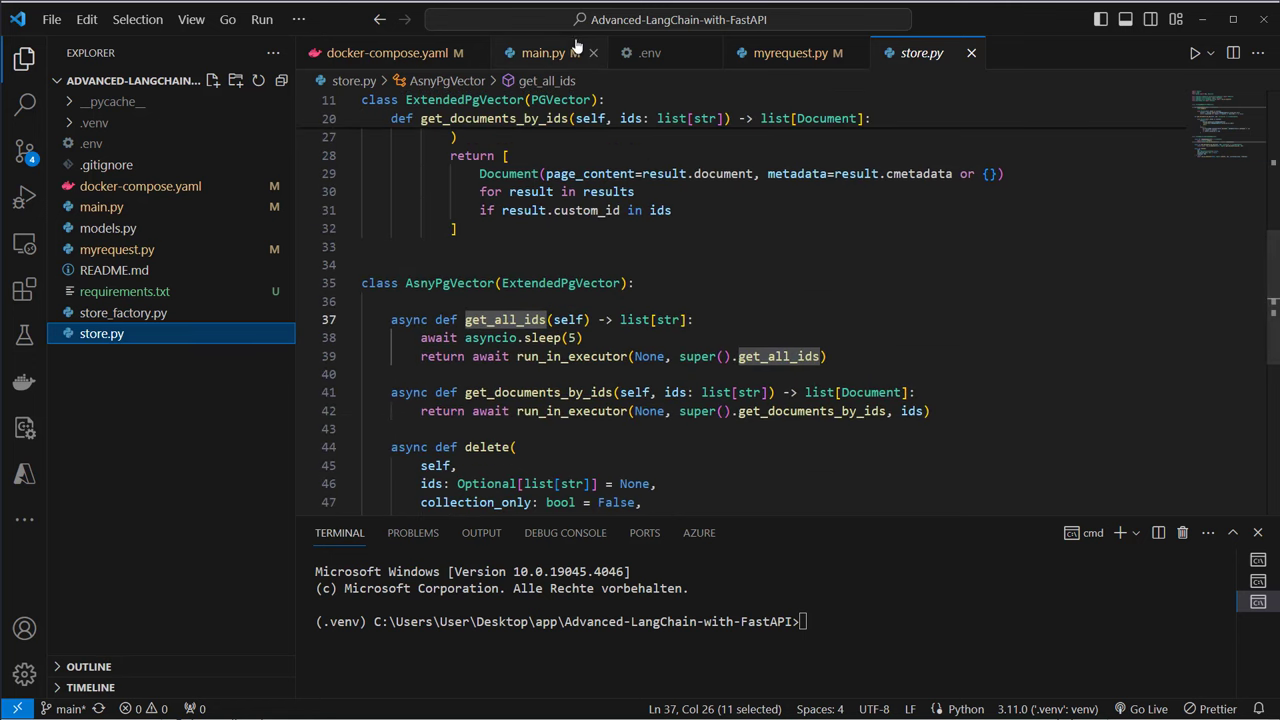
left_click(550, 52)
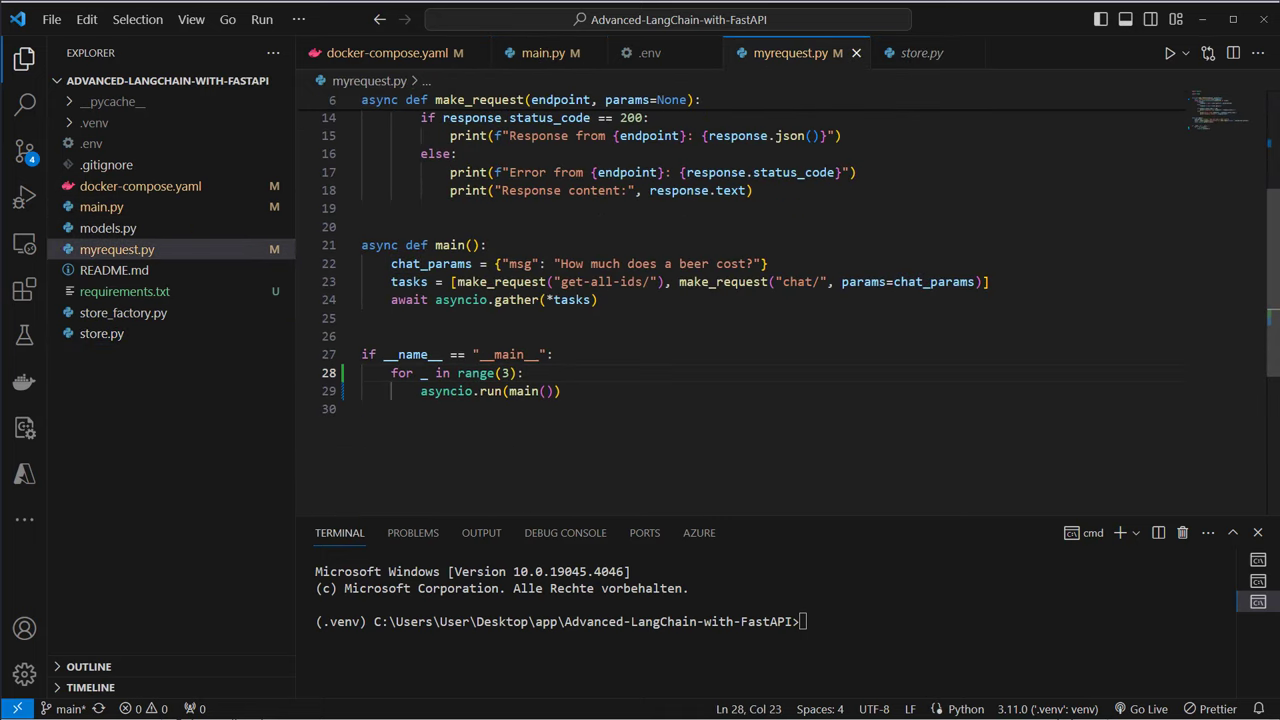
type("python m")
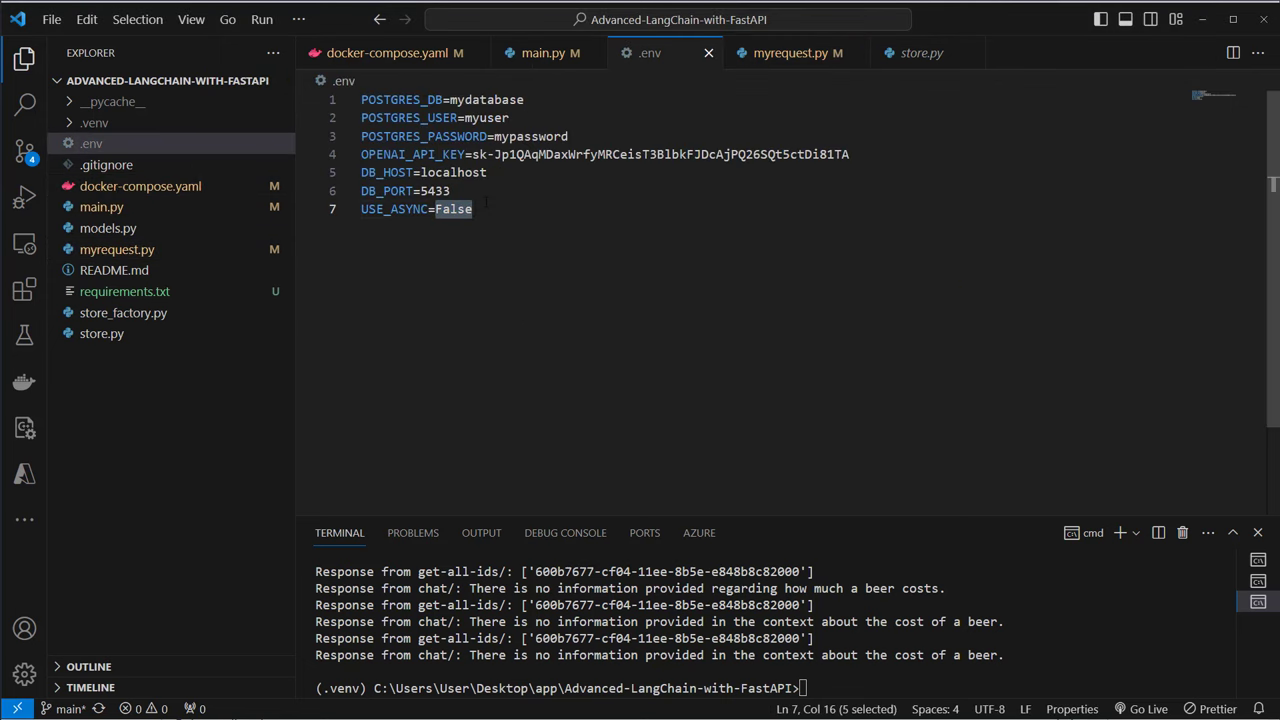
Set USE_ASYNC to True in .env and run python myrequest.py against the restarted server
type("True")
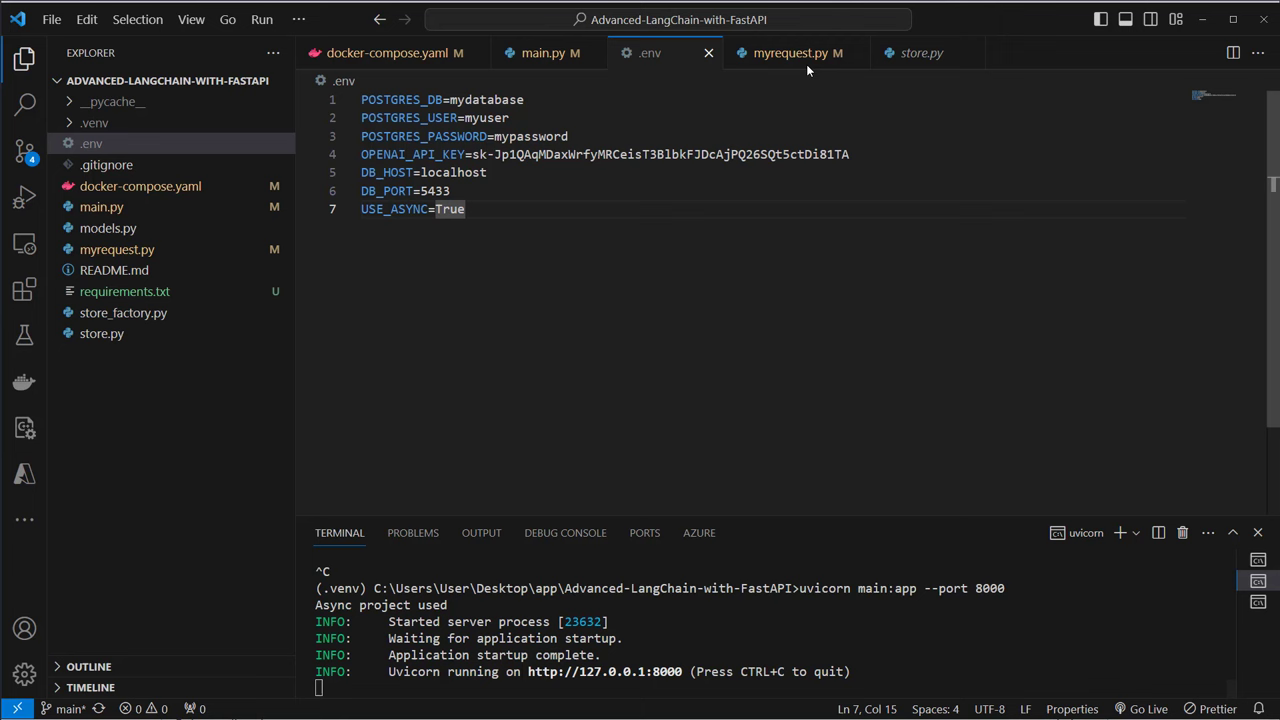
left_click(790, 52)
type("python")
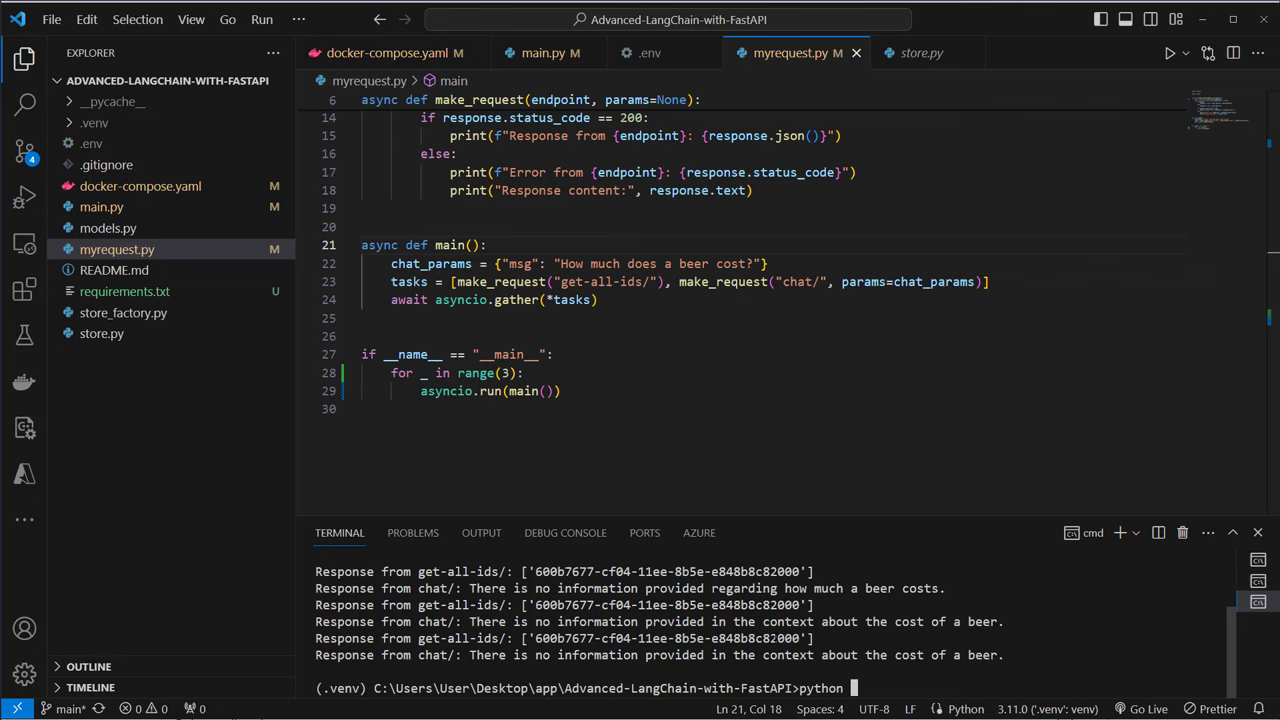
key("Return")
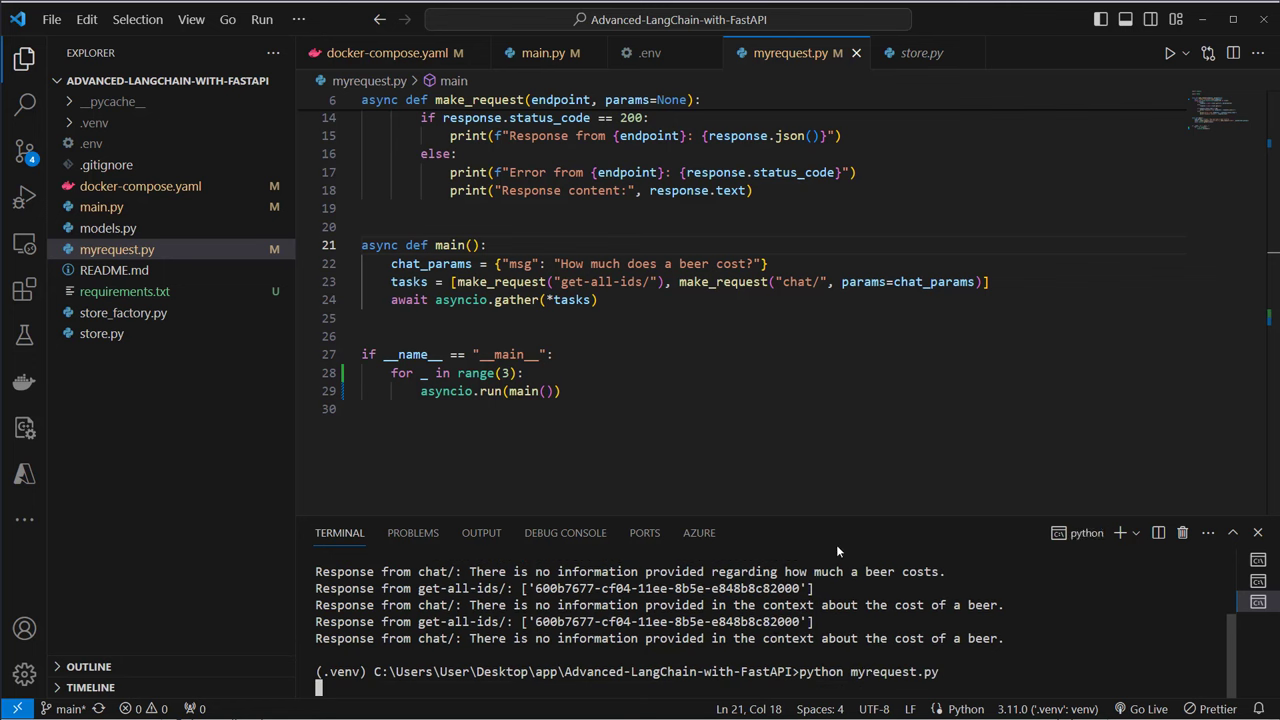